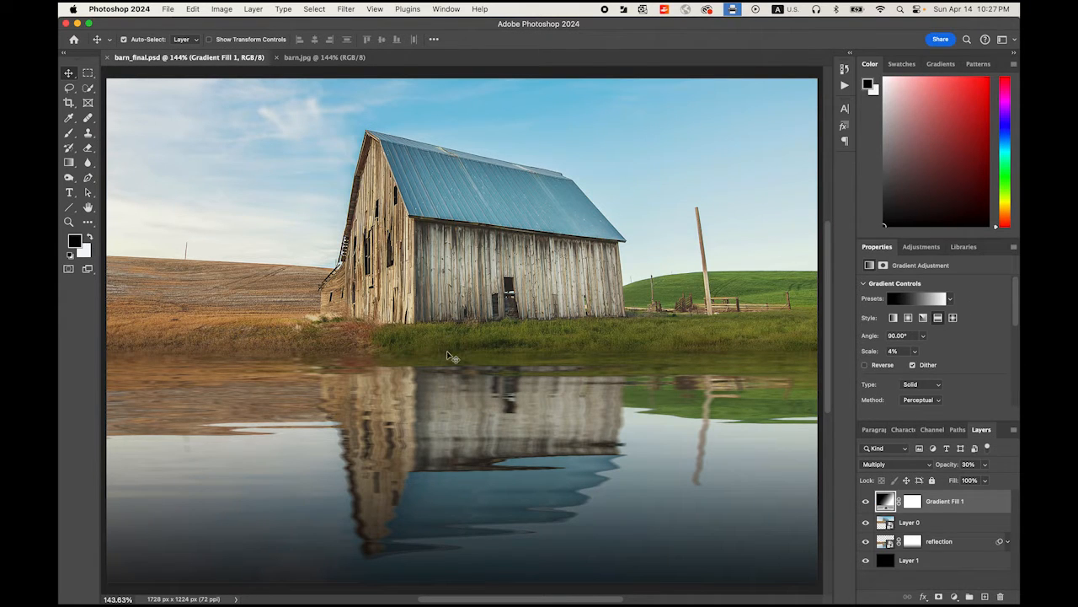
{"action": "mouse_move", "coordinate": [462, 470]}
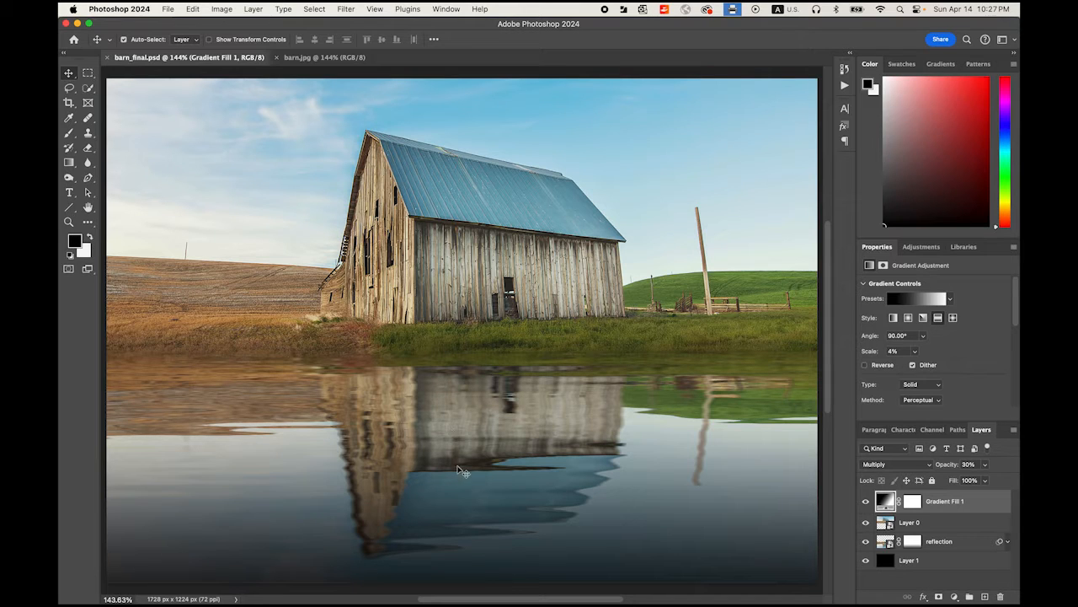
{"action": "mouse_move", "coordinate": [620, 502]}
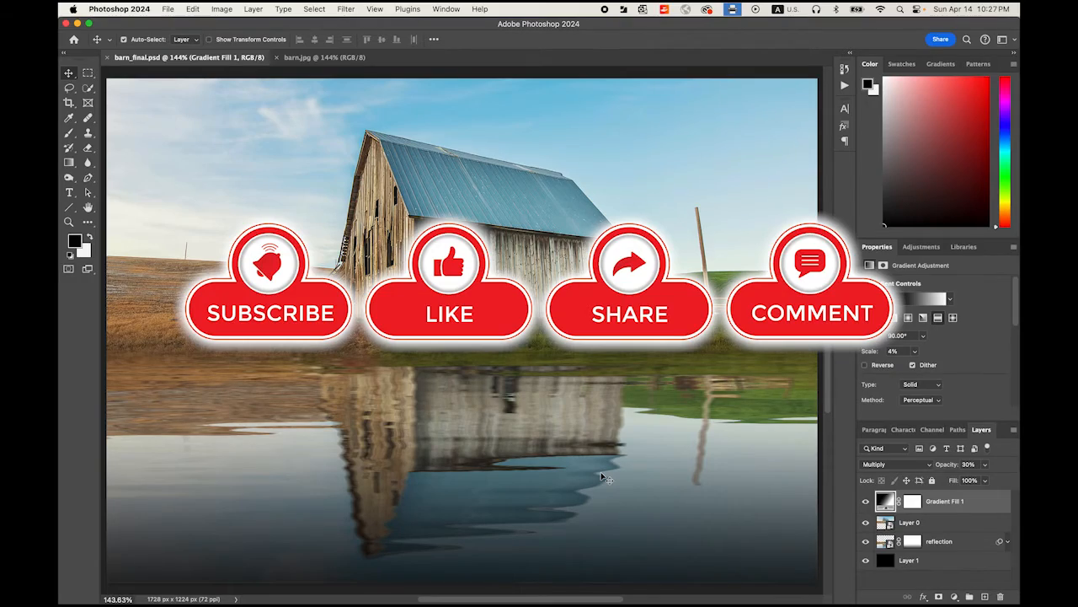
- Switch from the finished composite to the original barn.jpg document
{"action": "left_click", "coordinate": [303, 57]}
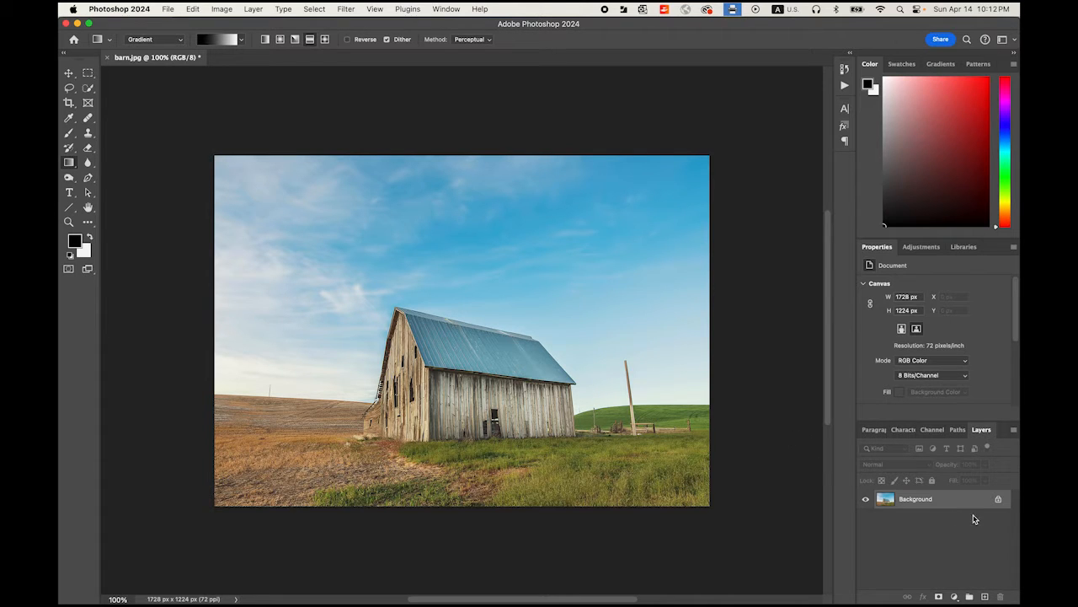
- Unlock the Background into a regular layer and add a layer mask with an upward black-to-white gradient
{"action": "double_click", "coordinate": [915, 499]}
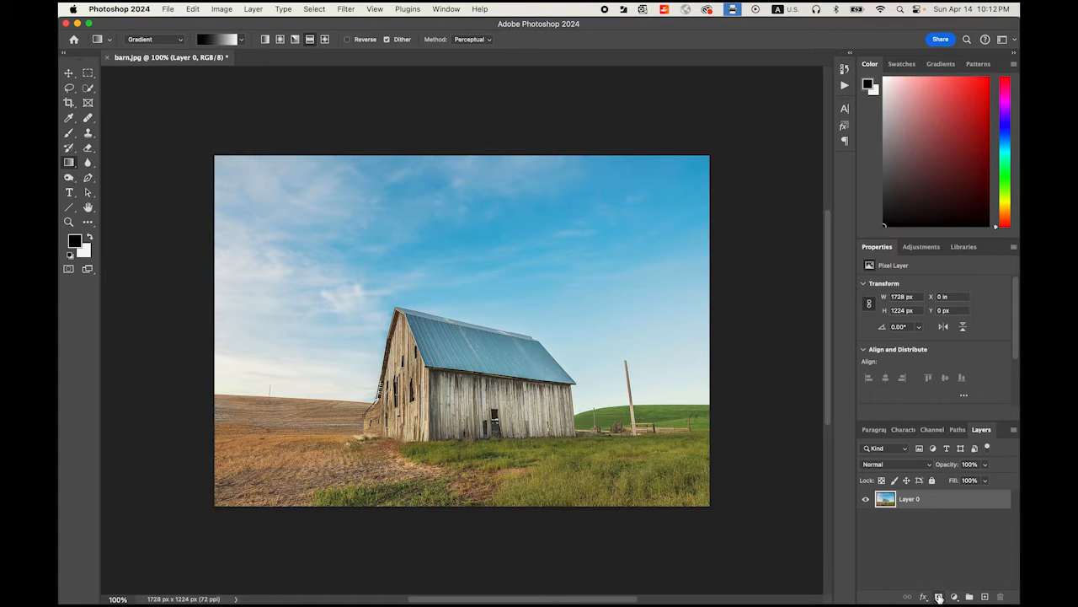
{"action": "left_click", "coordinate": [953, 596]}
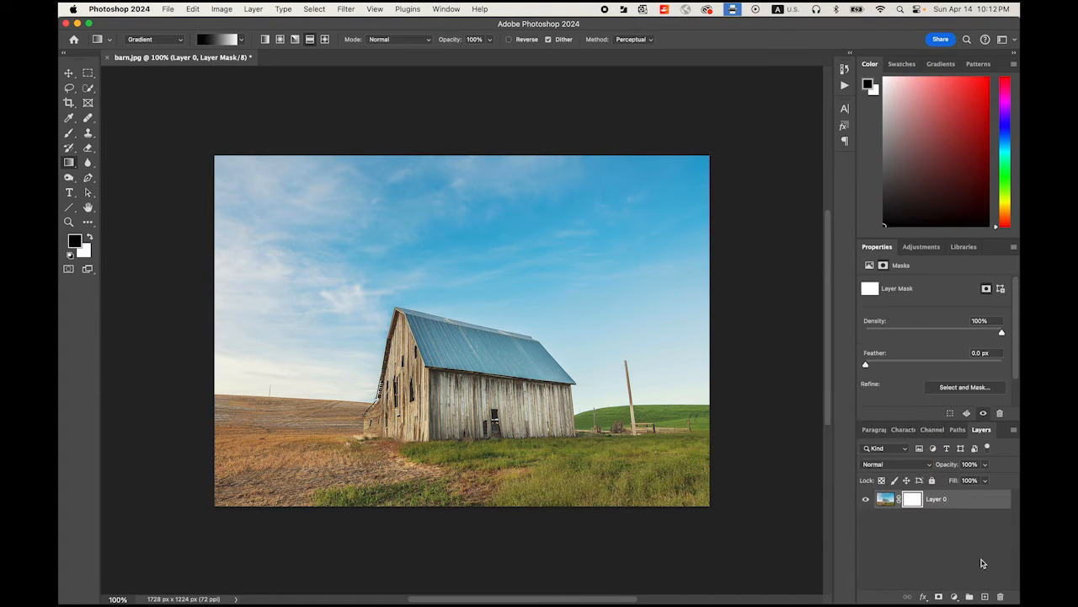
{"action": "mouse_move", "coordinate": [392, 148]}
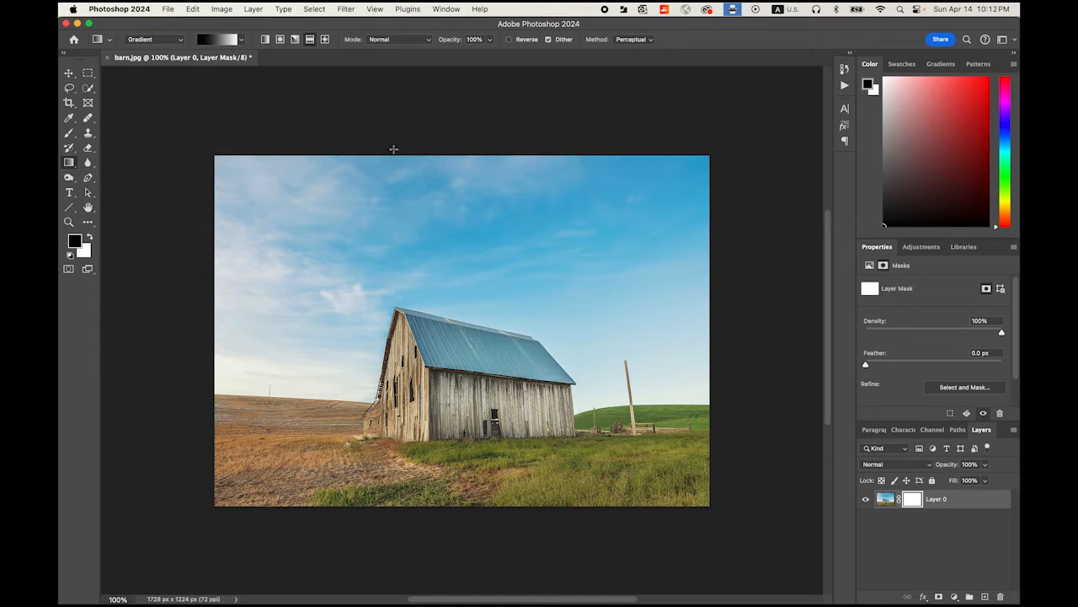
{"action": "mouse_move", "coordinate": [69, 162]}
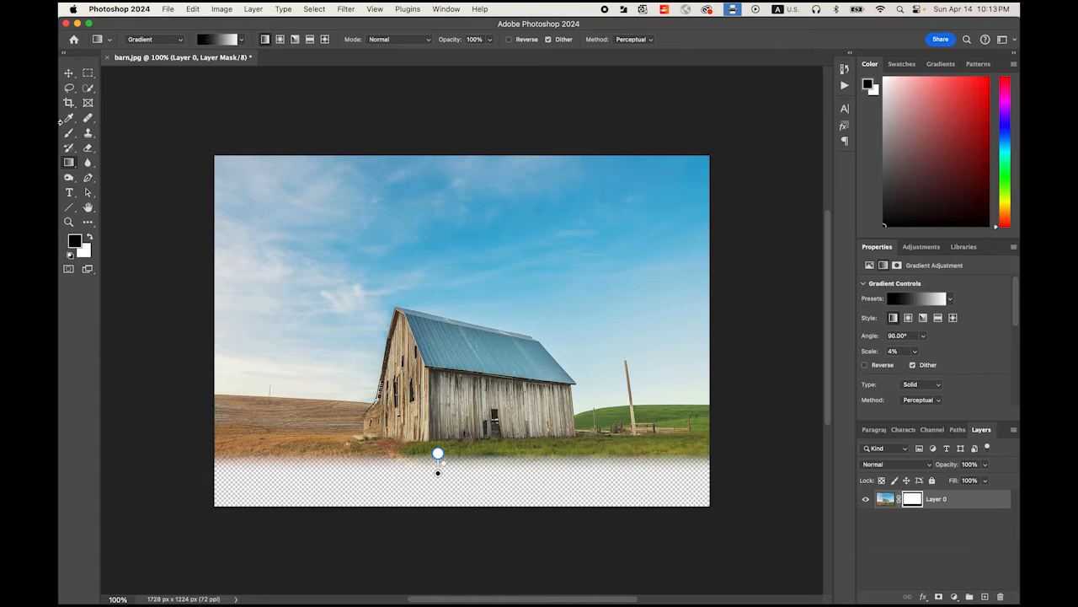
{"action": "left_click", "coordinate": [88, 72]}
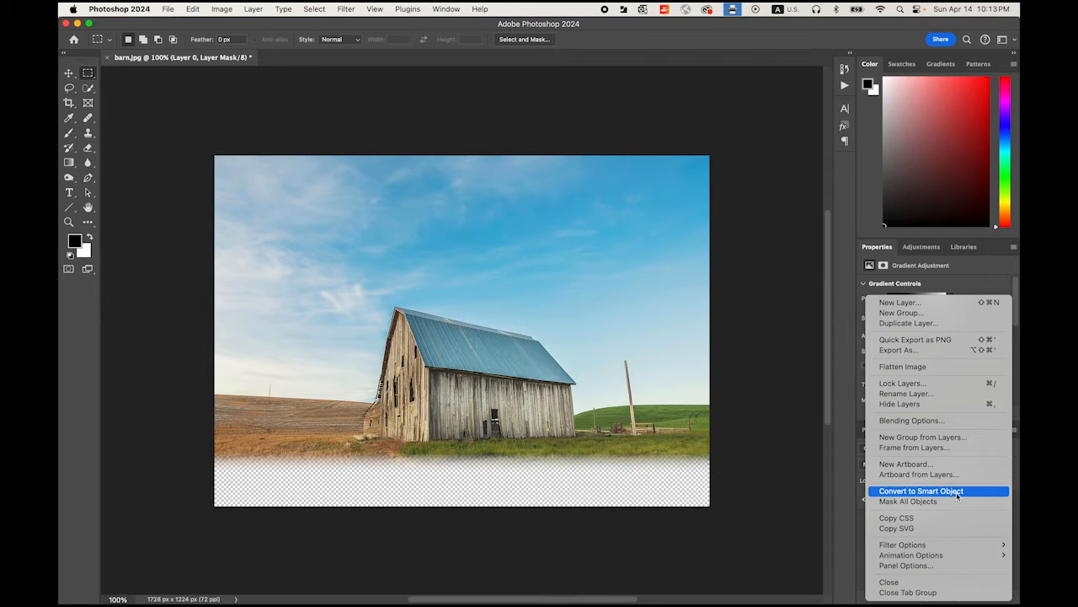
- Convert the barn layer to a smart object and rename its duplicate 'reflection'
{"action": "left_click", "coordinate": [920, 490]}
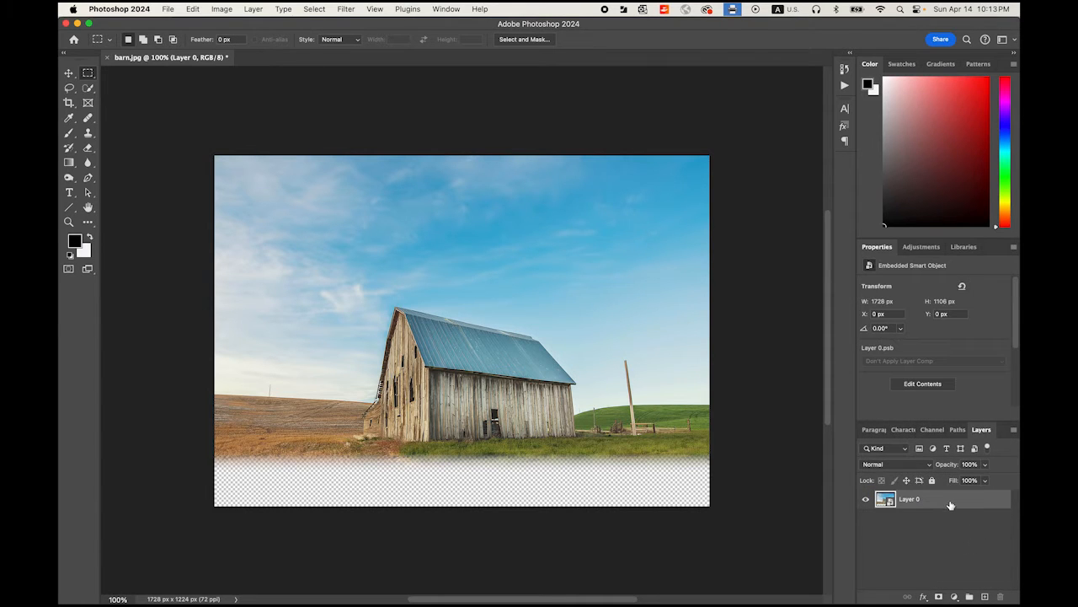
{"action": "mouse_move", "coordinate": [947, 502]}
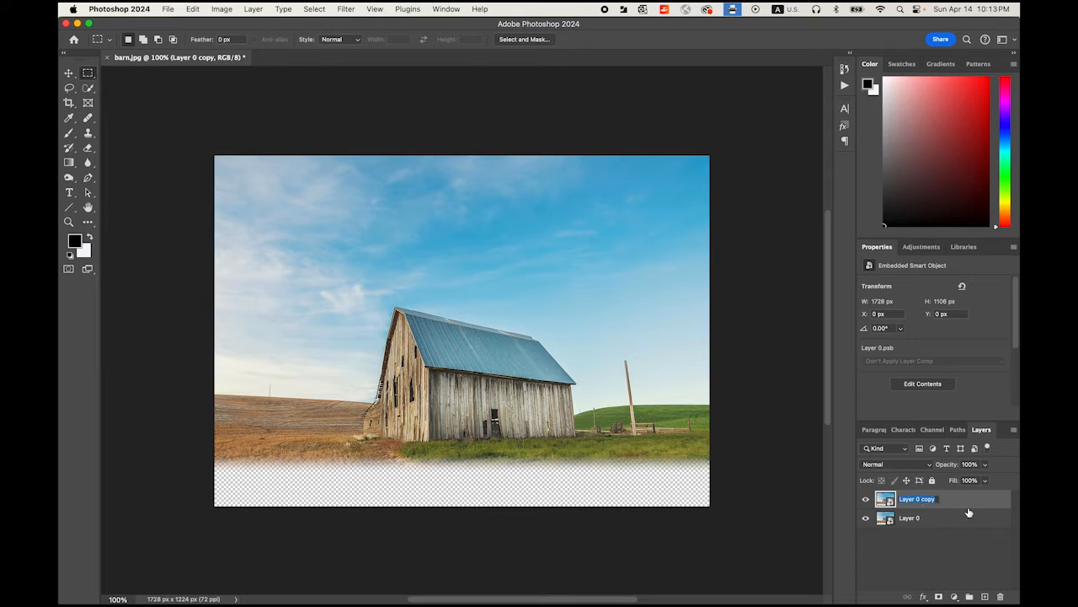
{"action": "double_click", "coordinate": [916, 498]}
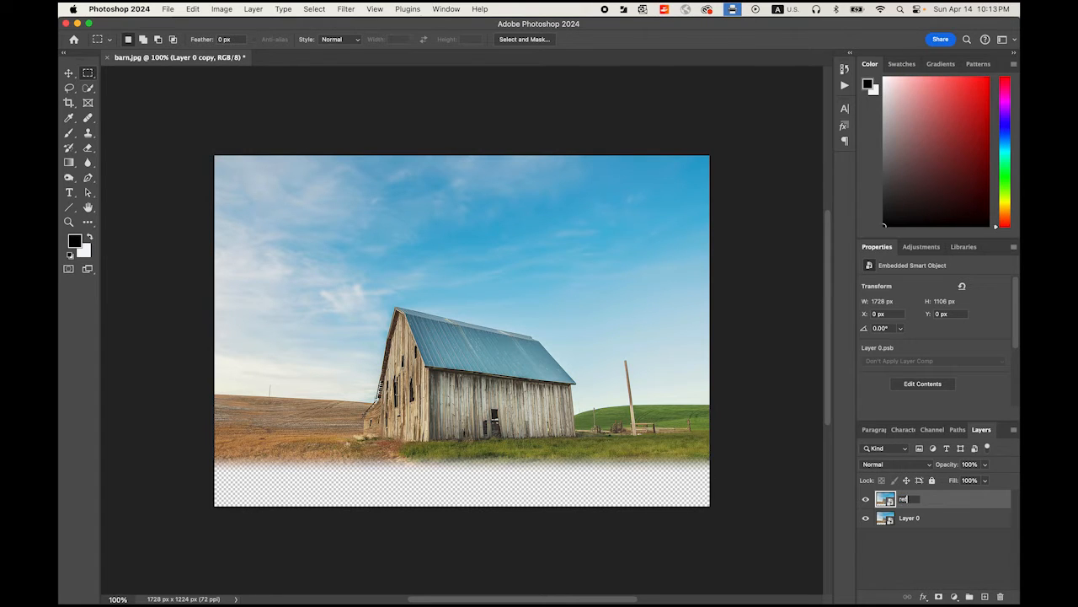
{"action": "type", "text": "reflection"}
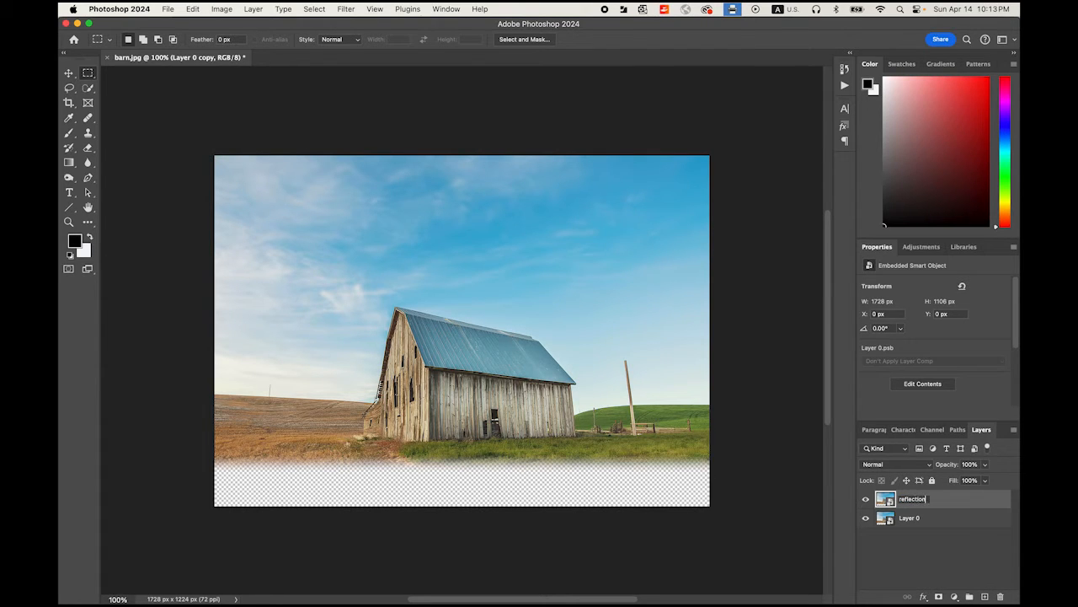
{"action": "key", "text": "Return"}
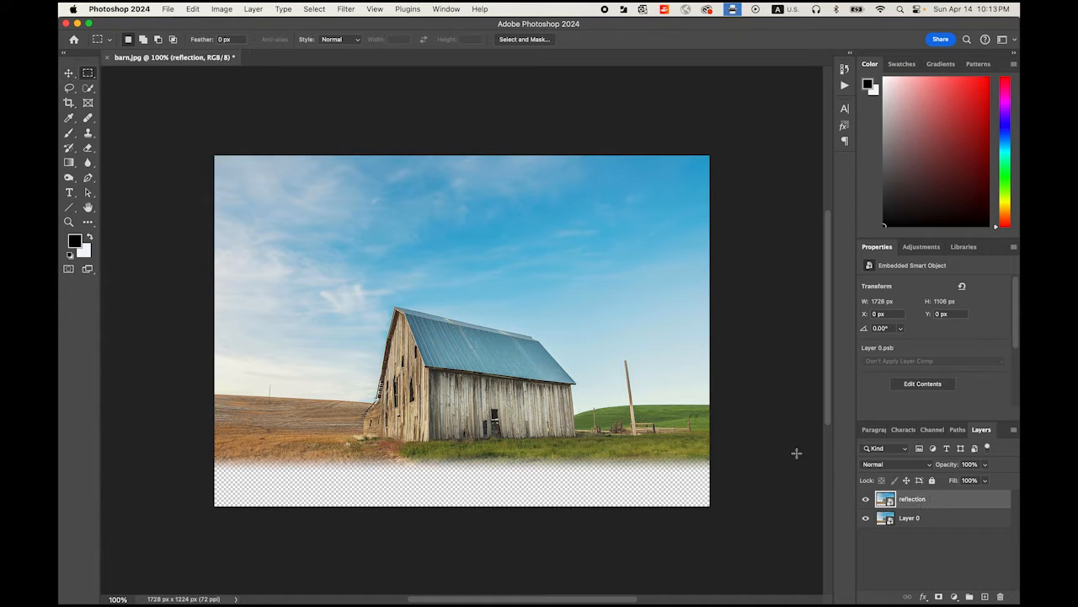
{"action": "mouse_move", "coordinate": [226, 26]}
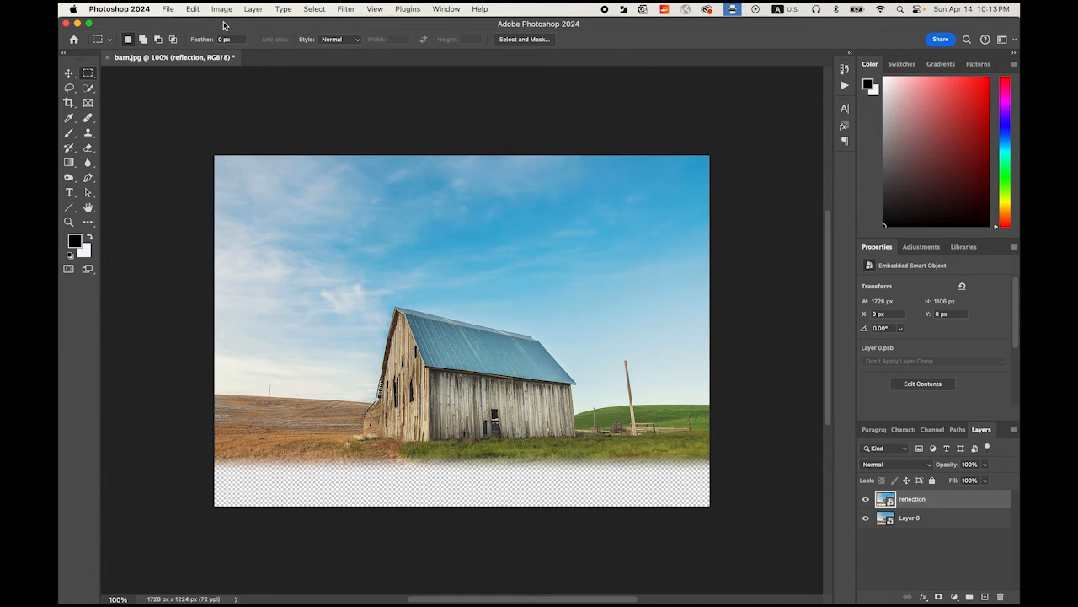
- Flip the reflection layer vertically via Edit > Transform
{"action": "left_click", "coordinate": [192, 10]}
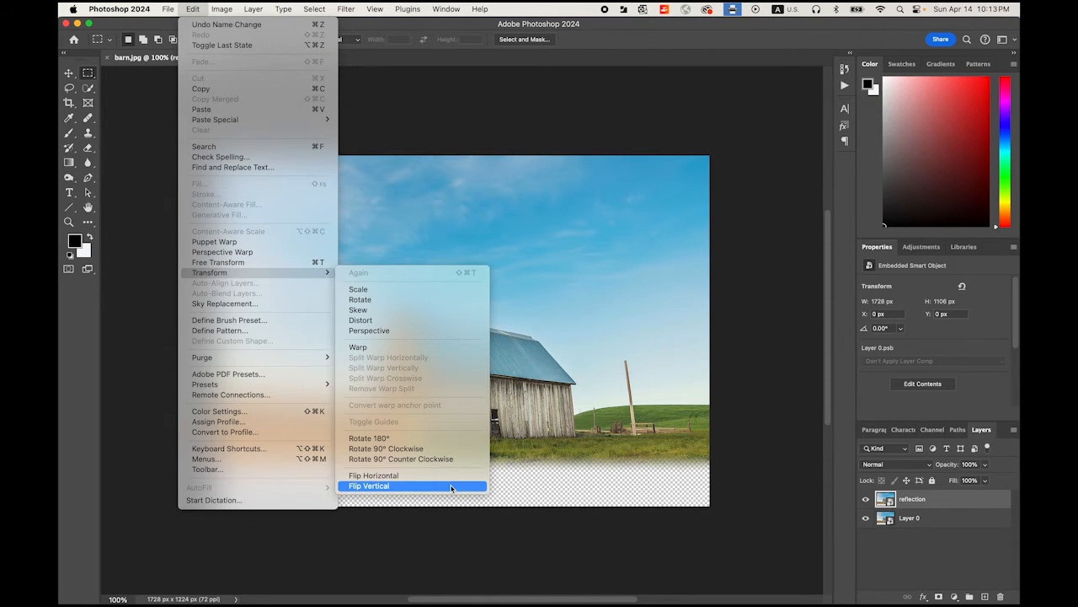
{"action": "left_click", "coordinate": [367, 485]}
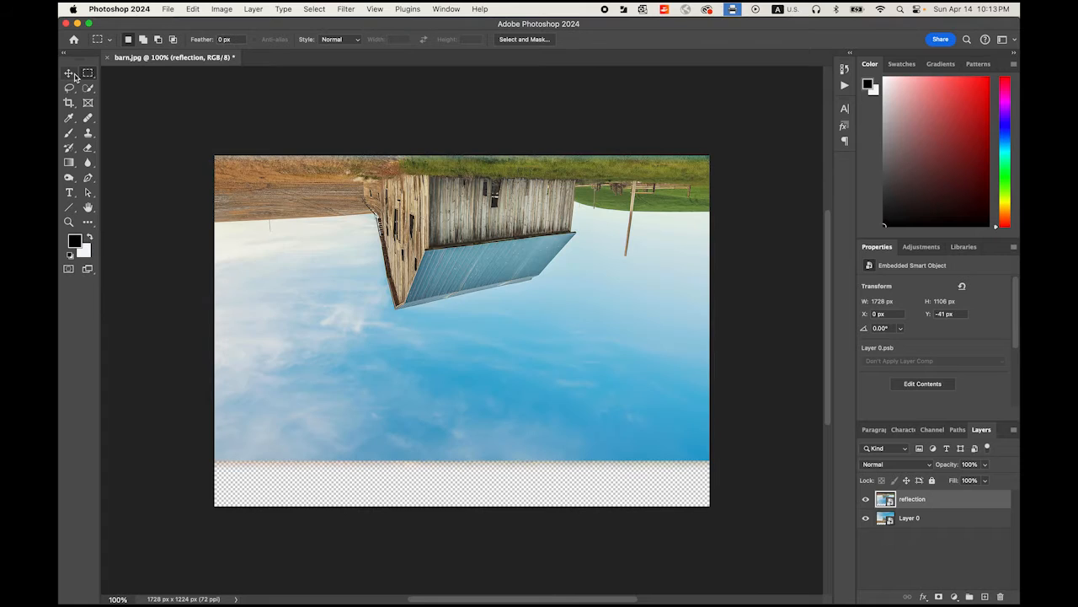
- Move the reflection layer down beneath the shoreline and stack it under Layer 0
{"action": "left_click", "coordinate": [68, 75]}
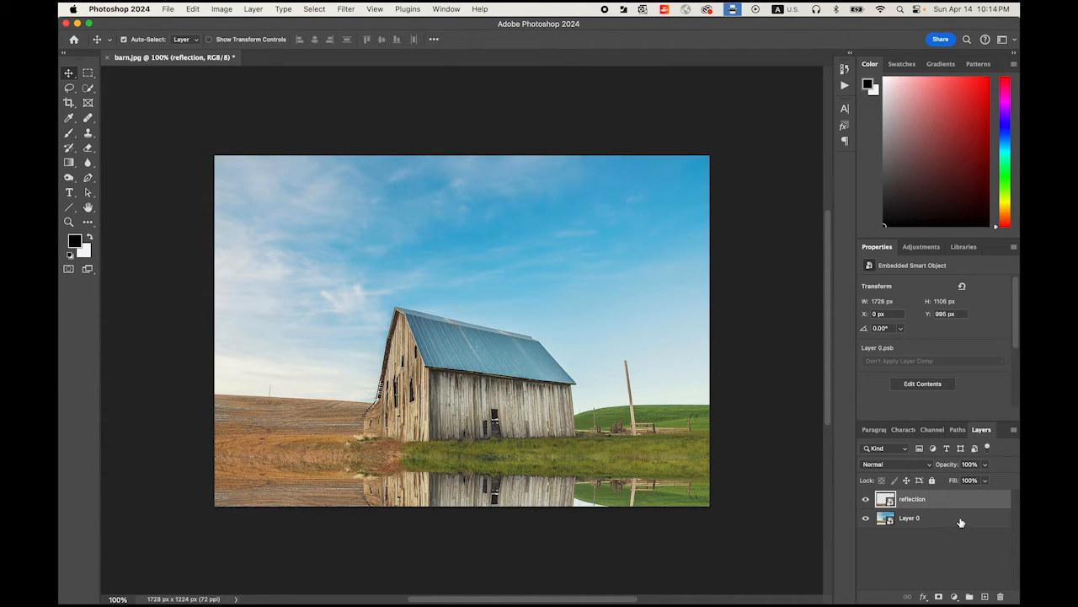
{"action": "left_click", "coordinate": [910, 517]}
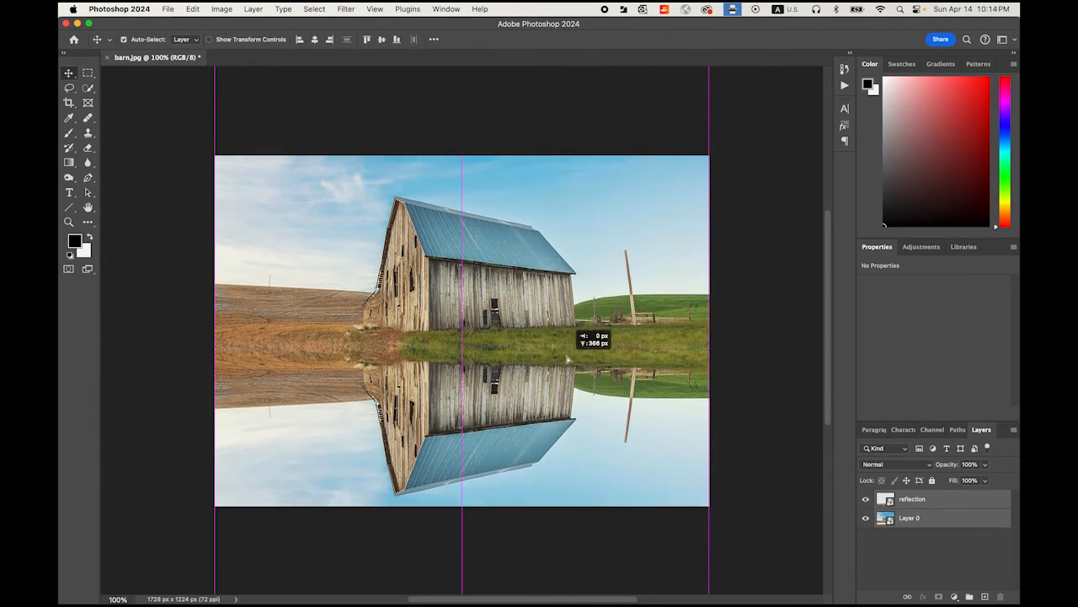
{"action": "left_click_drag", "start_coordinate": [569, 345], "coordinate": [569, 334]}
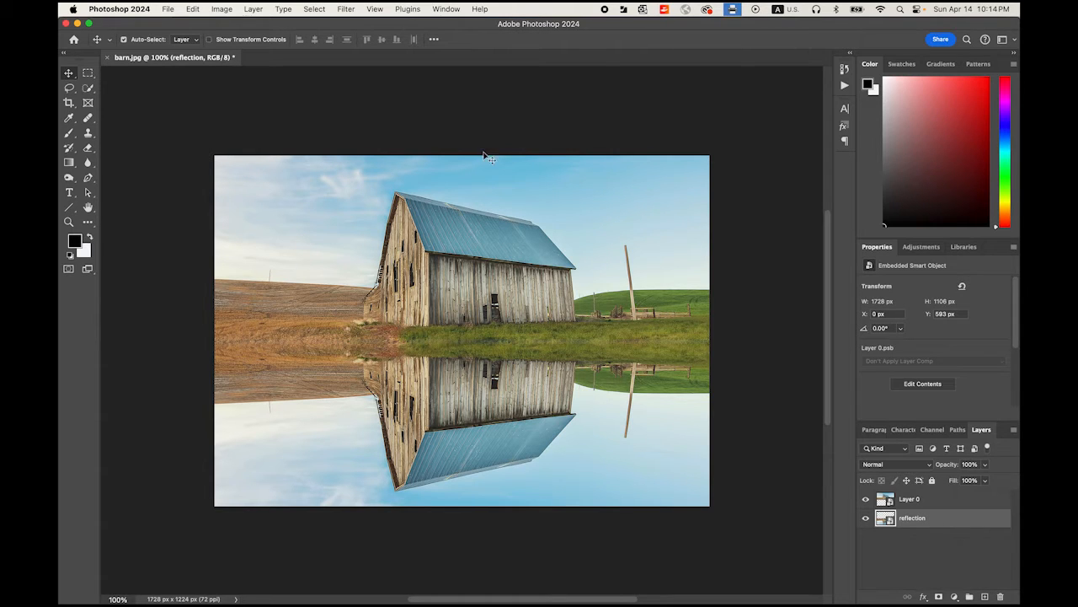
- Apply a Motion Blur at angle 0, distance about 58 px, to the reflection as a smart filter
{"action": "left_click", "coordinate": [346, 11]}
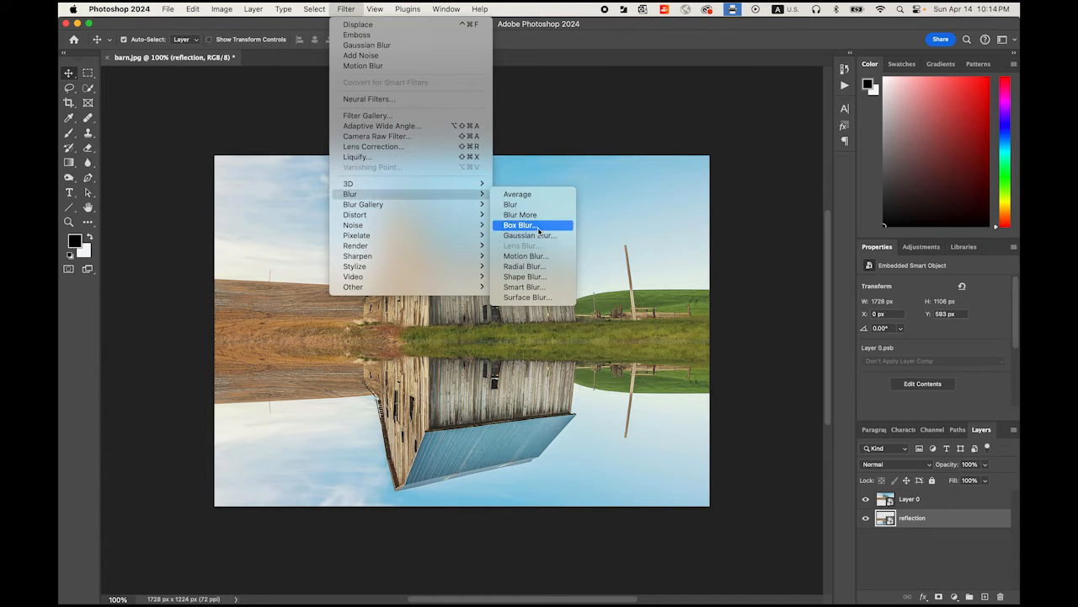
{"action": "left_click", "coordinate": [525, 256]}
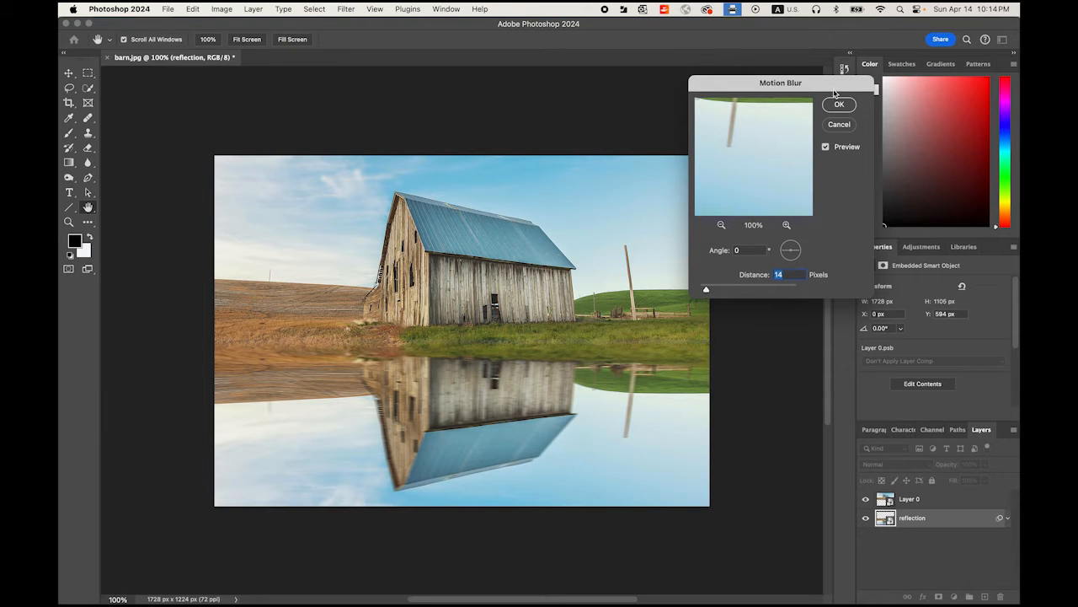
{"action": "left_click", "coordinate": [839, 105]}
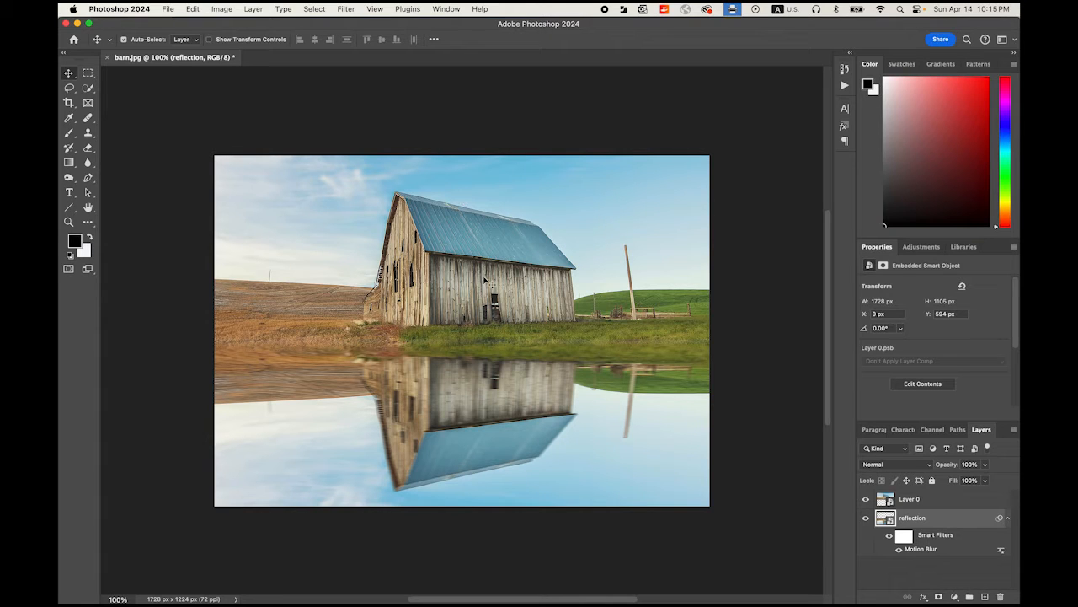
- Start a new document sized in inches at 24 by 64, 72 ppi, with black background contents
{"action": "left_click", "coordinate": [222, 10]}
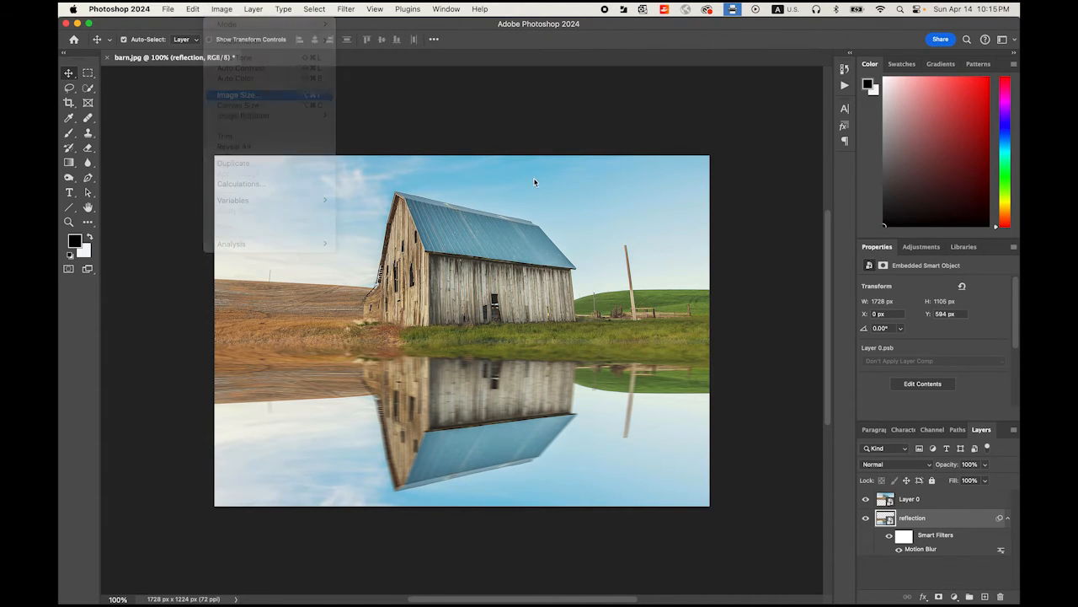
{"action": "left_click", "coordinate": [238, 94]}
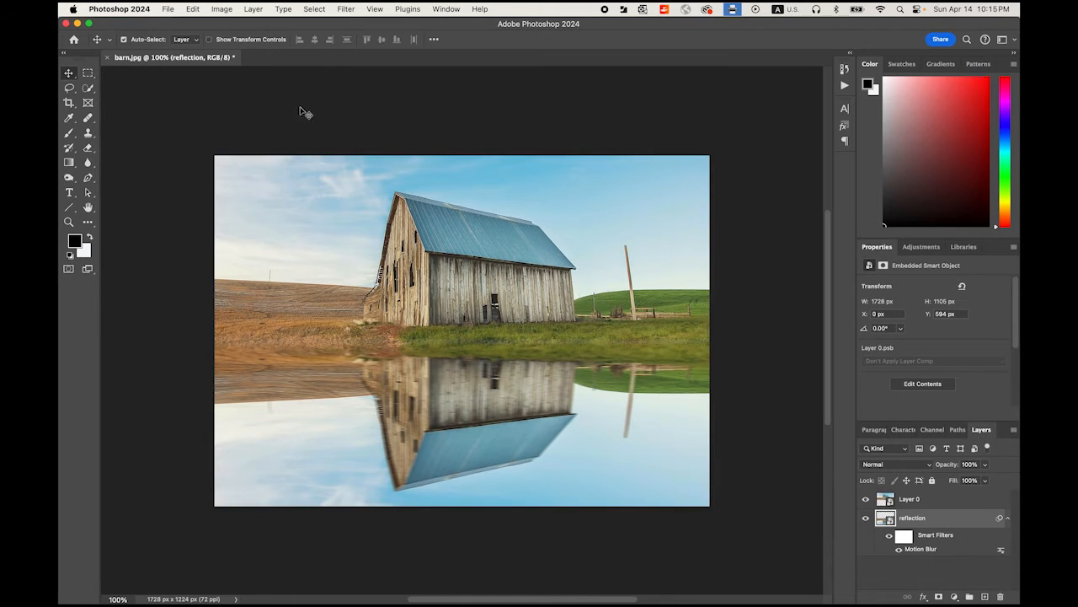
{"action": "left_click", "coordinate": [169, 10]}
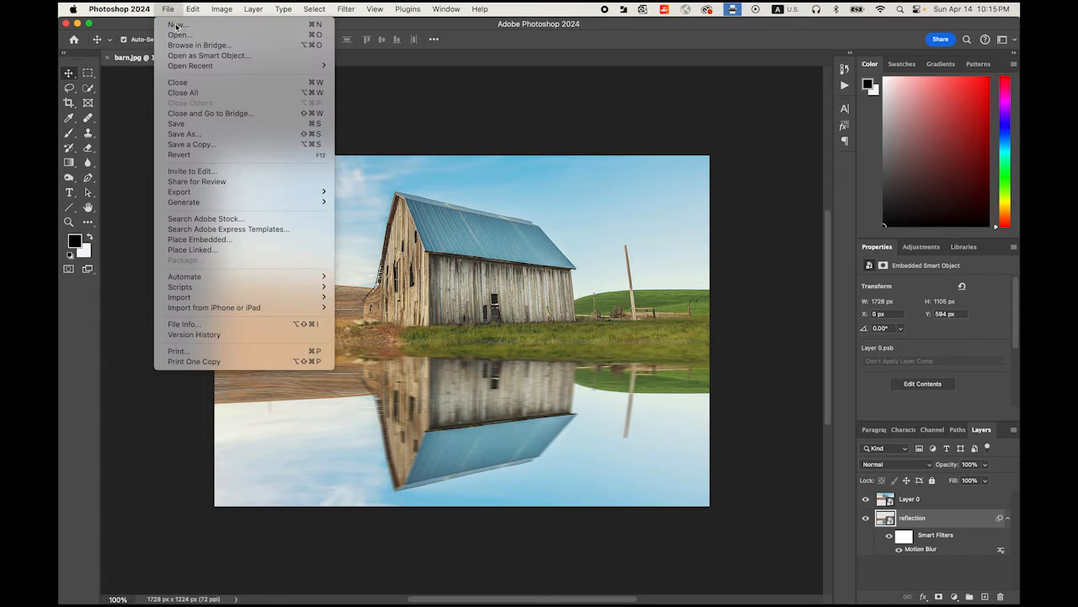
{"action": "left_click", "coordinate": [175, 25]}
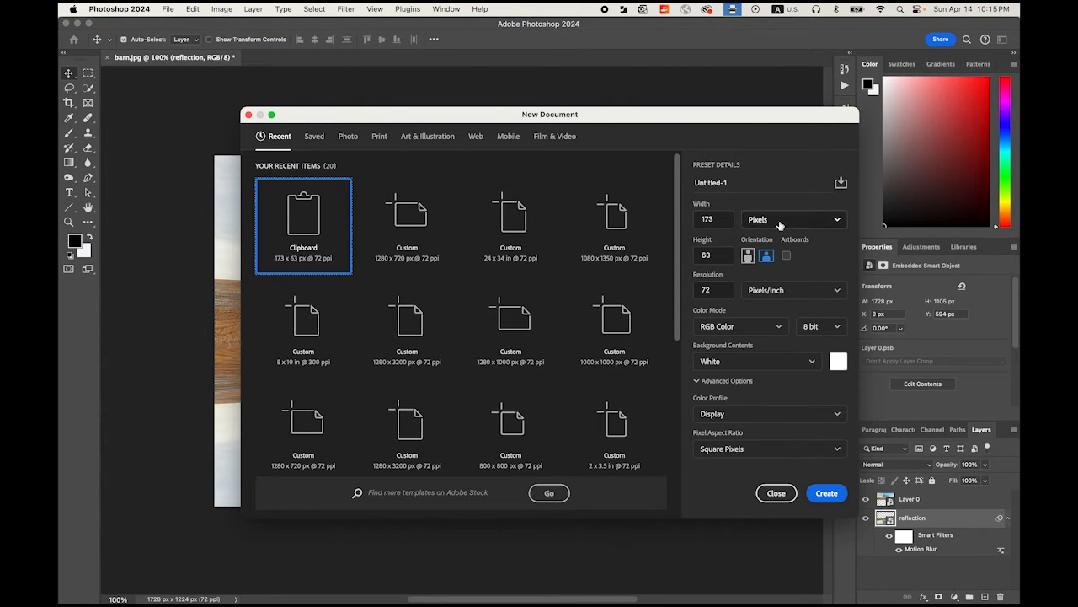
{"action": "left_click", "coordinate": [792, 219]}
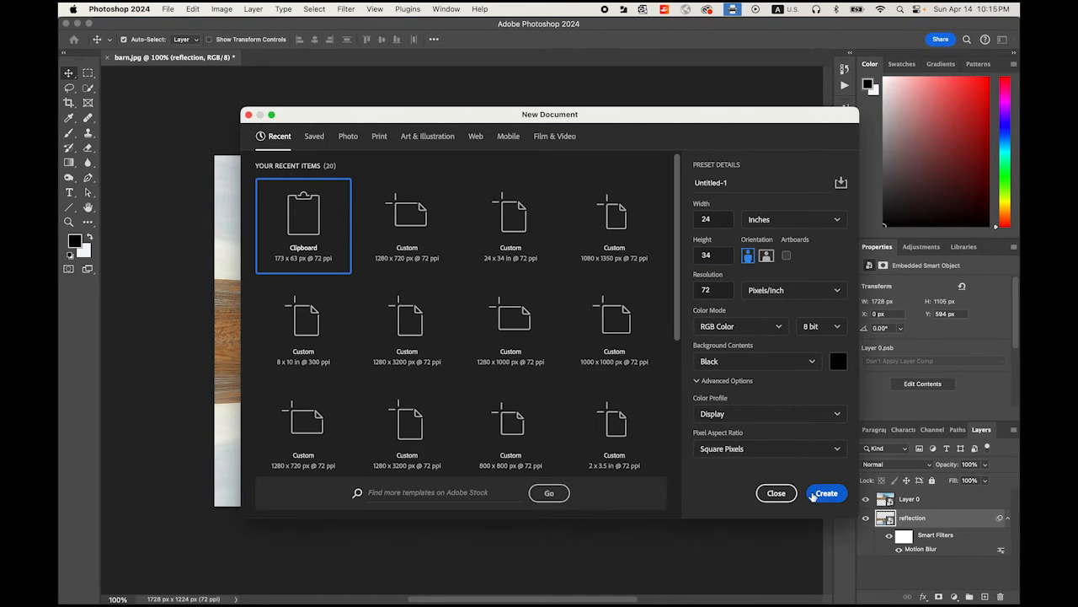
- Create the black document, fill its layer with heavy noise and soften it with a small Gaussian Blur
{"action": "left_click", "coordinate": [826, 492]}
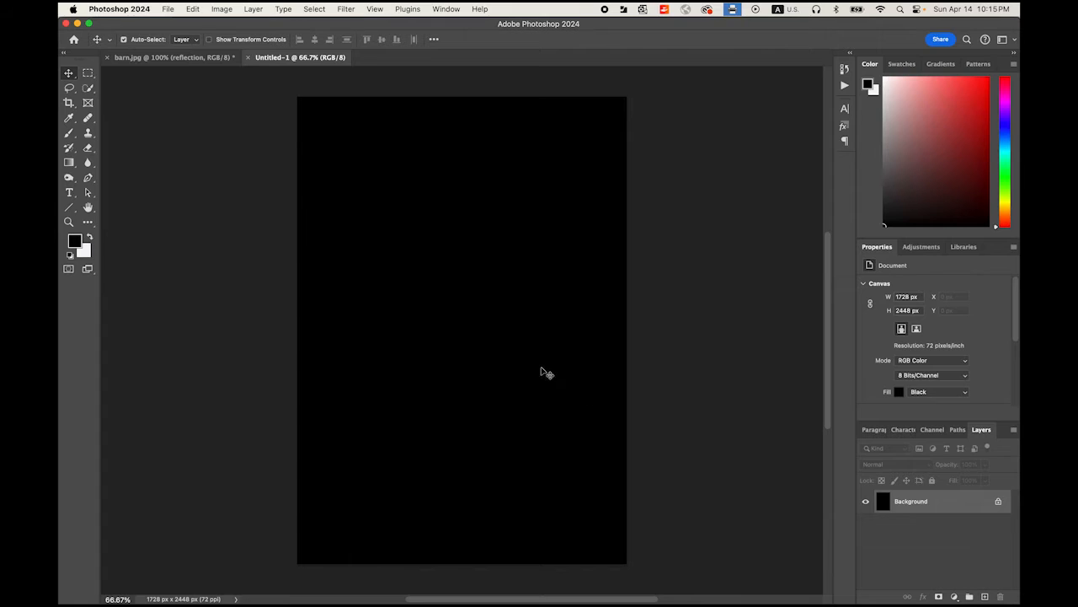
{"action": "mouse_move", "coordinate": [655, 371]}
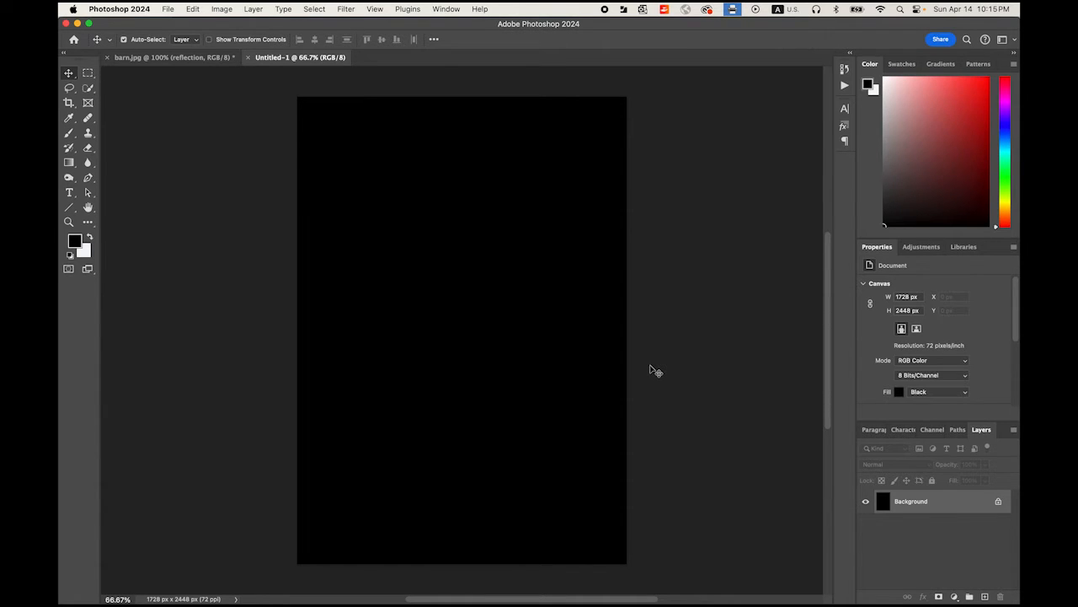
{"action": "mouse_move", "coordinate": [590, 290]}
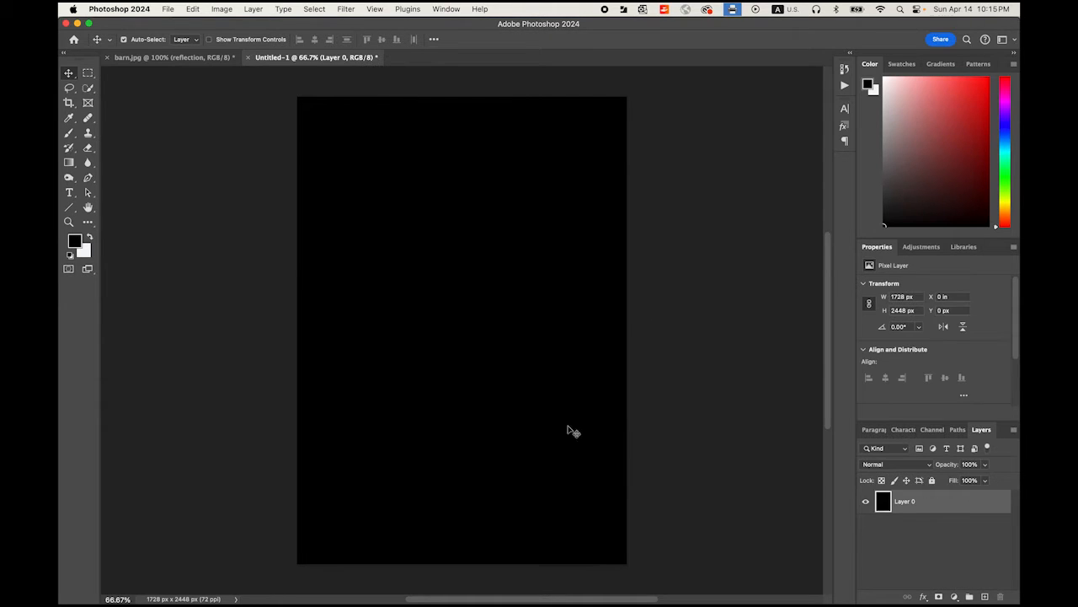
{"action": "mouse_move", "coordinate": [261, 37]}
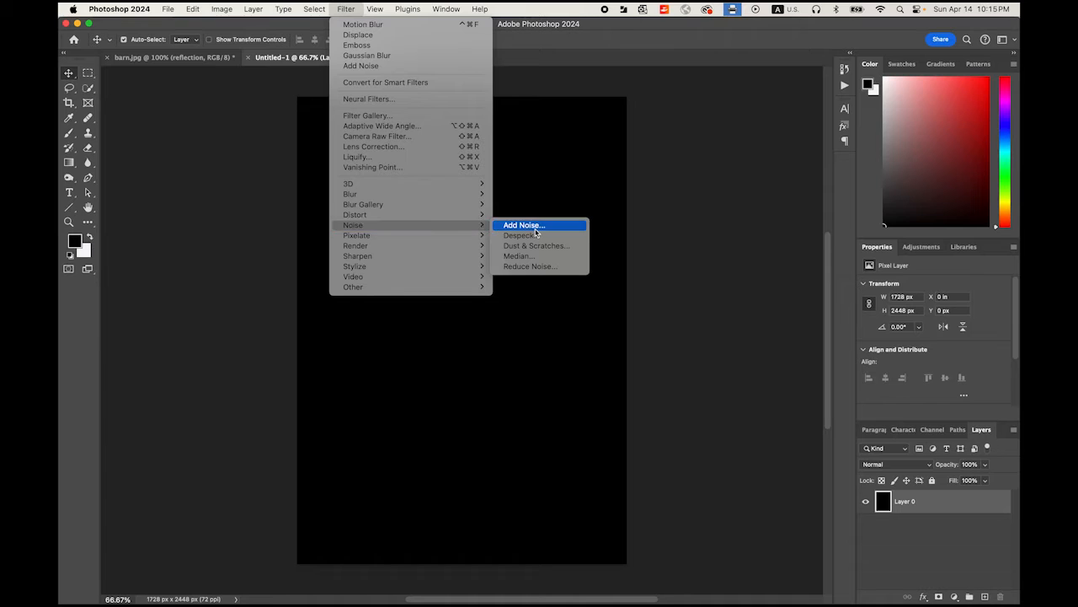
{"action": "left_click", "coordinate": [523, 224]}
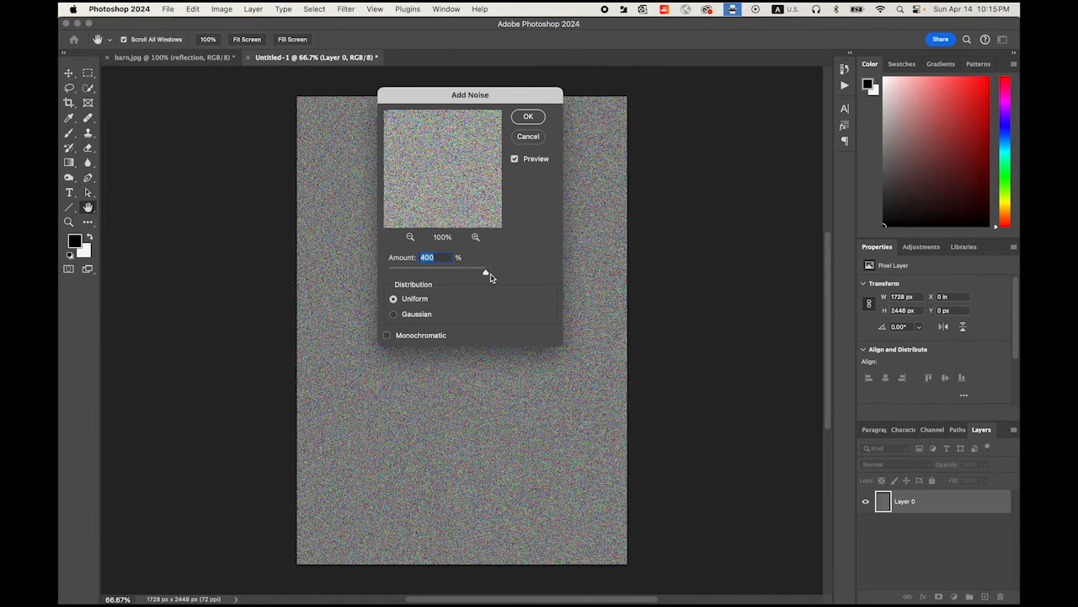
{"action": "left_click", "coordinate": [529, 116]}
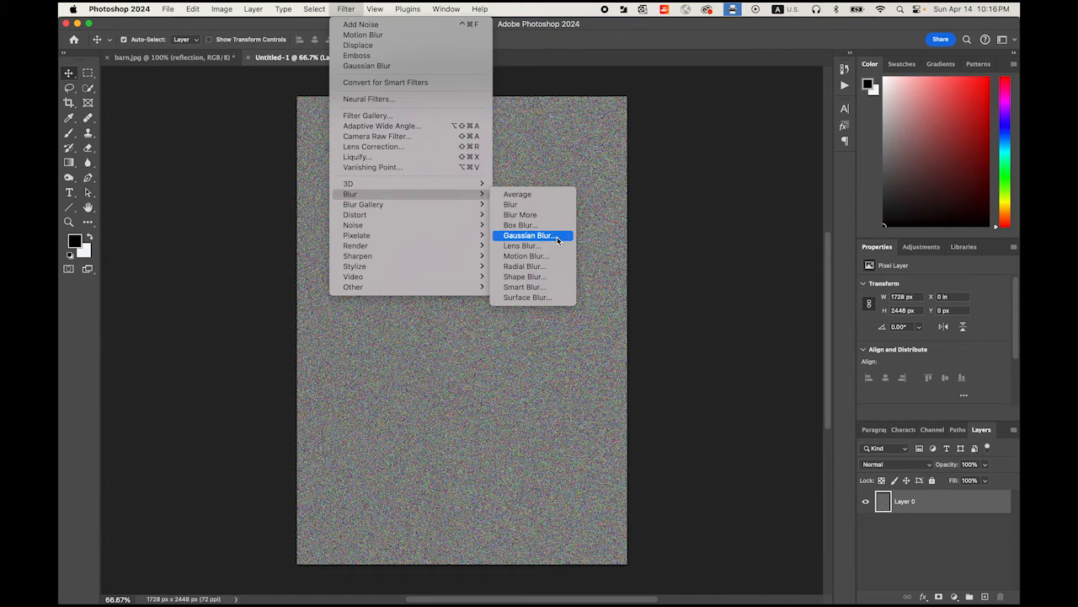
{"action": "left_click", "coordinate": [529, 236]}
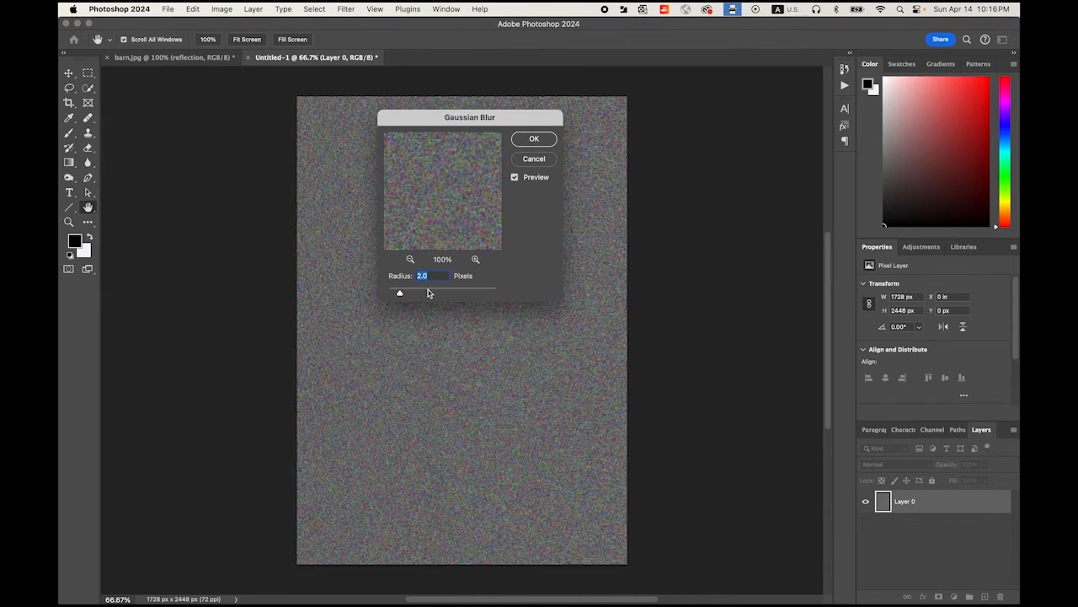
{"action": "mouse_move", "coordinate": [507, 230]}
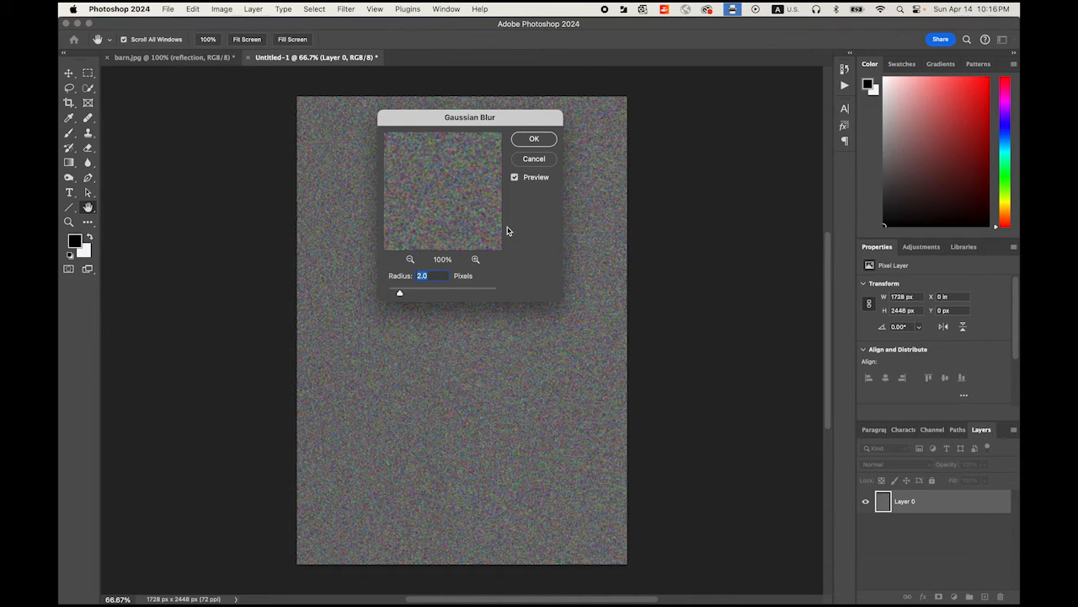
{"action": "left_click", "coordinate": [534, 138]}
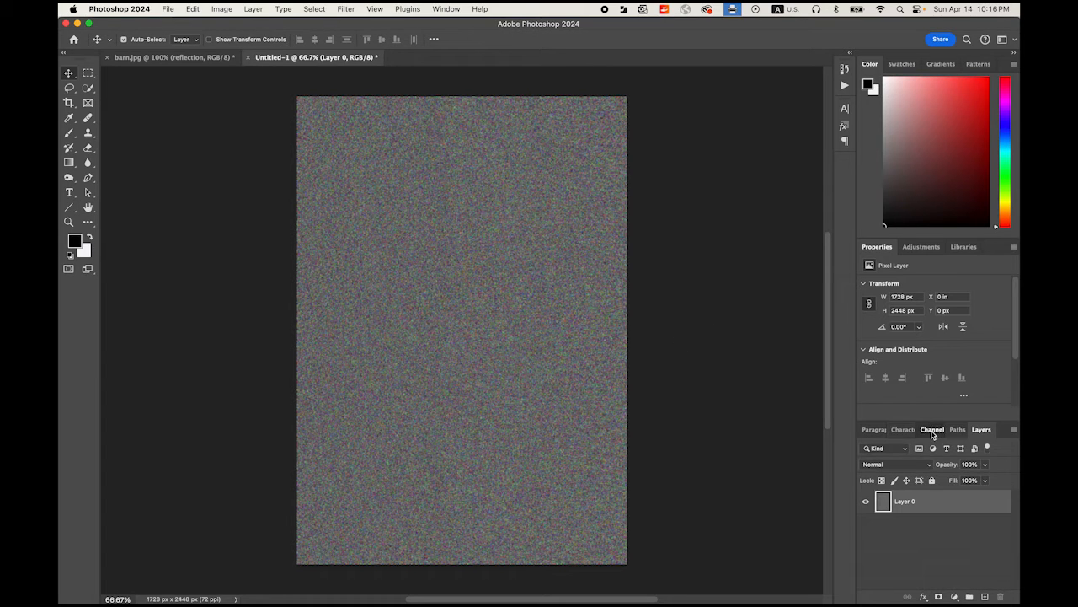
- Show the Channels panel and select only the Red channel
{"action": "left_click", "coordinate": [932, 430]}
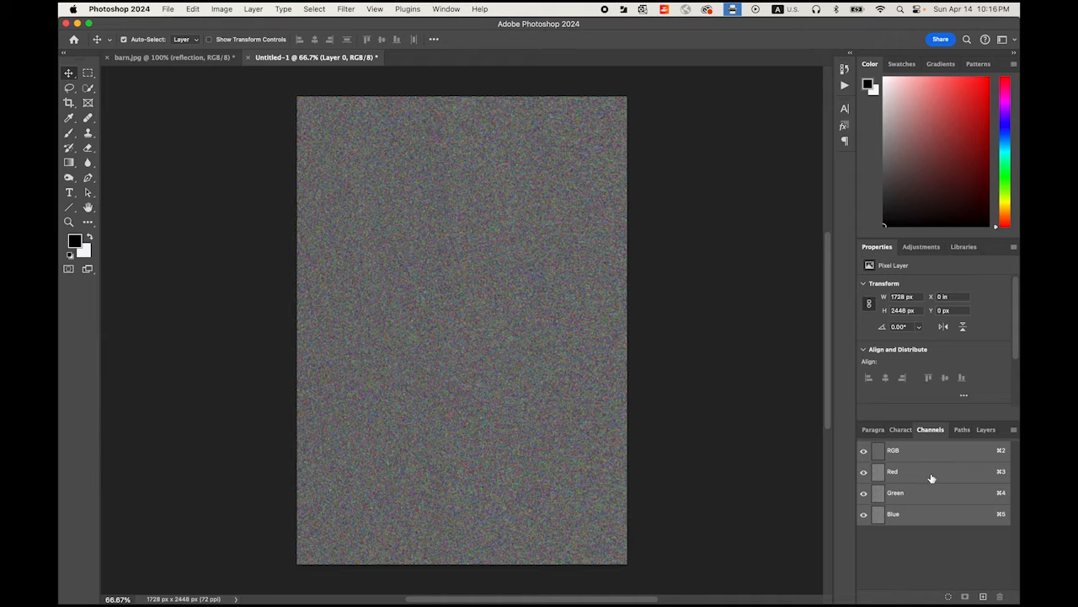
{"action": "left_click", "coordinate": [893, 512]}
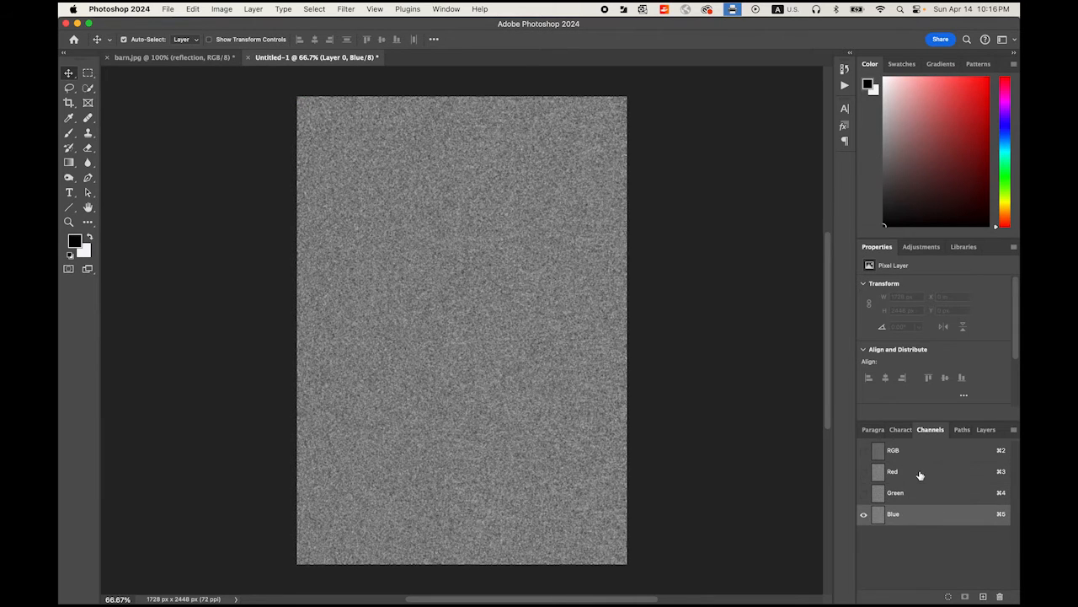
{"action": "left_click", "coordinate": [893, 472]}
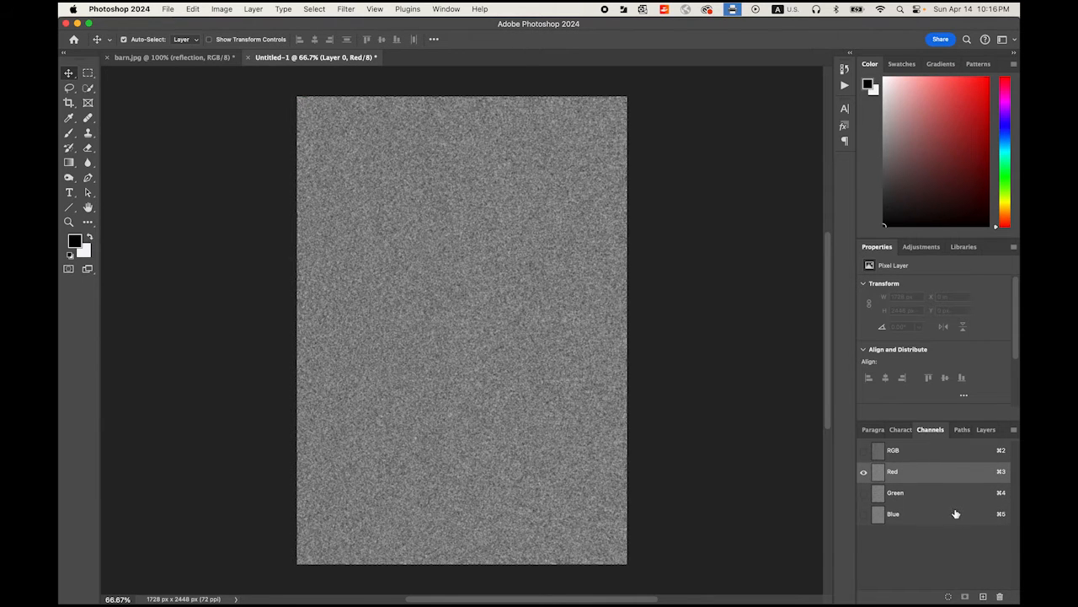
- Emboss the Red channel at a 180° angle
{"action": "left_click", "coordinate": [345, 10]}
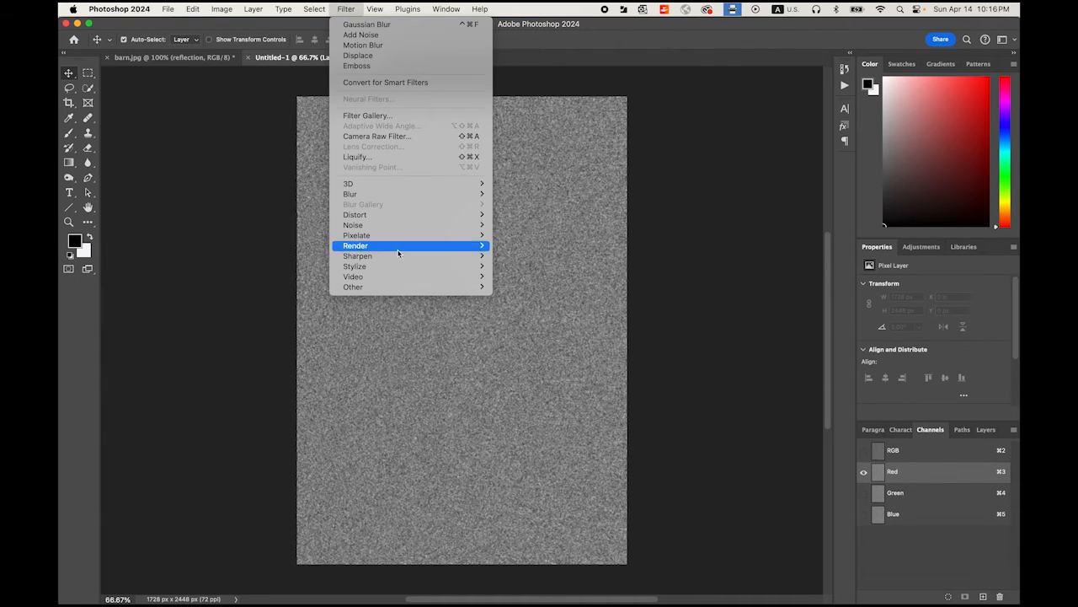
{"action": "mouse_move", "coordinate": [354, 266]}
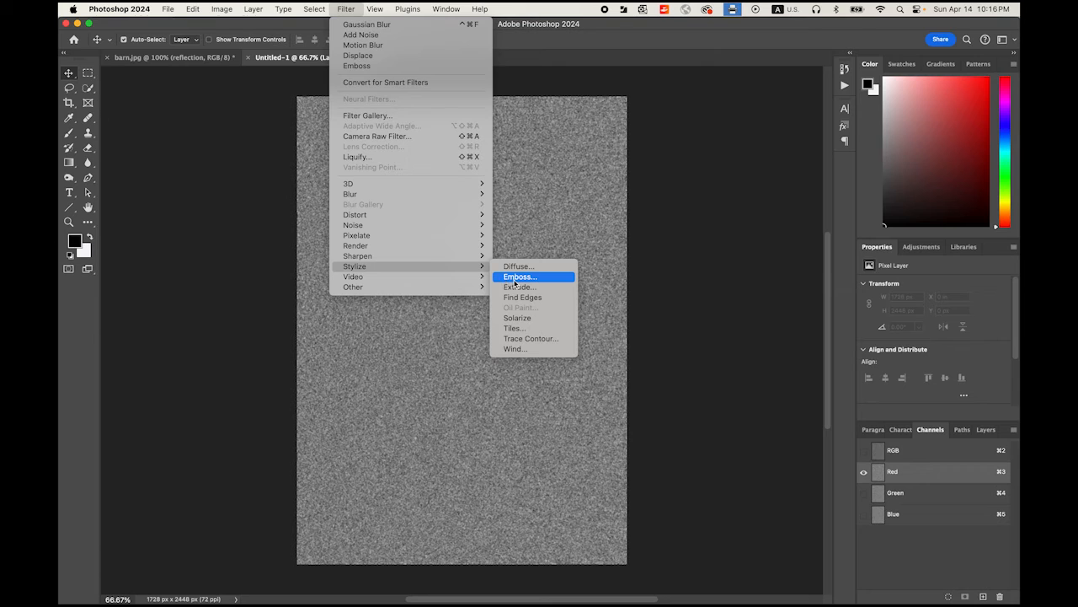
{"action": "left_click", "coordinate": [519, 276]}
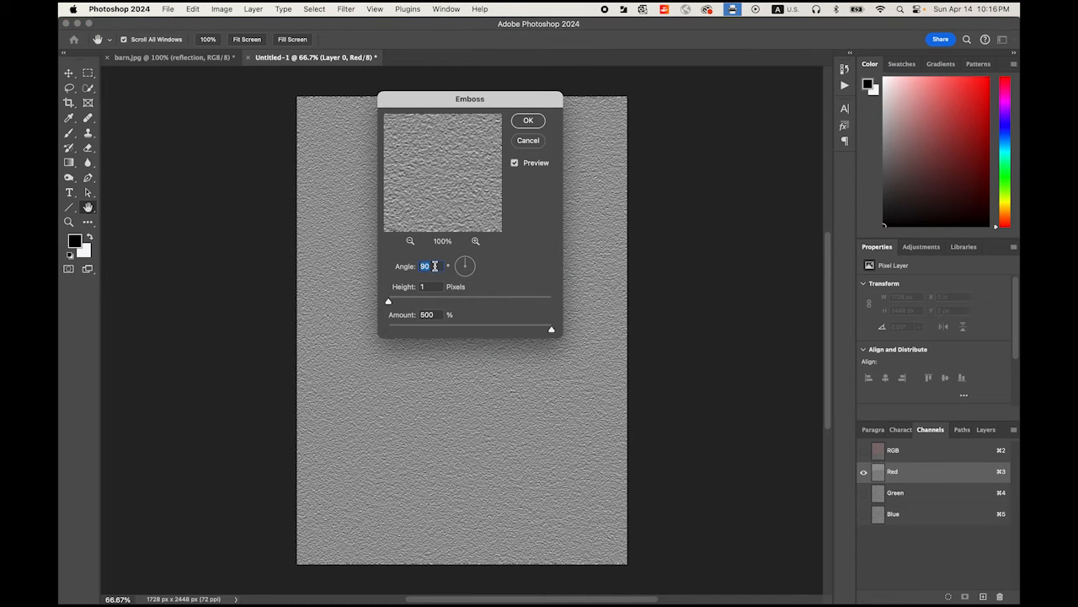
{"action": "type", "text": "180"}
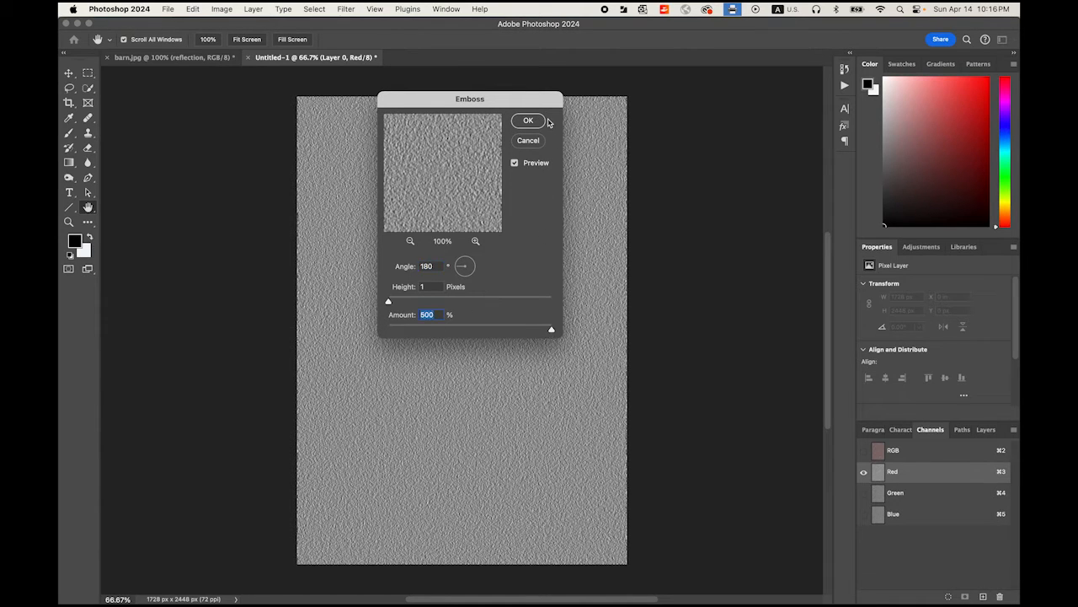
{"action": "left_click", "coordinate": [529, 119]}
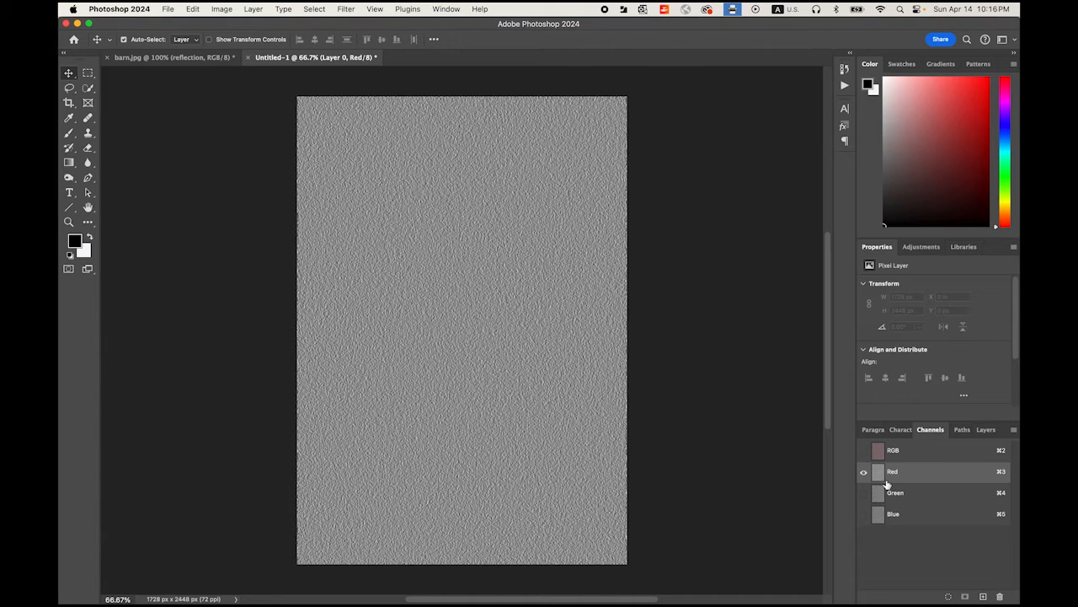
- Emboss the Green channel with the same settings and return to the RGB composite view
{"action": "left_click", "coordinate": [895, 492]}
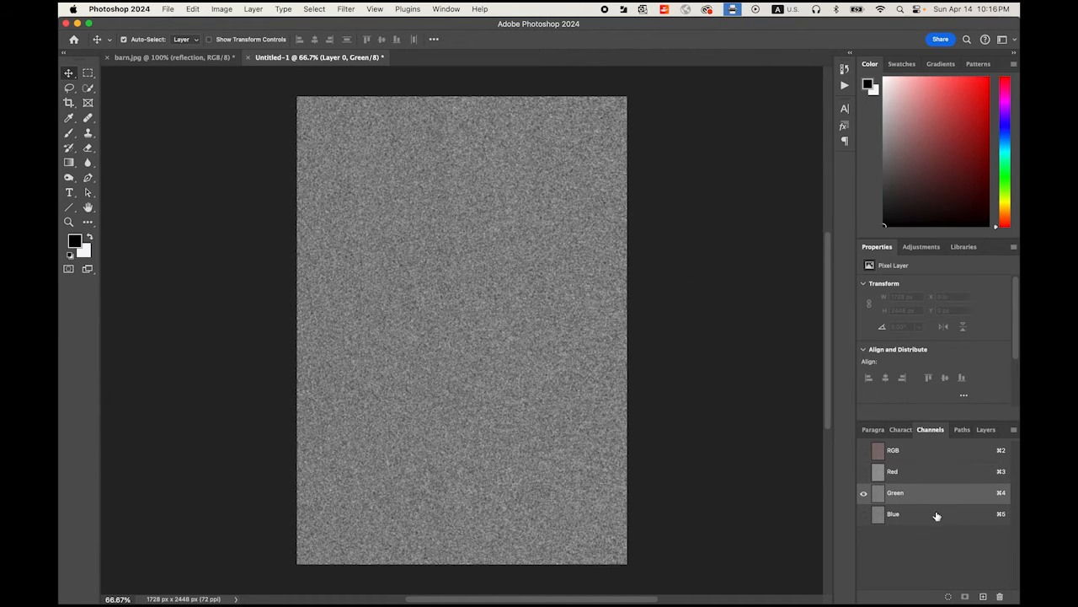
{"action": "left_click", "coordinate": [346, 11]}
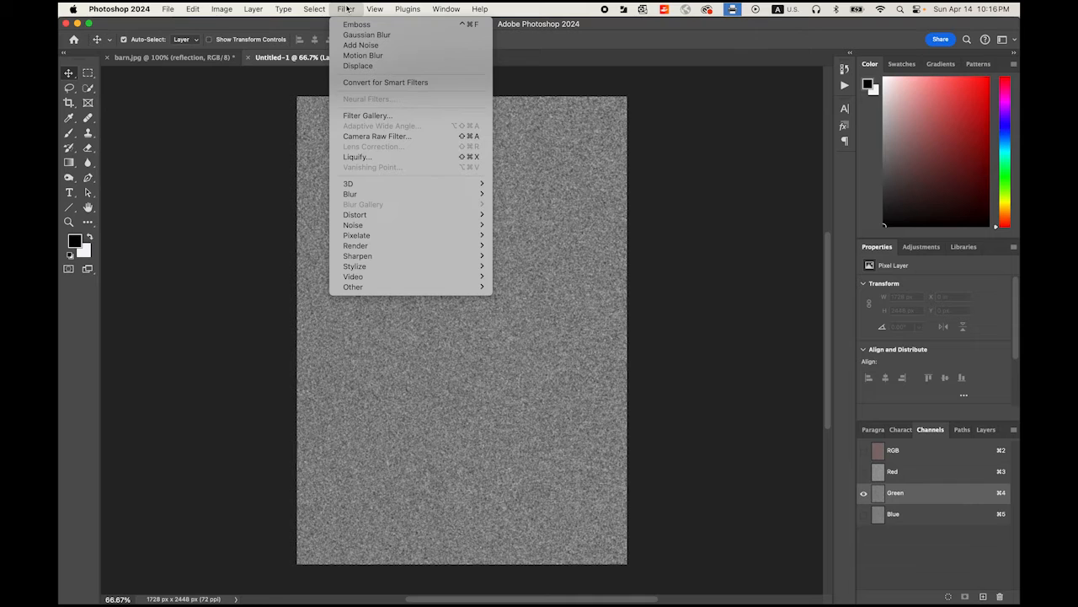
{"action": "mouse_move", "coordinate": [401, 213]}
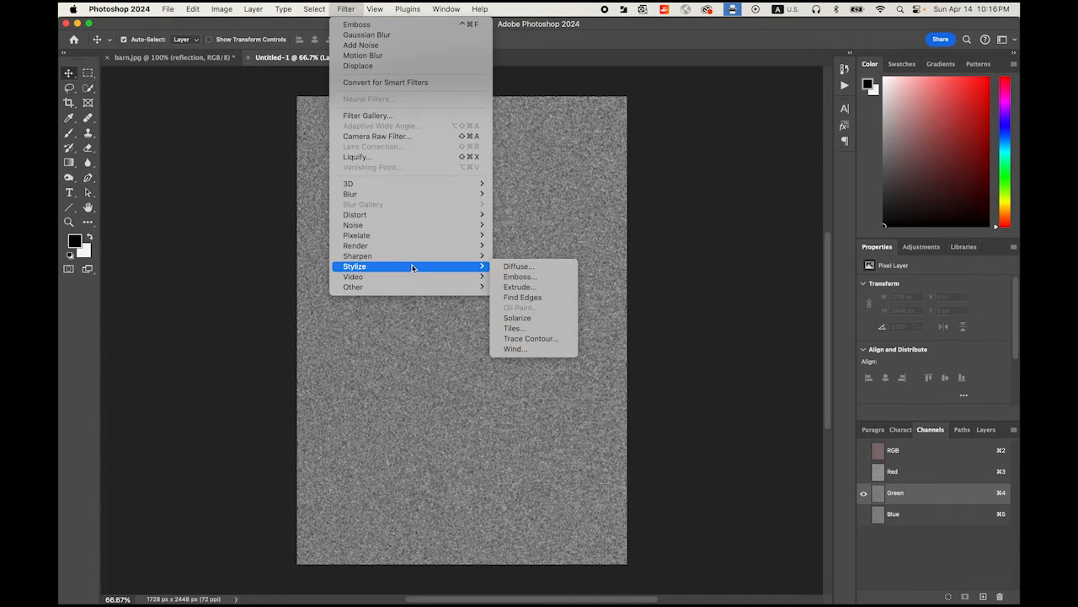
{"action": "left_click", "coordinate": [519, 277]}
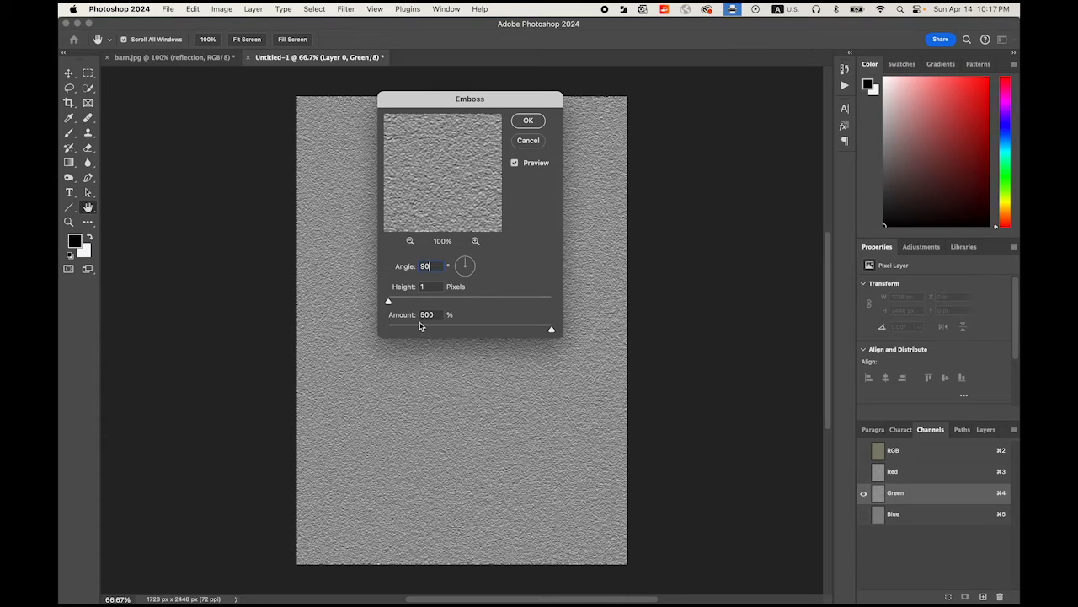
{"action": "mouse_move", "coordinate": [559, 330]}
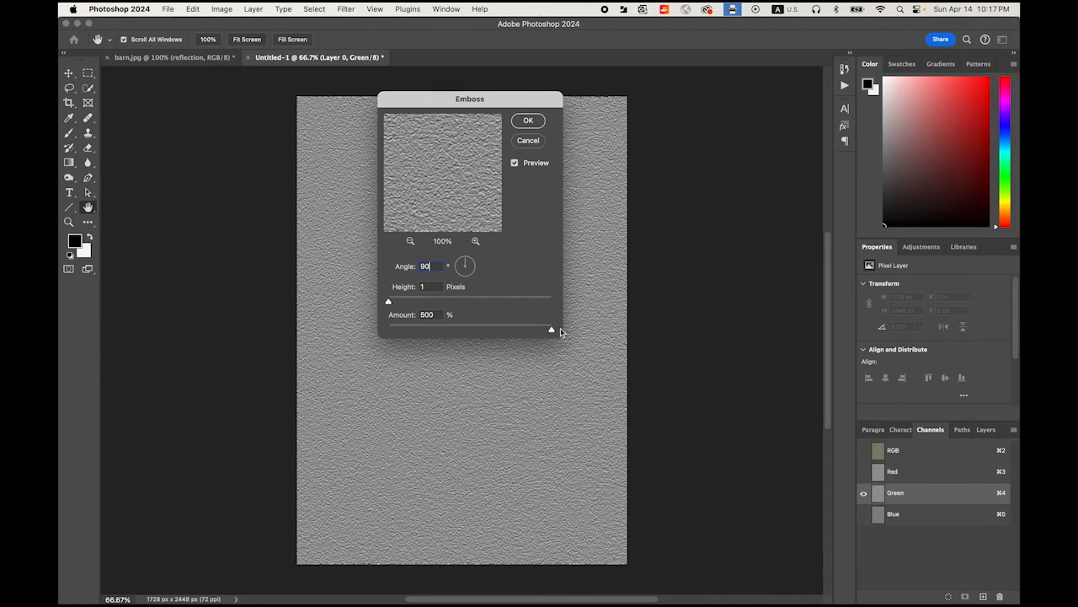
{"action": "left_click", "coordinate": [529, 120]}
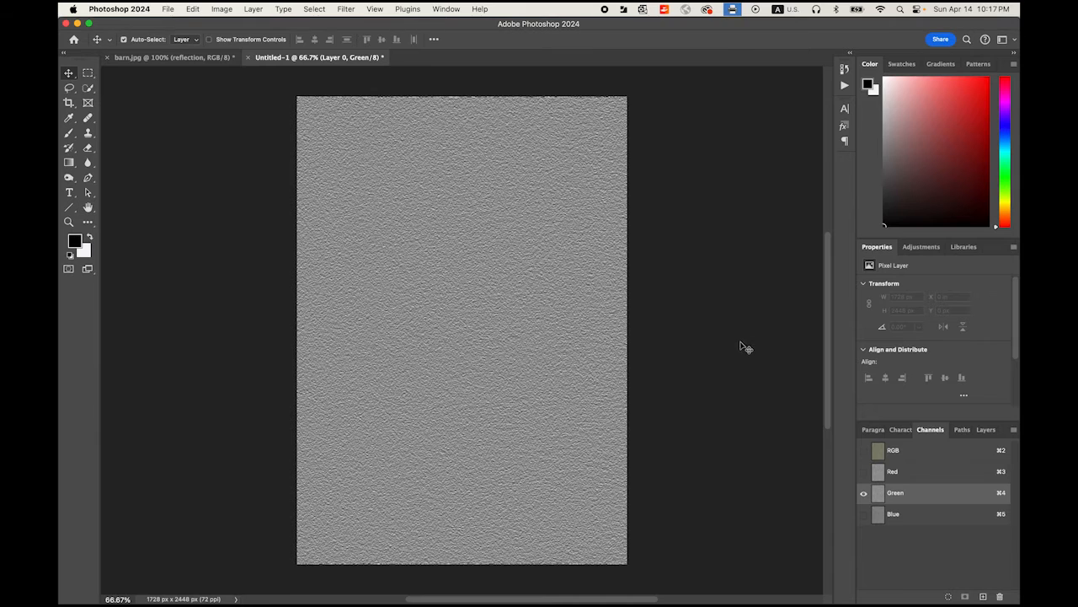
{"action": "left_click", "coordinate": [863, 450]}
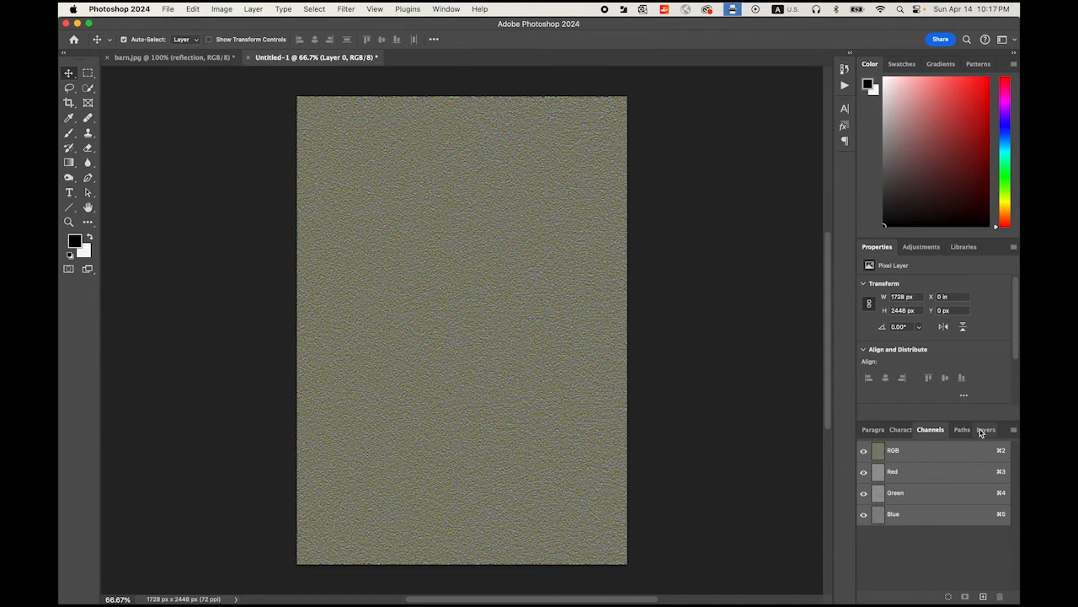
- Return to the Layers panel showing the embossed noise texture as Layer 0
{"action": "left_click", "coordinate": [980, 430]}
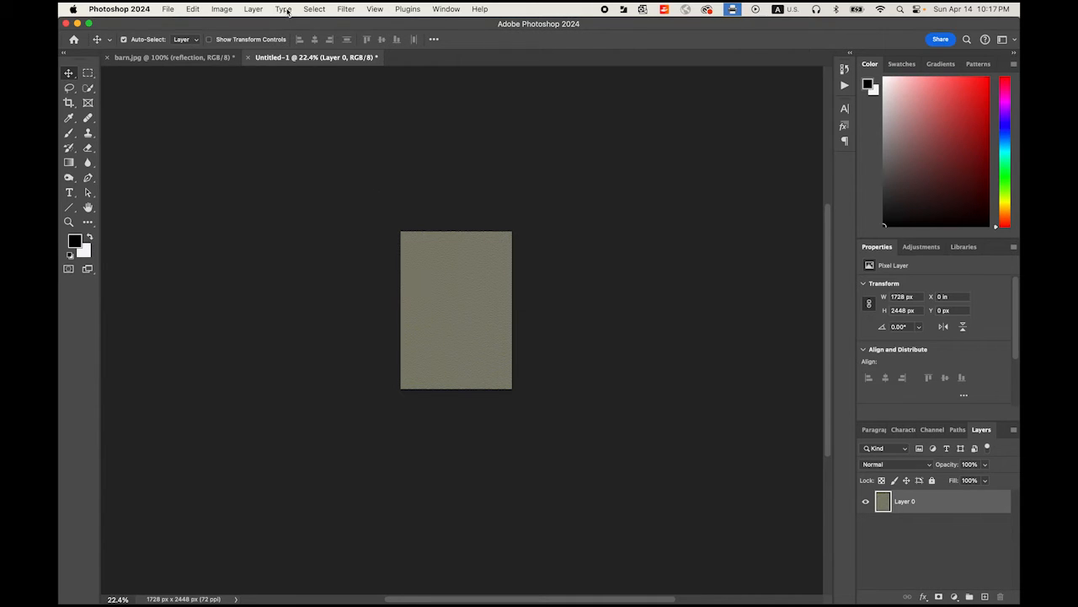
- Start a perspective transform on Layer 0 and widen the texture's base into a trapezoid
{"action": "left_click", "coordinate": [192, 10]}
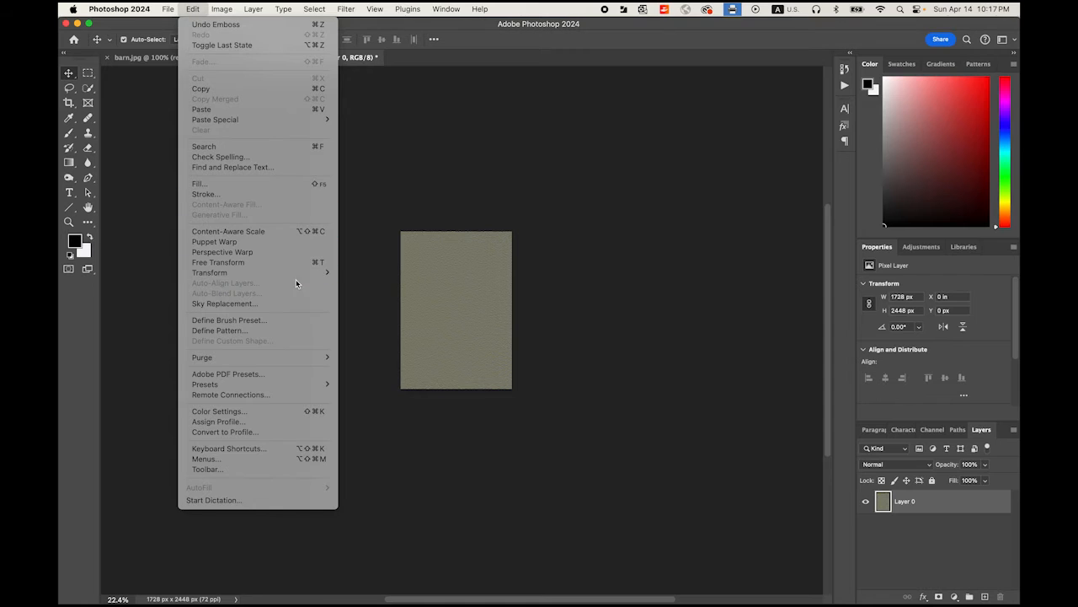
{"action": "mouse_move", "coordinate": [209, 272]}
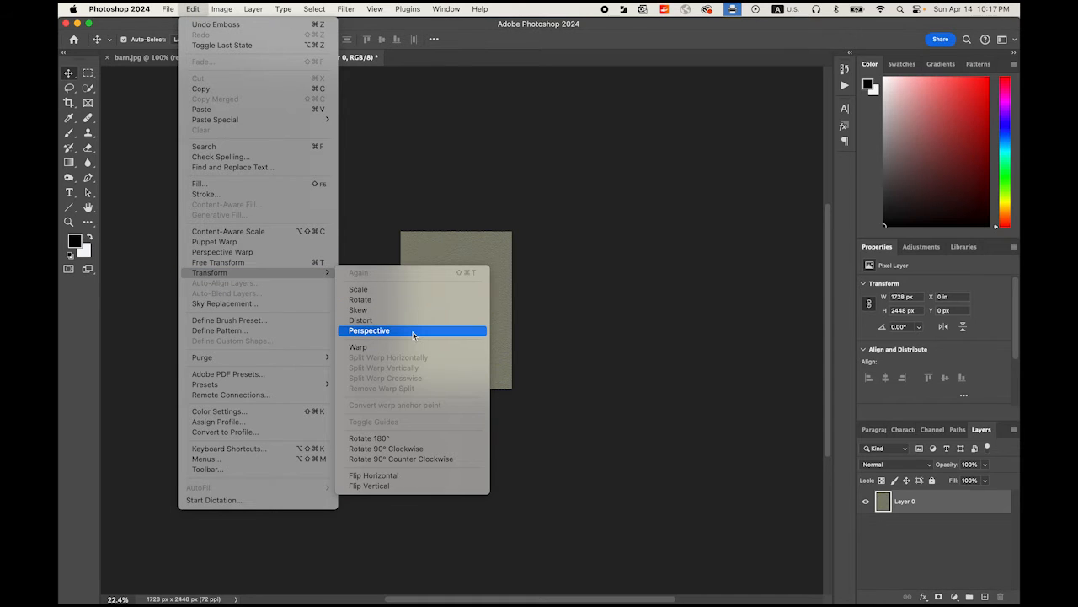
{"action": "left_click", "coordinate": [368, 330]}
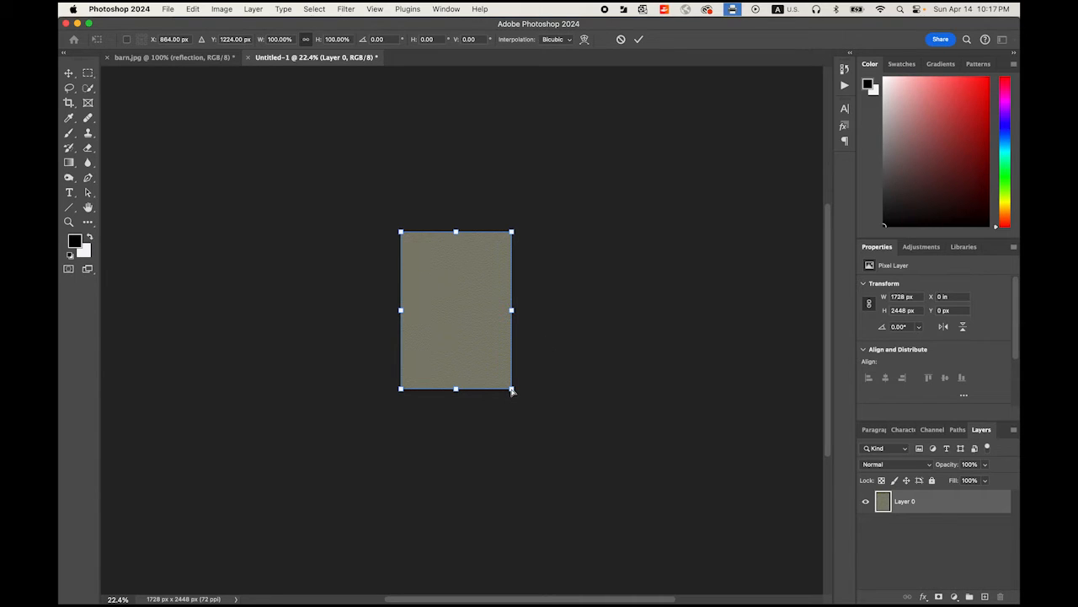
{"action": "left_click_drag", "start_coordinate": [512, 388], "coordinate": [658, 387]}
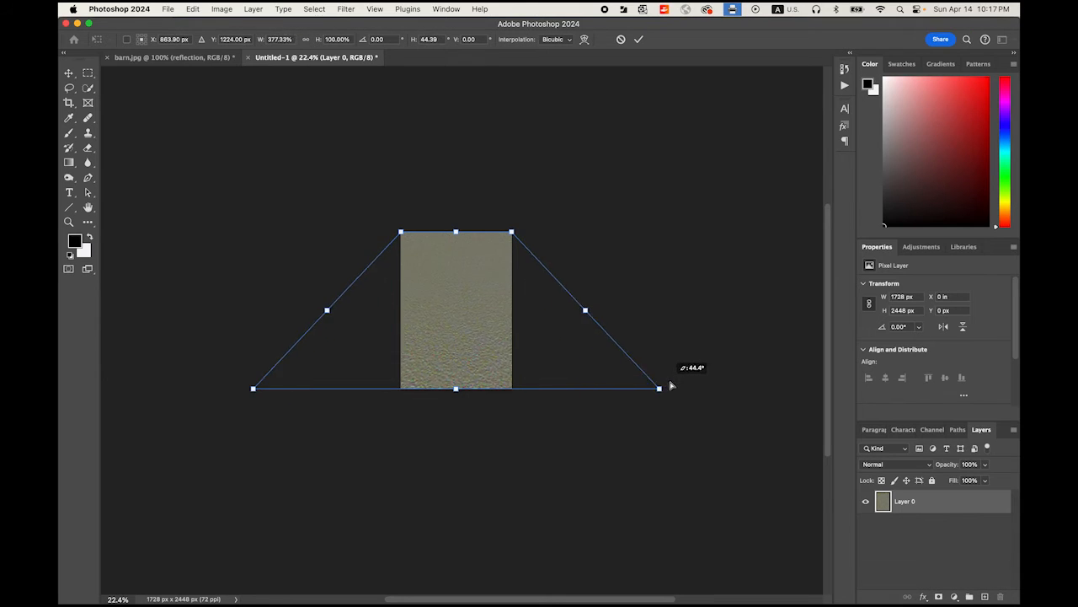
{"action": "left_click_drag", "start_coordinate": [661, 388], "coordinate": [775, 388]}
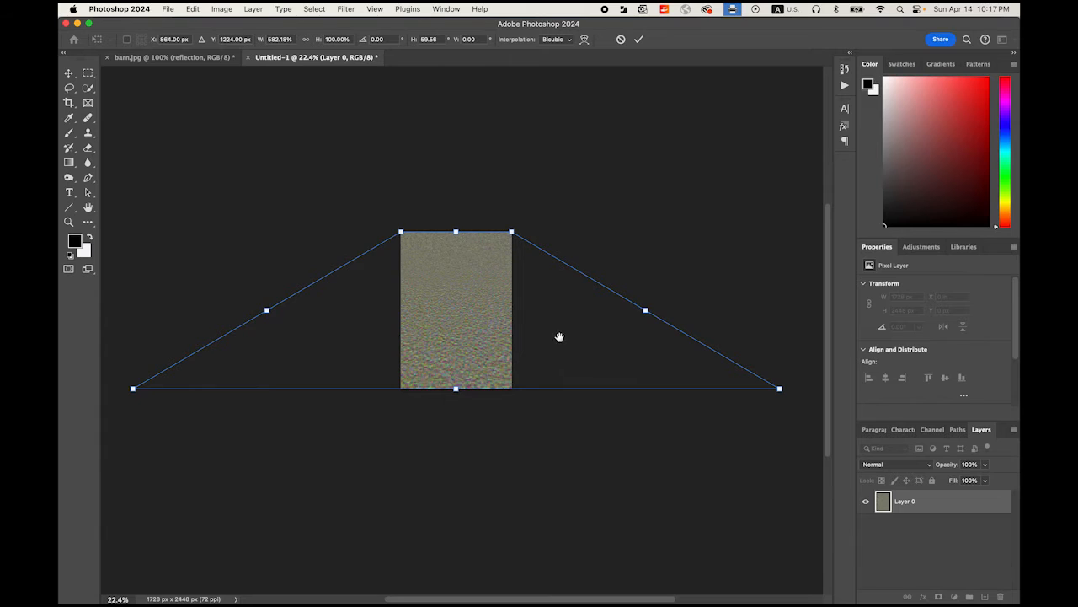
{"action": "scroll", "scroll_direction": "down", "scroll_amount": 3}
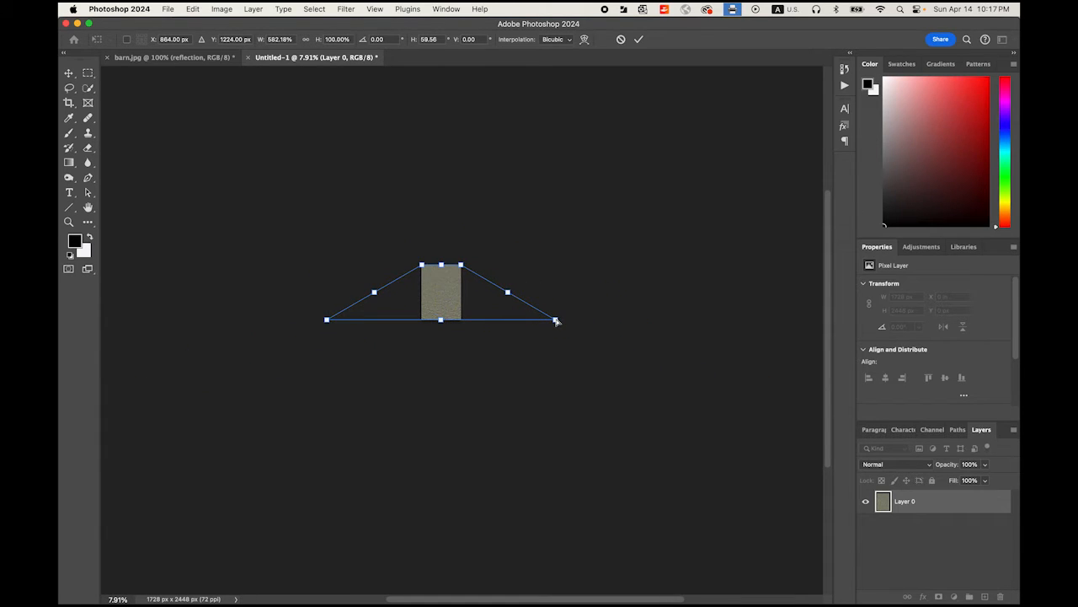
{"action": "left_click_drag", "start_coordinate": [556, 320], "coordinate": [728, 320]}
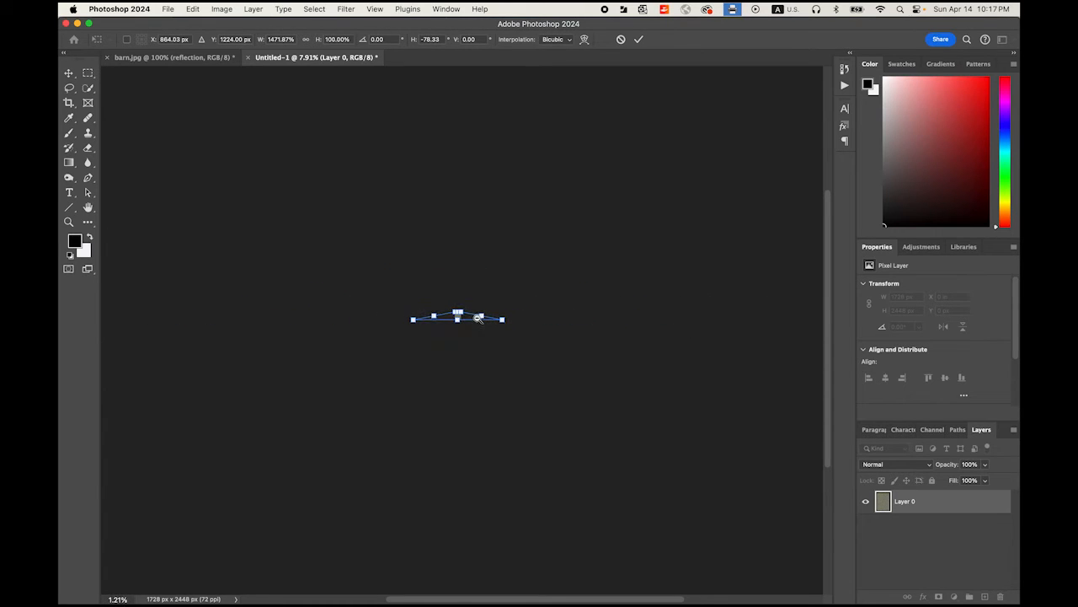
- Stretch the texture past the canvas edges into long horizontal streaks and commit the transform
{"action": "left_click_drag", "start_coordinate": [502, 317], "coordinate": [529, 320]}
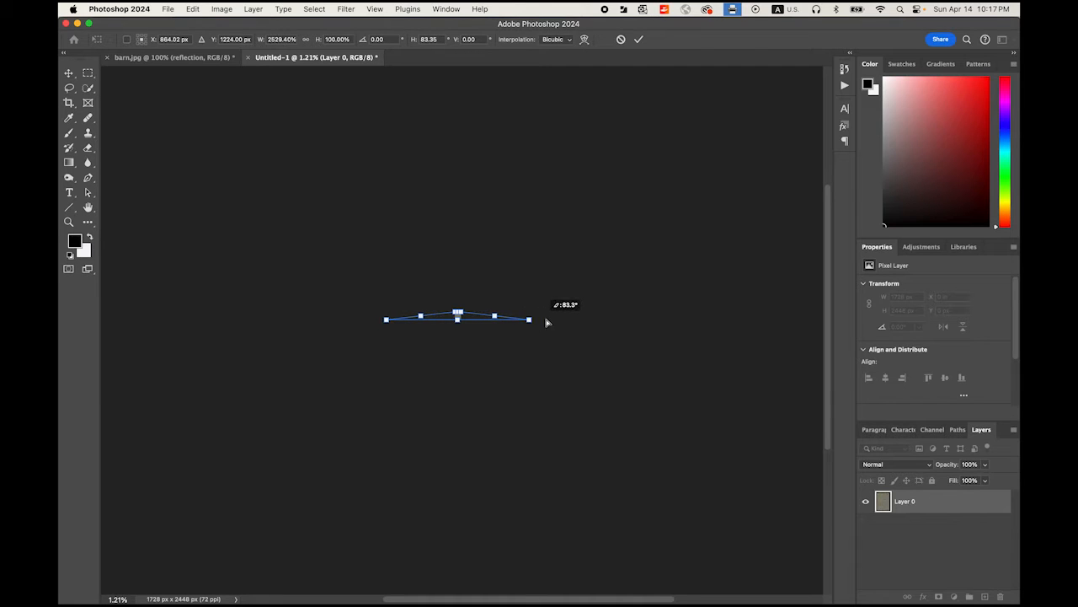
{"action": "left_click_drag", "start_coordinate": [529, 321], "coordinate": [734, 321]}
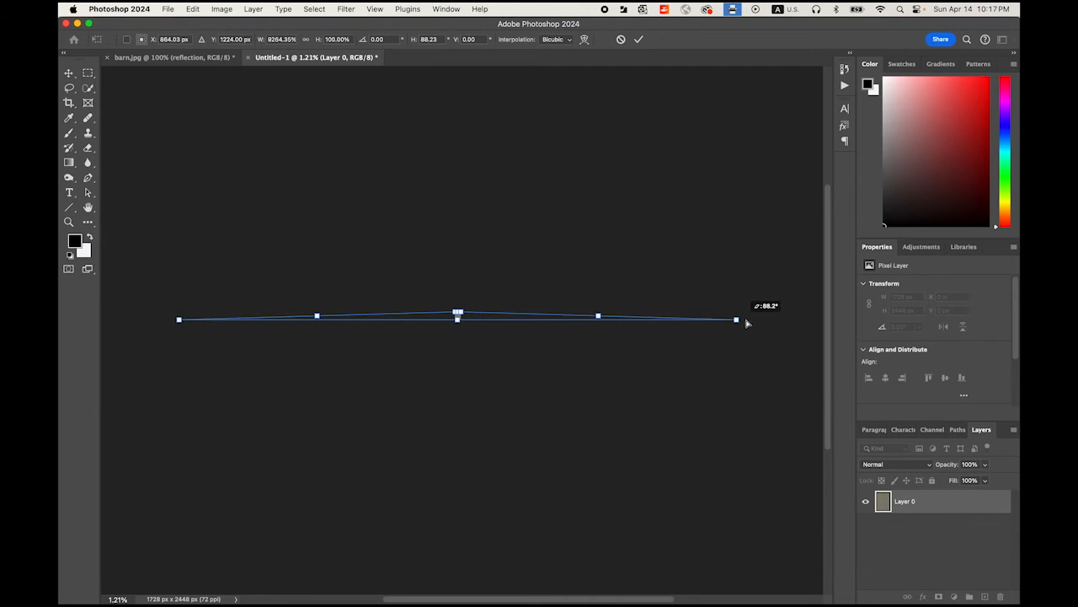
{"action": "left_click_drag", "start_coordinate": [735, 320], "coordinate": [785, 320]}
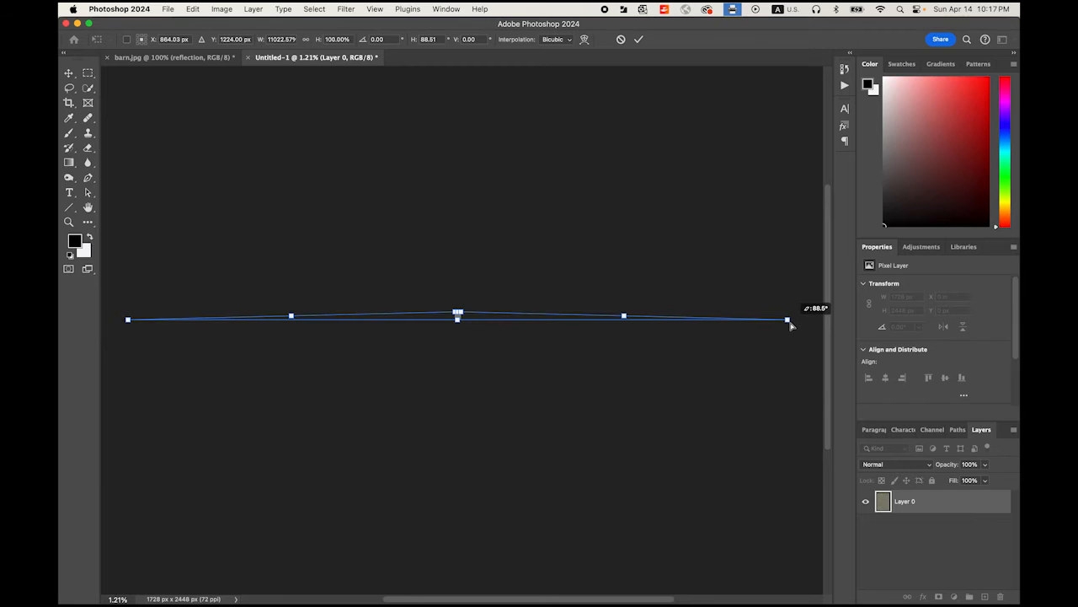
{"action": "left_click", "coordinate": [639, 39]}
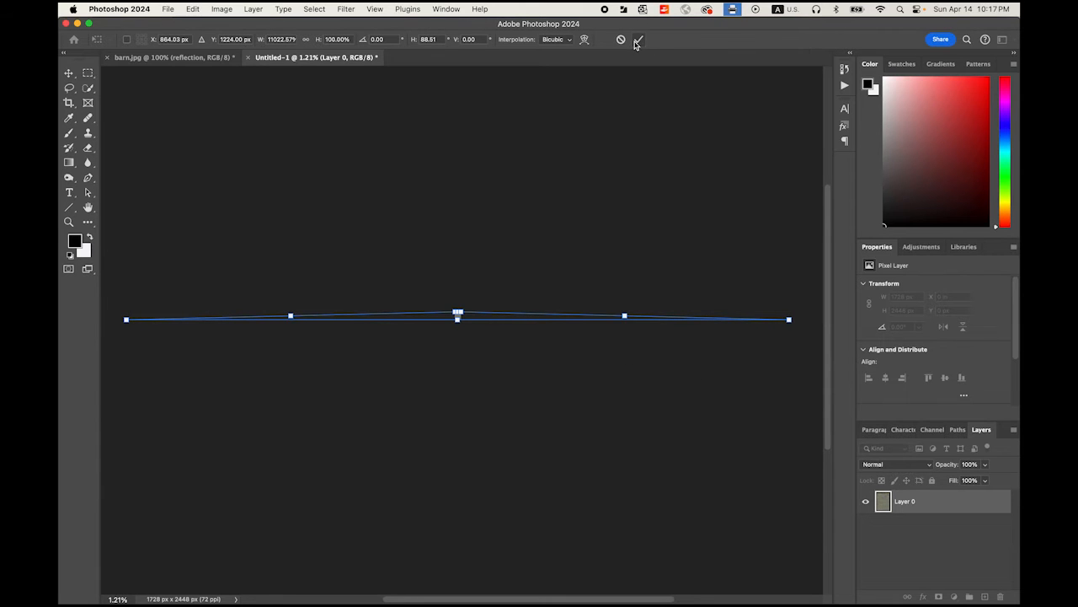
{"action": "left_click", "coordinate": [638, 41]}
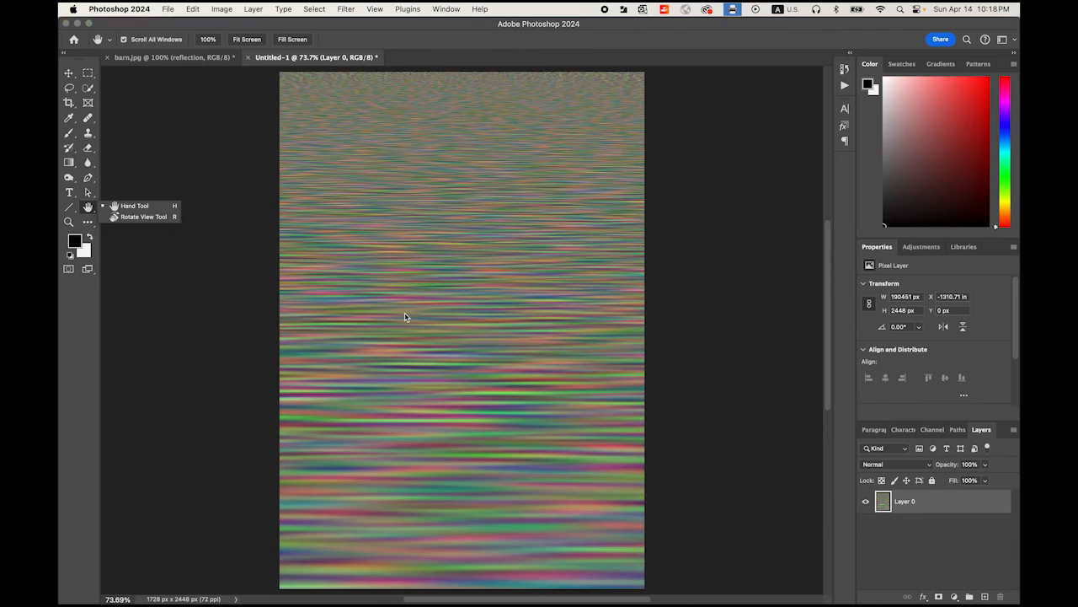
{"action": "mouse_move", "coordinate": [757, 424]}
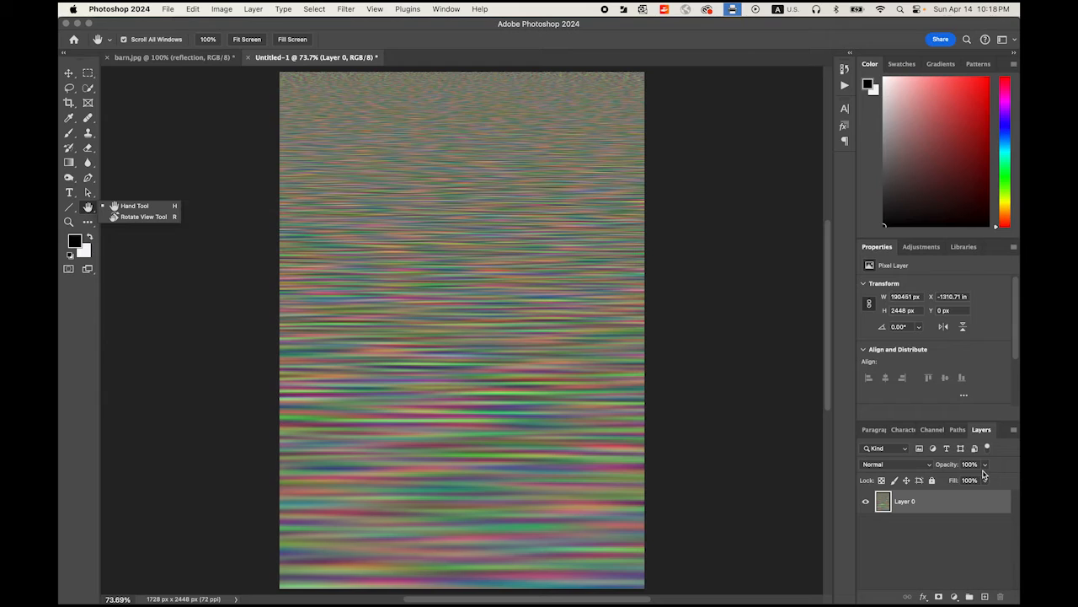
- Bring up the Layers panel menu to flatten the streaked texture into one layer
{"action": "left_click", "coordinate": [1015, 430]}
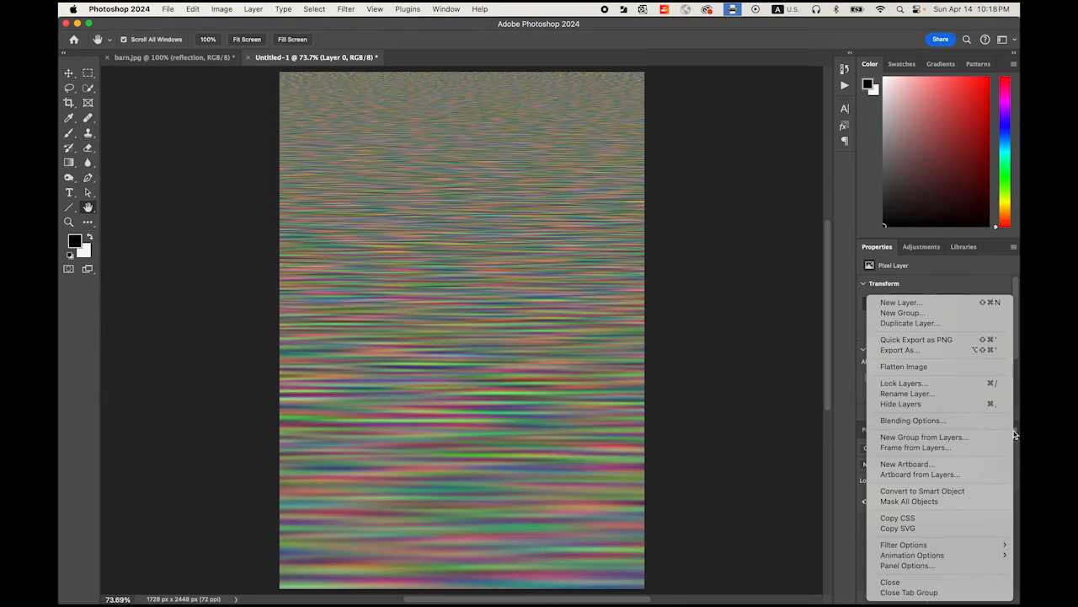
{"action": "mouse_move", "coordinate": [899, 405]}
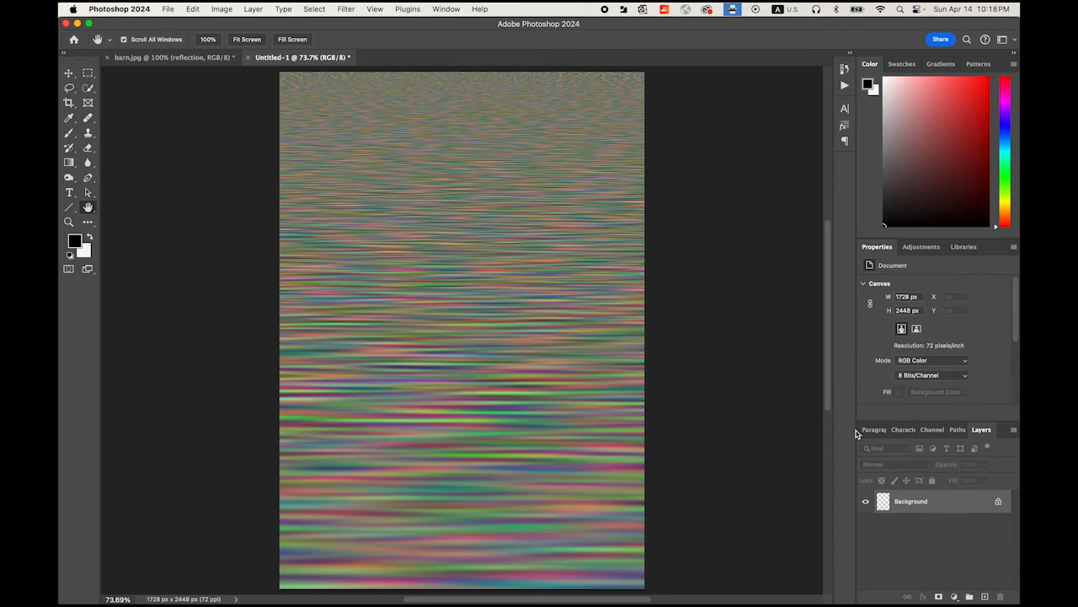
{"action": "mouse_move", "coordinate": [263, 143]}
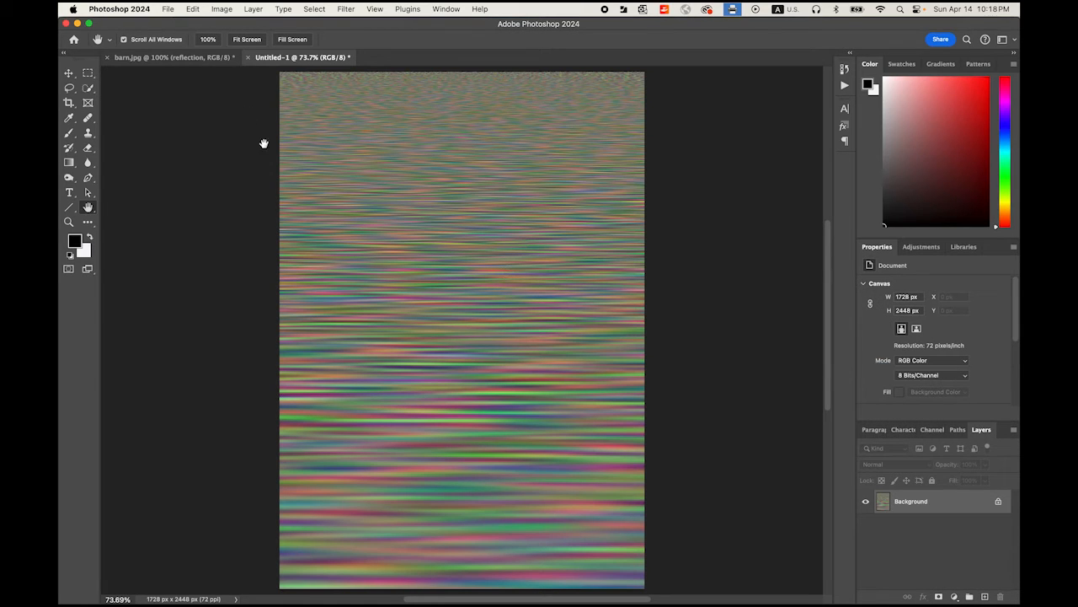
- Save the texture to the computer as map.psd in the Reflection folder and return to the barn document
{"action": "left_click", "coordinate": [168, 9]}
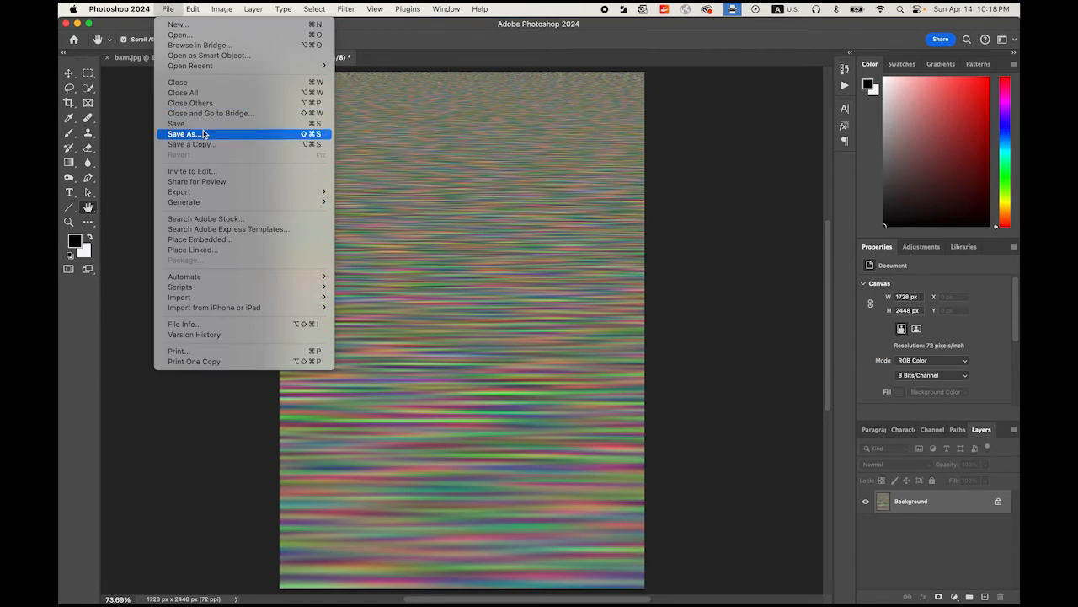
{"action": "left_click", "coordinate": [184, 135]}
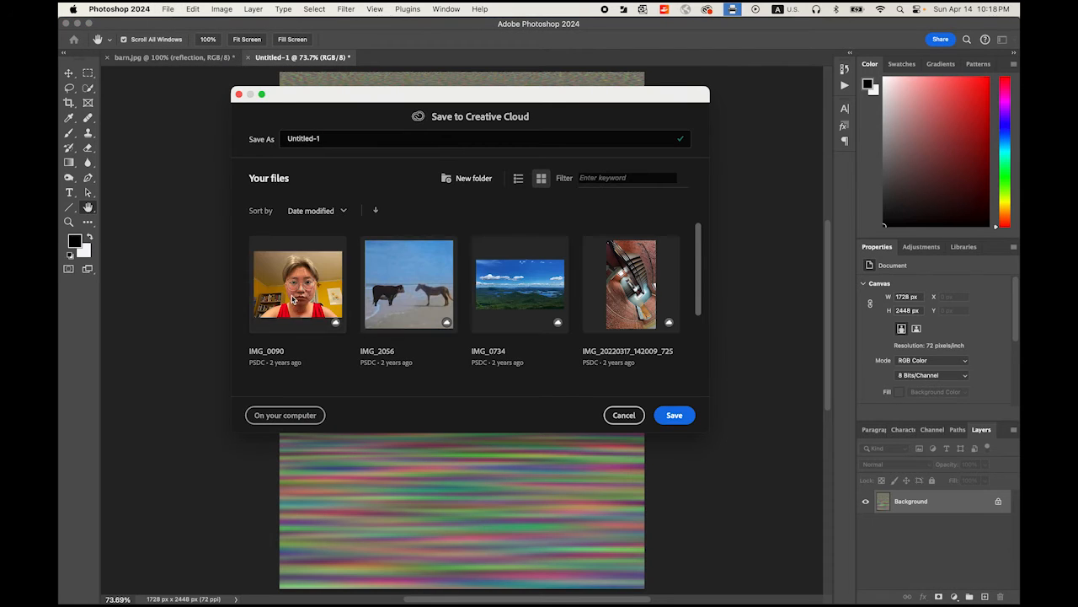
{"action": "left_click", "coordinate": [285, 414]}
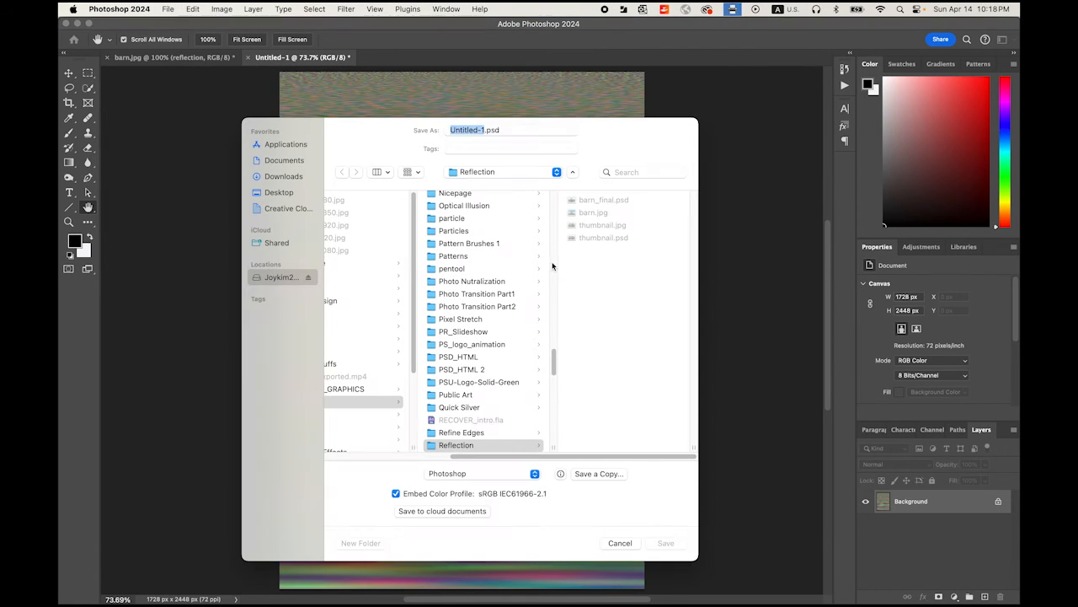
{"action": "left_click", "coordinate": [512, 129]}
{"action": "type", "text": "map"}
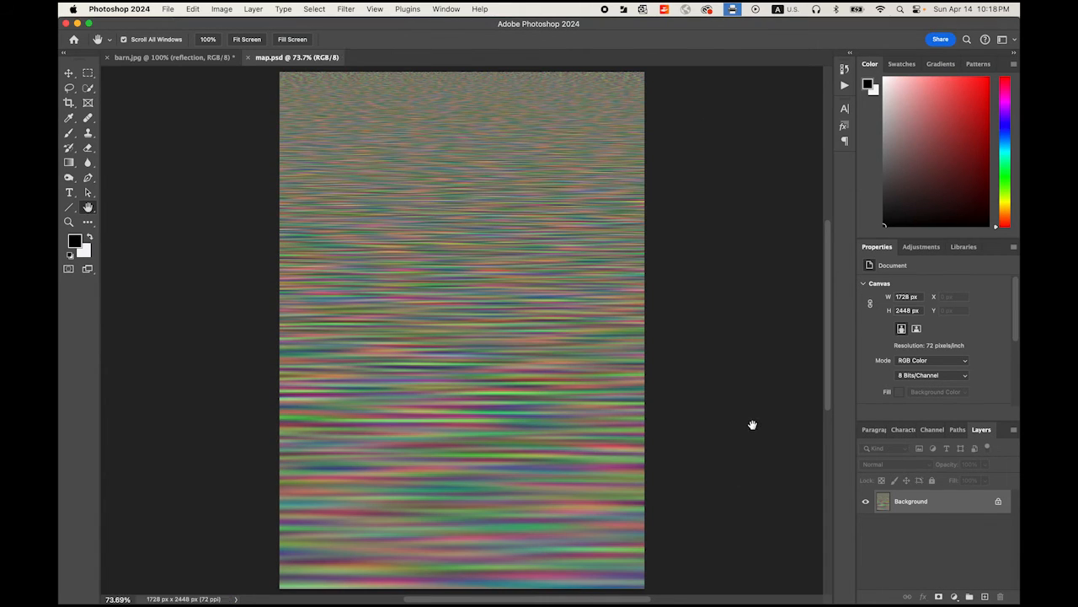
{"action": "left_click", "coordinate": [169, 58]}
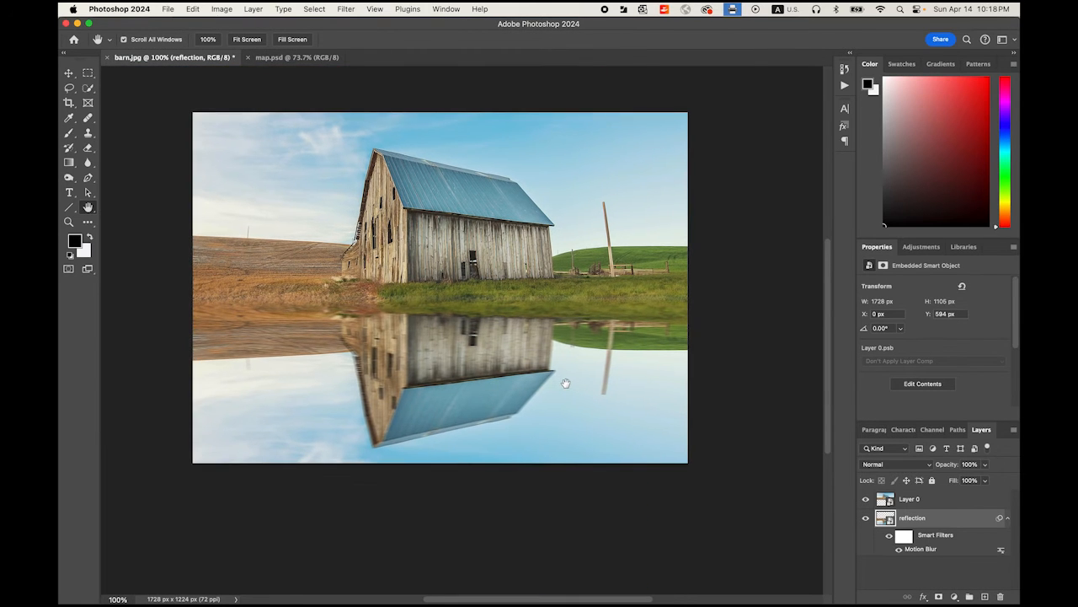
- Apply a Displace filter with scales 10 and 40 to the reflection, using map.psd as the map
{"action": "left_click_drag", "start_coordinate": [566, 384], "coordinate": [593, 396]}
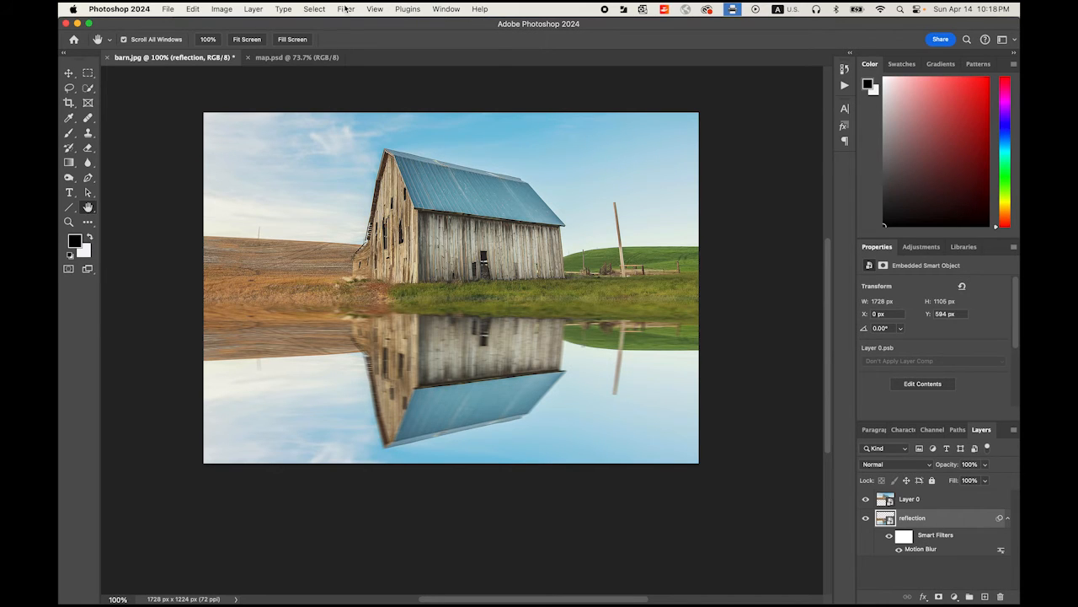
{"action": "left_click", "coordinate": [346, 10]}
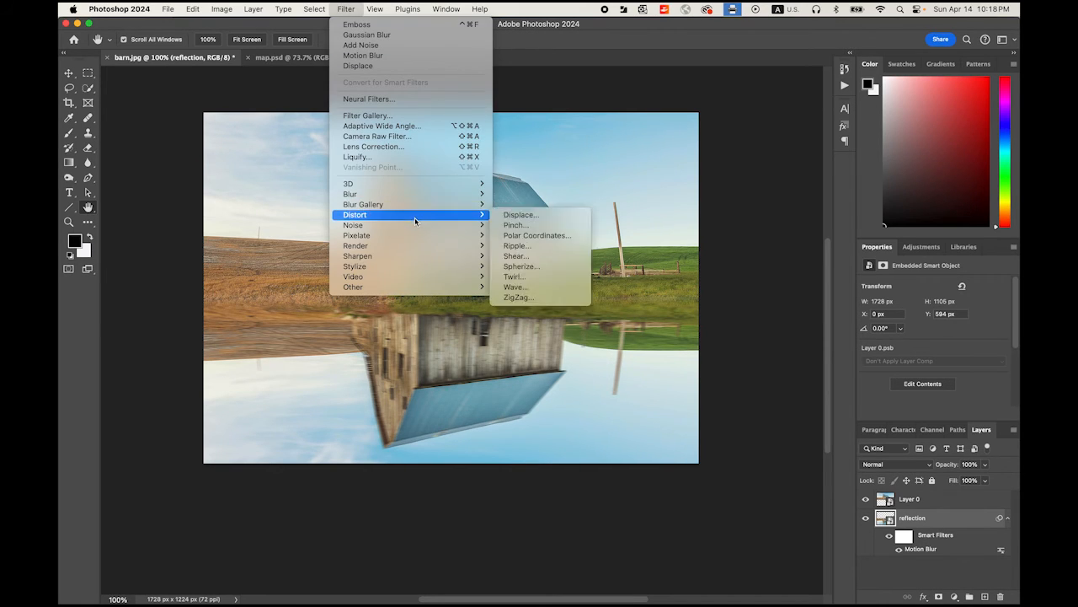
{"action": "mouse_move", "coordinate": [519, 215]}
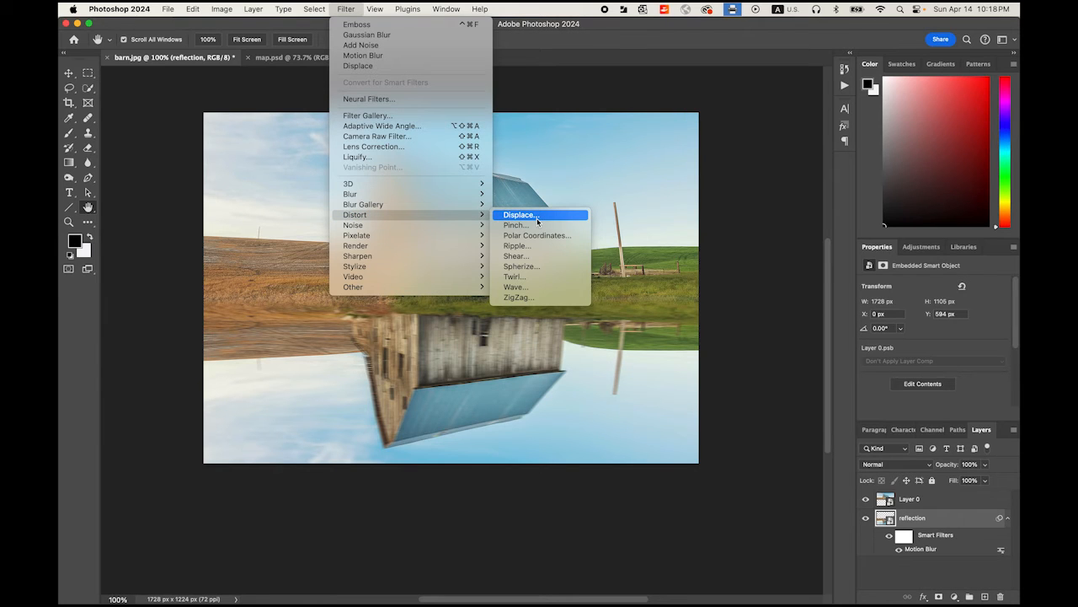
{"action": "left_click", "coordinate": [519, 214]}
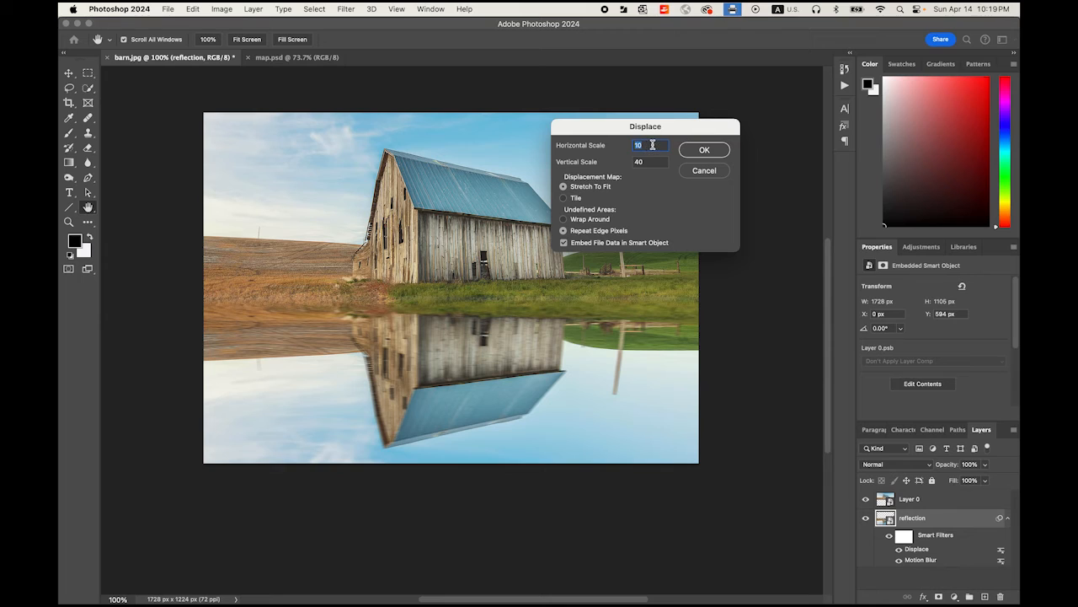
{"action": "mouse_move", "coordinate": [656, 177]}
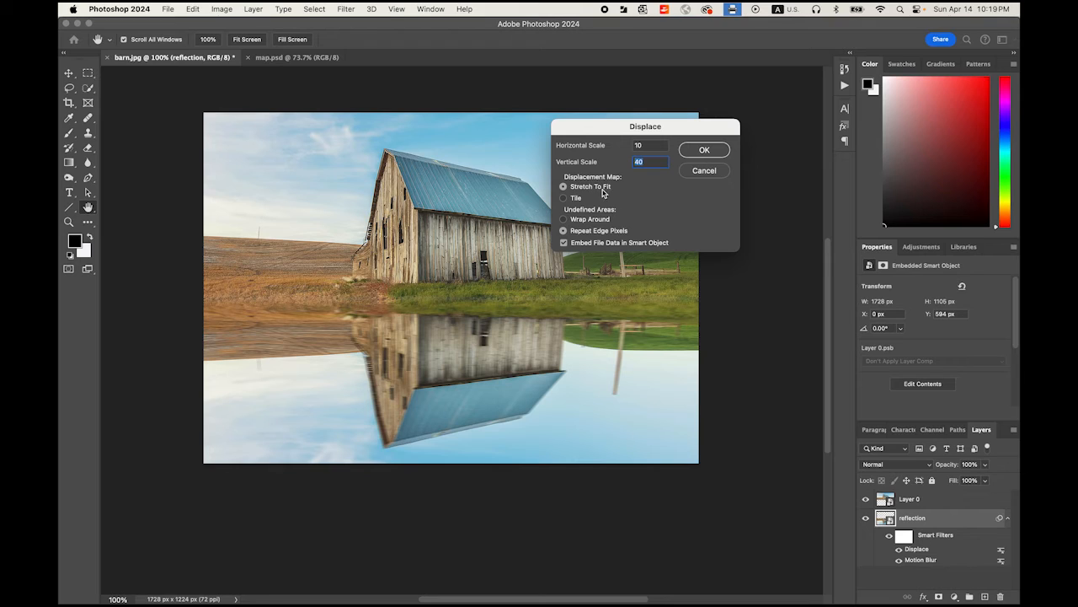
{"action": "mouse_move", "coordinate": [671, 243]}
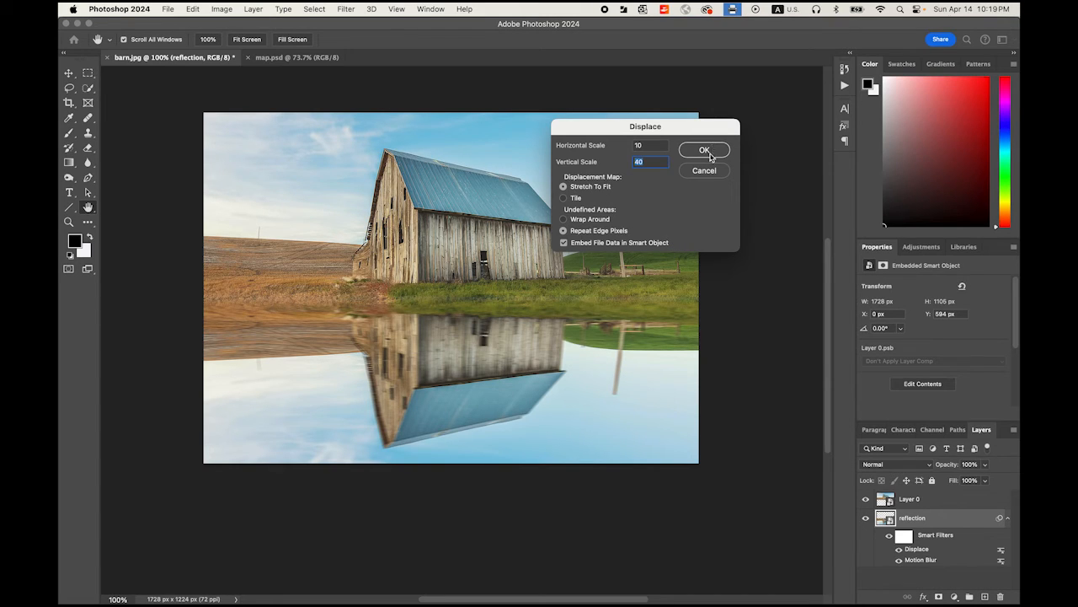
{"action": "left_click", "coordinate": [705, 150]}
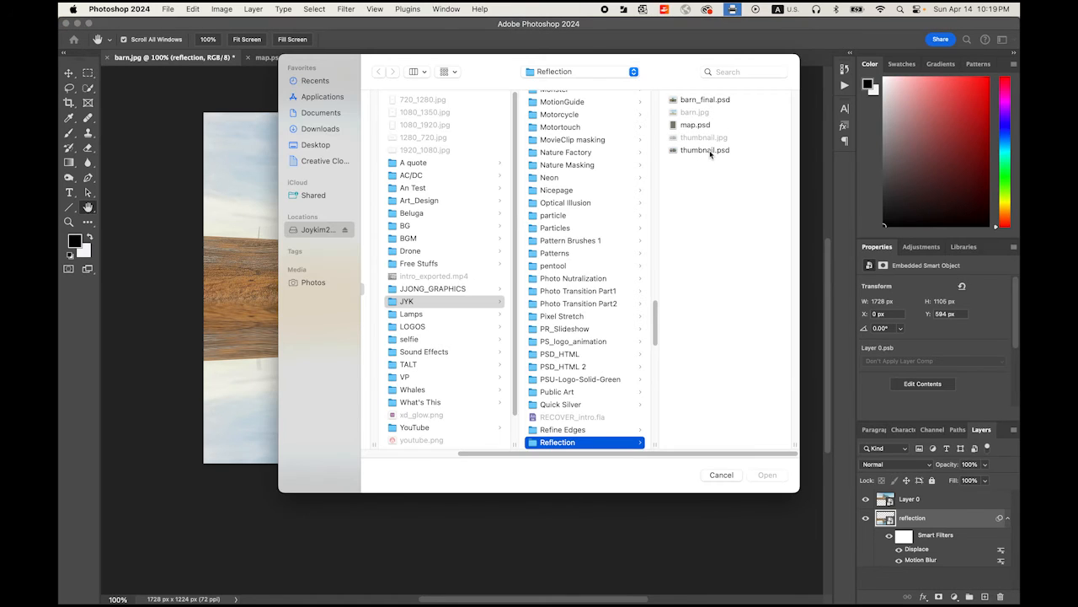
{"action": "mouse_move", "coordinate": [718, 206]}
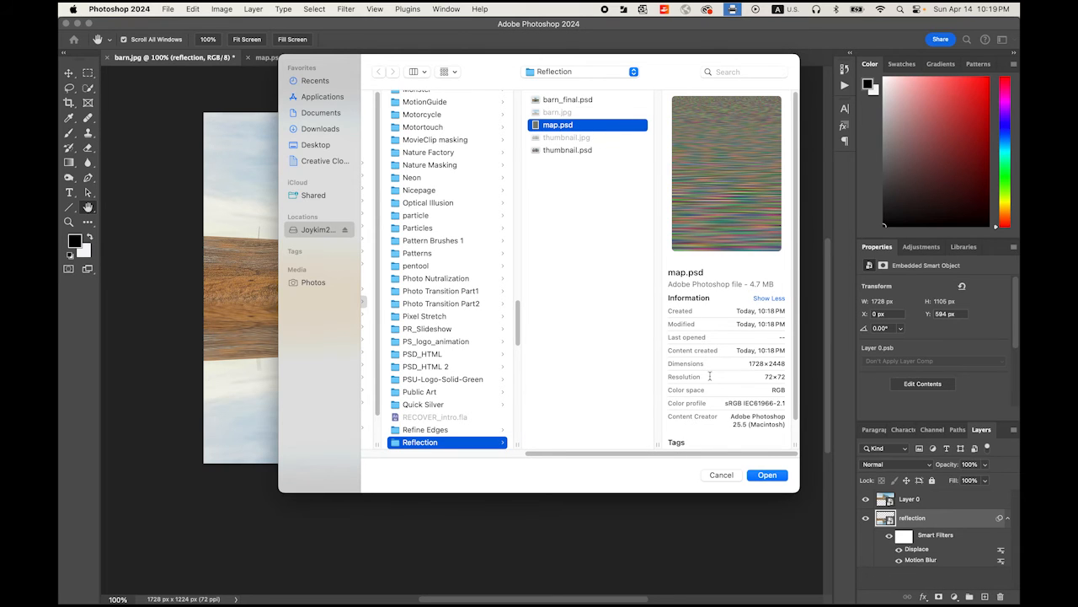
{"action": "left_click", "coordinate": [764, 476]}
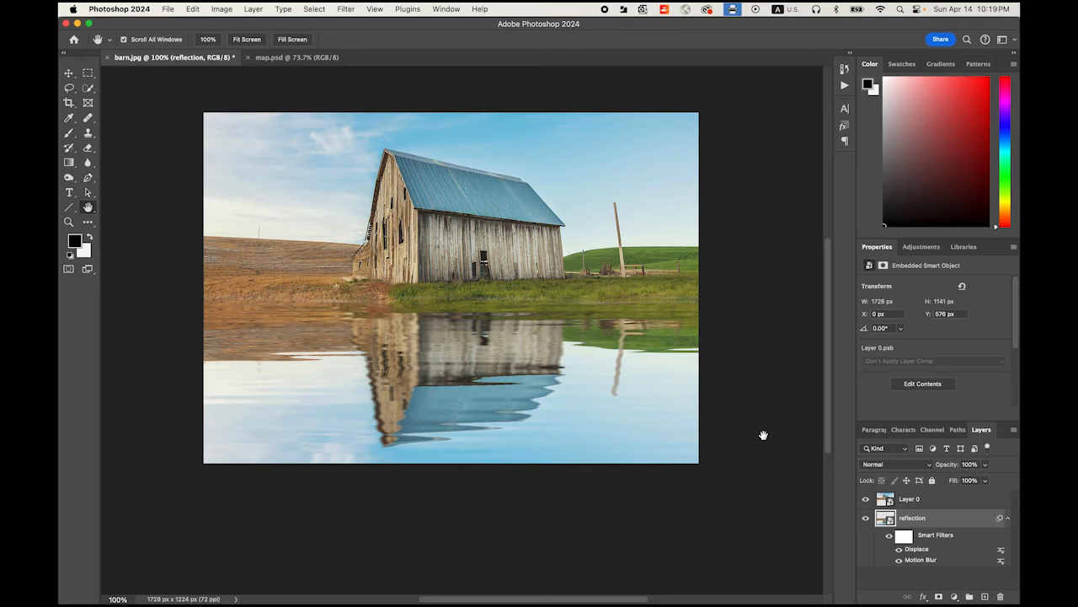
{"action": "mouse_move", "coordinate": [759, 428]}
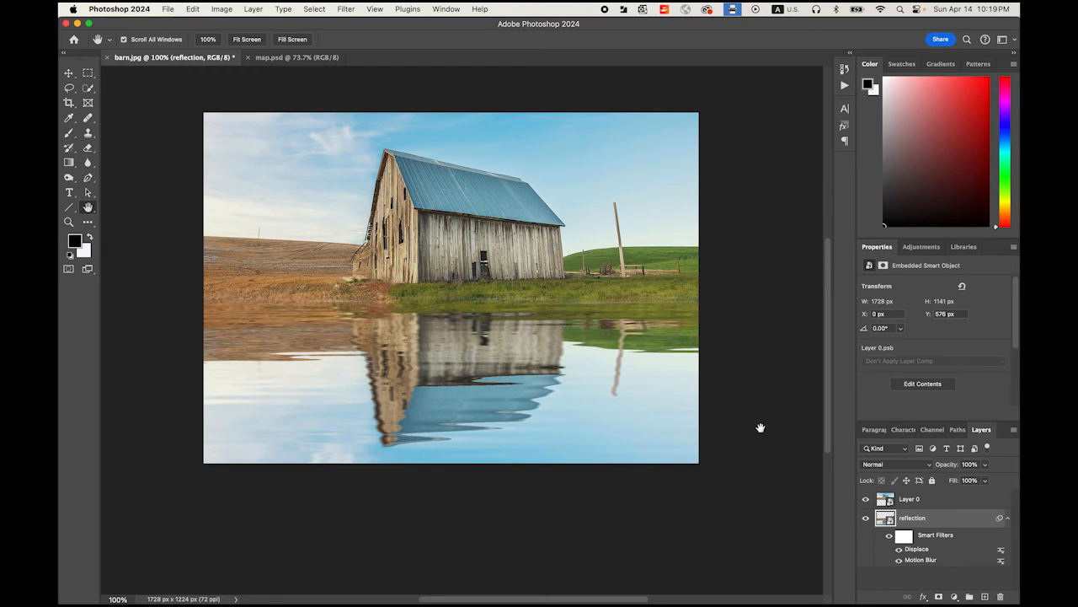
{"action": "mouse_move", "coordinate": [822, 465]}
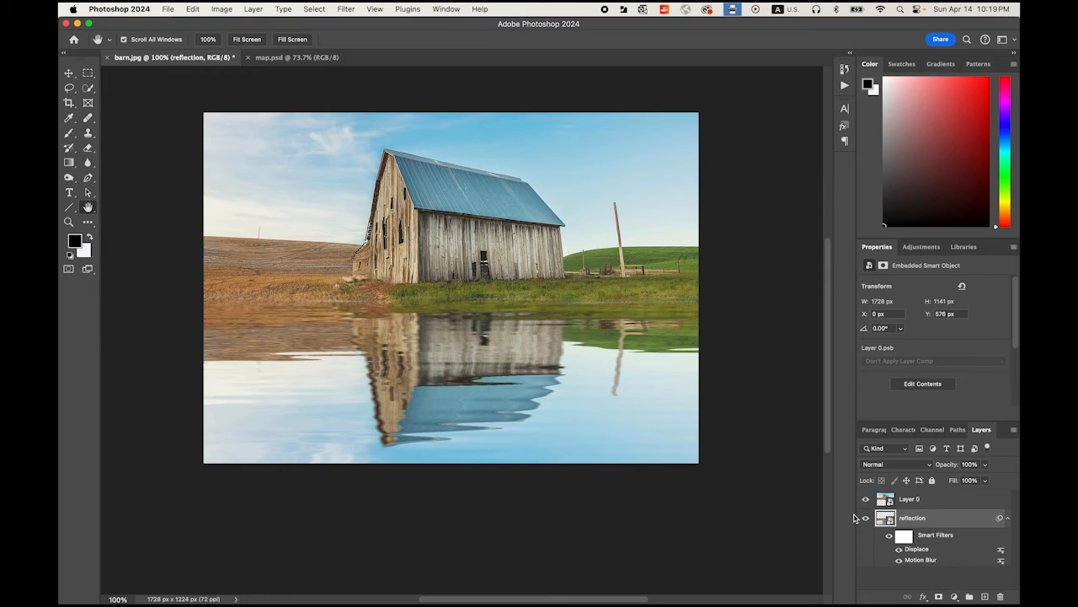
{"action": "mouse_move", "coordinate": [1001, 519]}
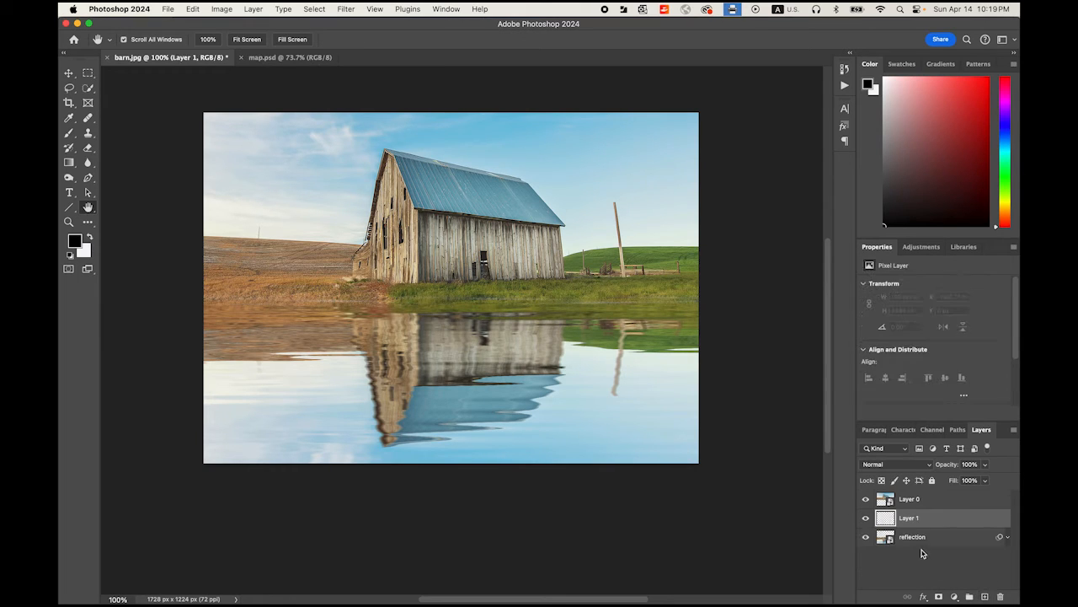
- Move the new layer below the reflection and fill it with black using the Paint Bucket
{"action": "left_click_drag", "start_coordinate": [910, 517], "coordinate": [910, 536]}
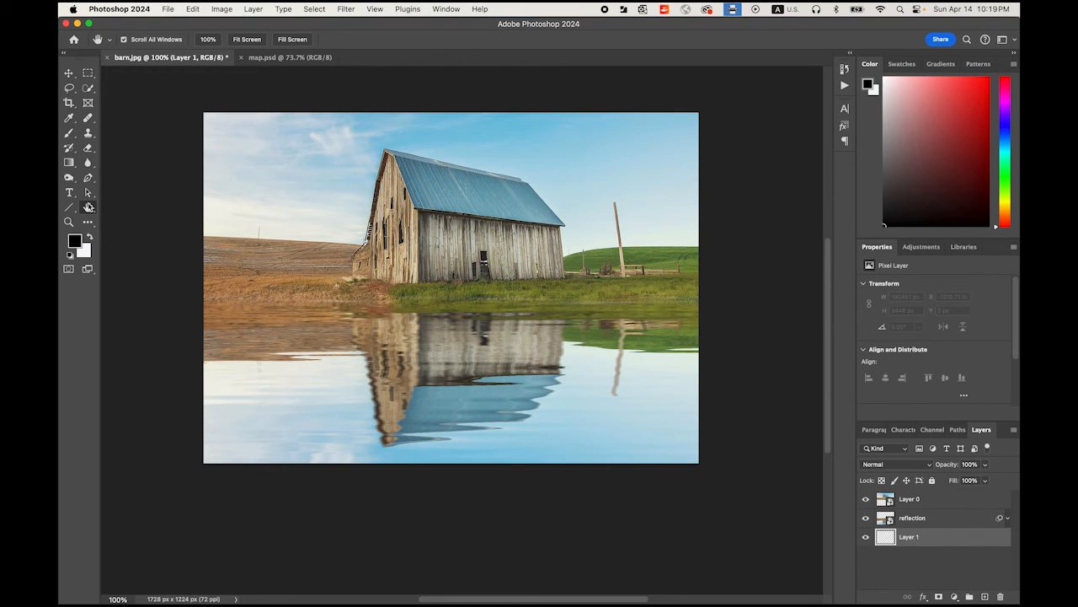
{"action": "left_click", "coordinate": [69, 162]}
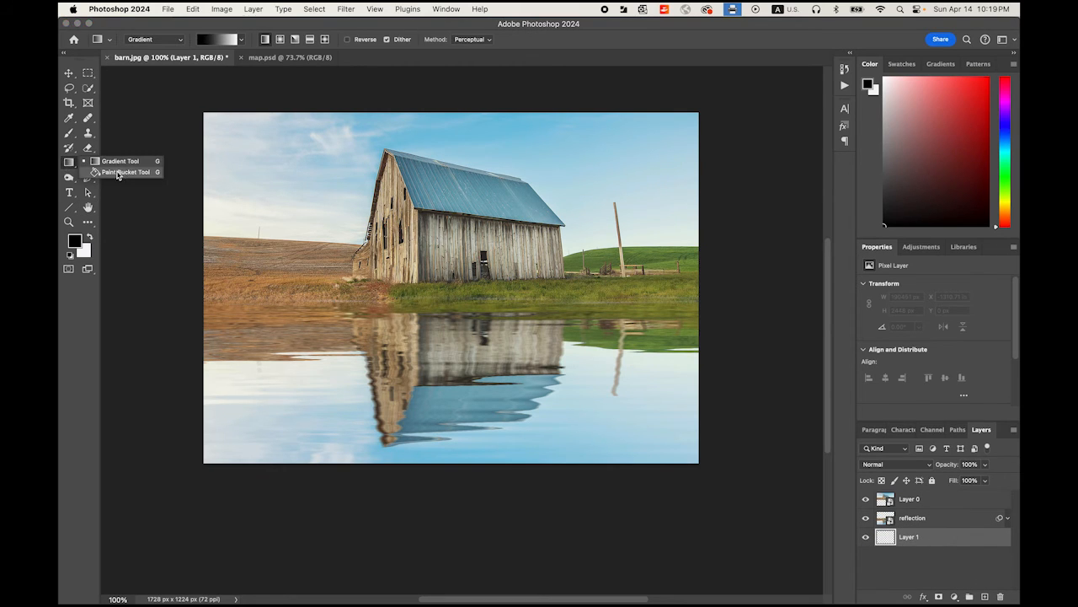
{"action": "left_click", "coordinate": [126, 172]}
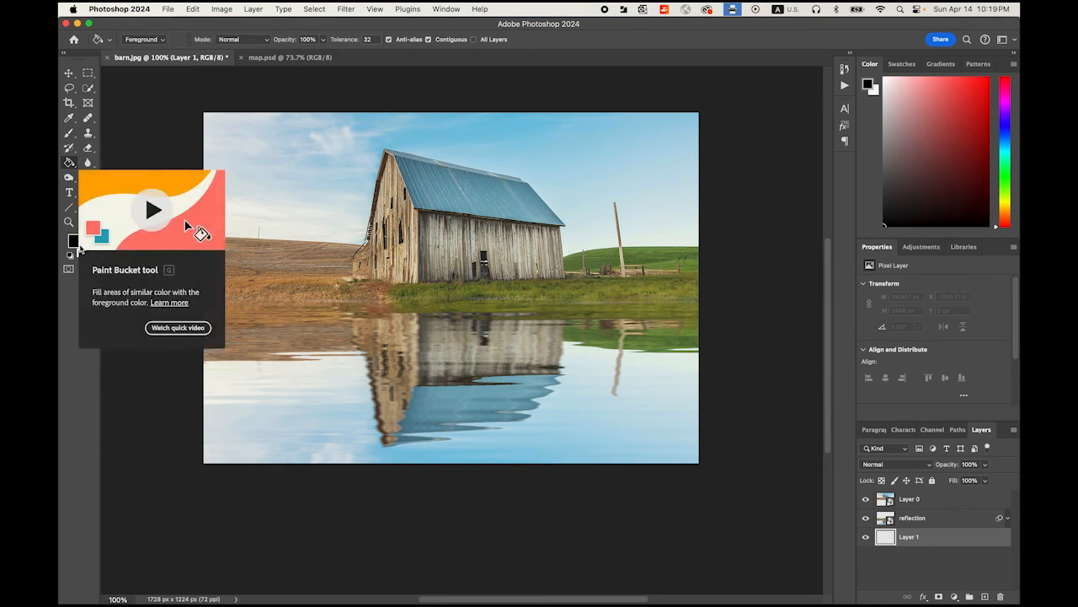
{"action": "left_click", "coordinate": [403, 347]}
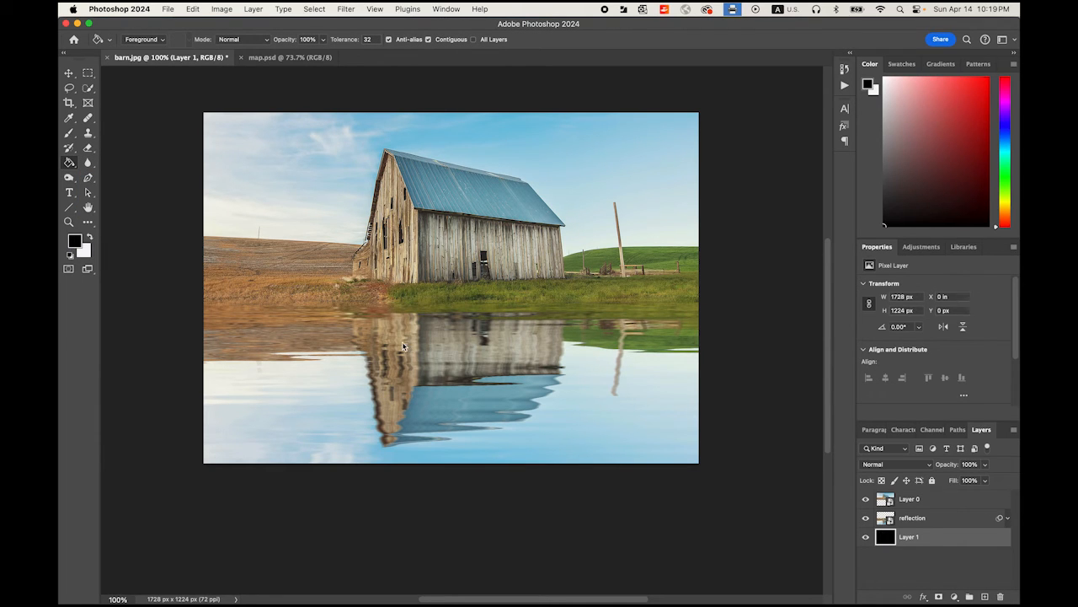
{"action": "mouse_move", "coordinate": [967, 548]}
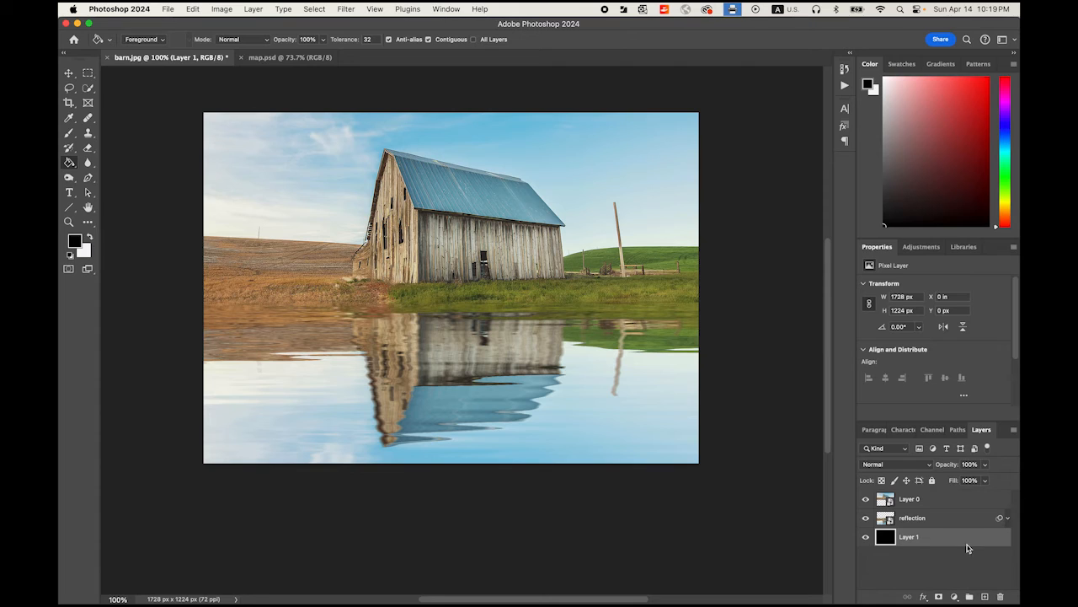
- Mask the reflection layer with an upward black-to-white gradient so it fades dark toward the bottom
{"action": "left_click", "coordinate": [913, 517]}
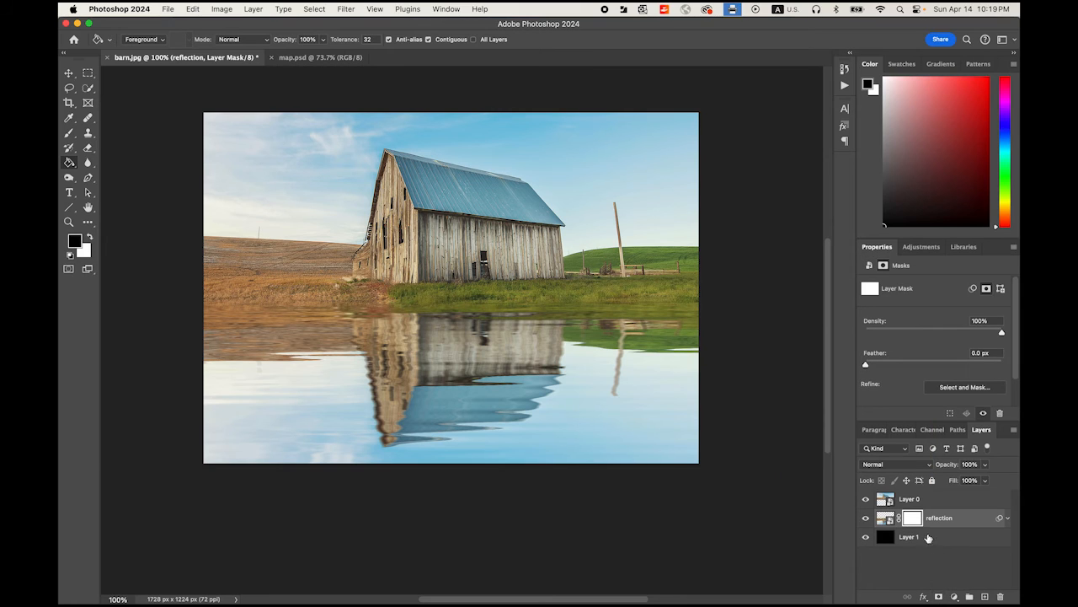
{"action": "mouse_move", "coordinate": [937, 569]}
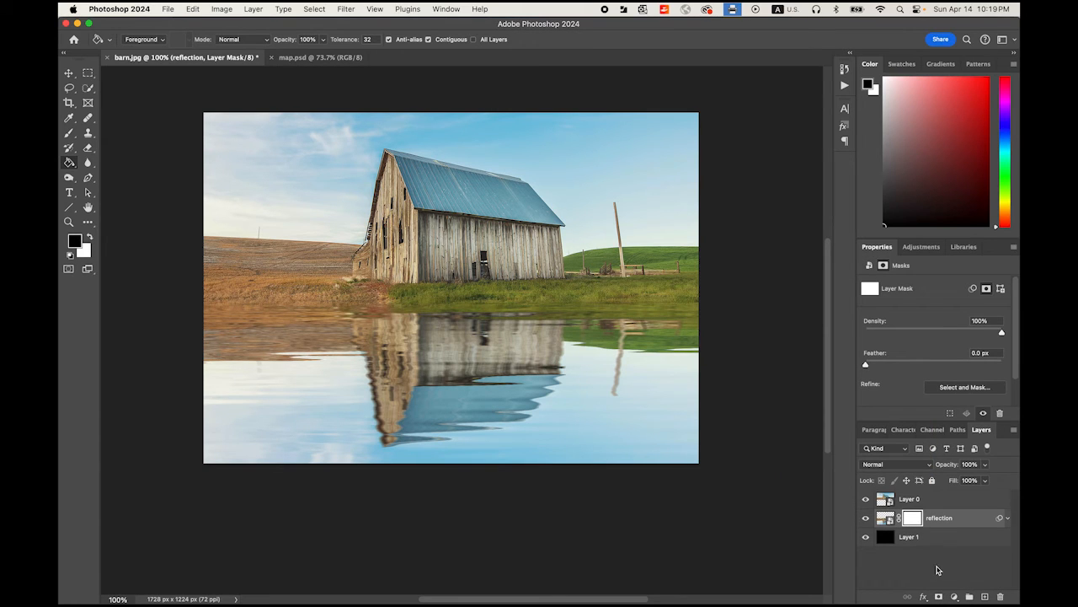
{"action": "mouse_move", "coordinate": [67, 164]}
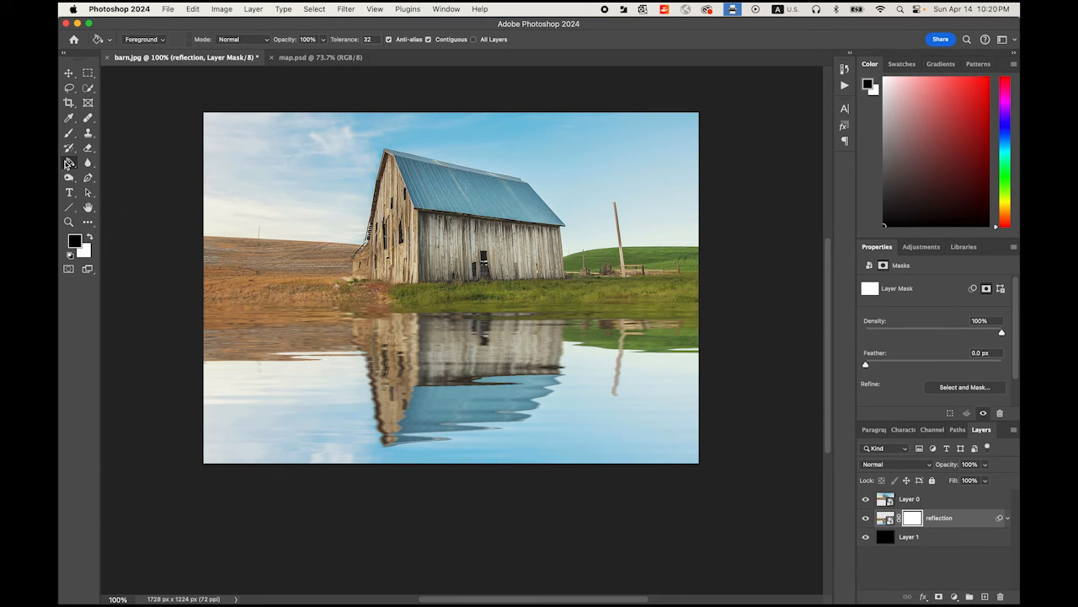
{"action": "left_click", "coordinate": [69, 162]}
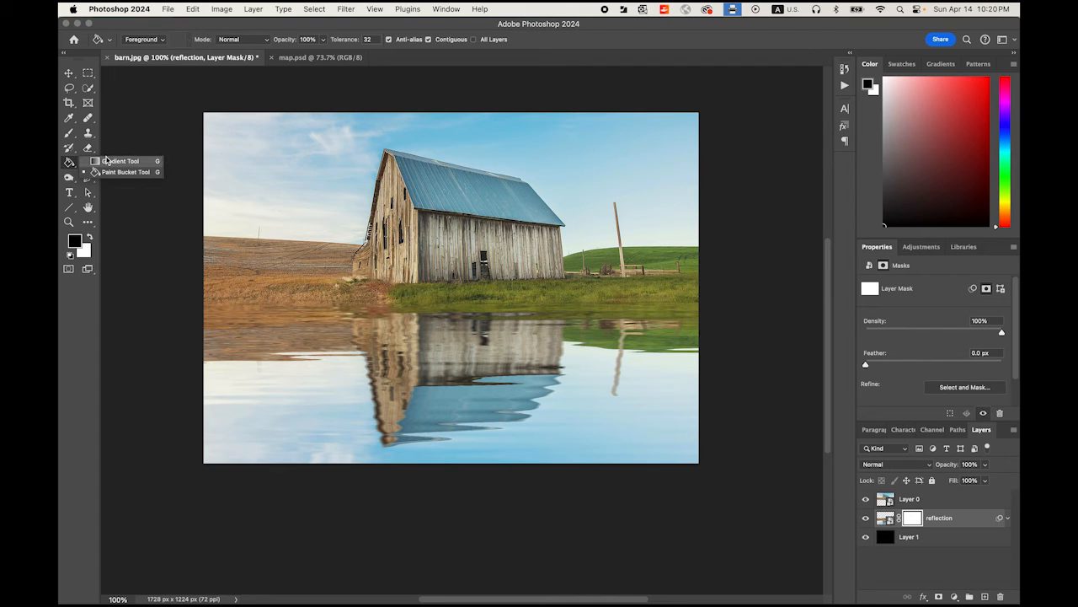
{"action": "left_click", "coordinate": [122, 162]}
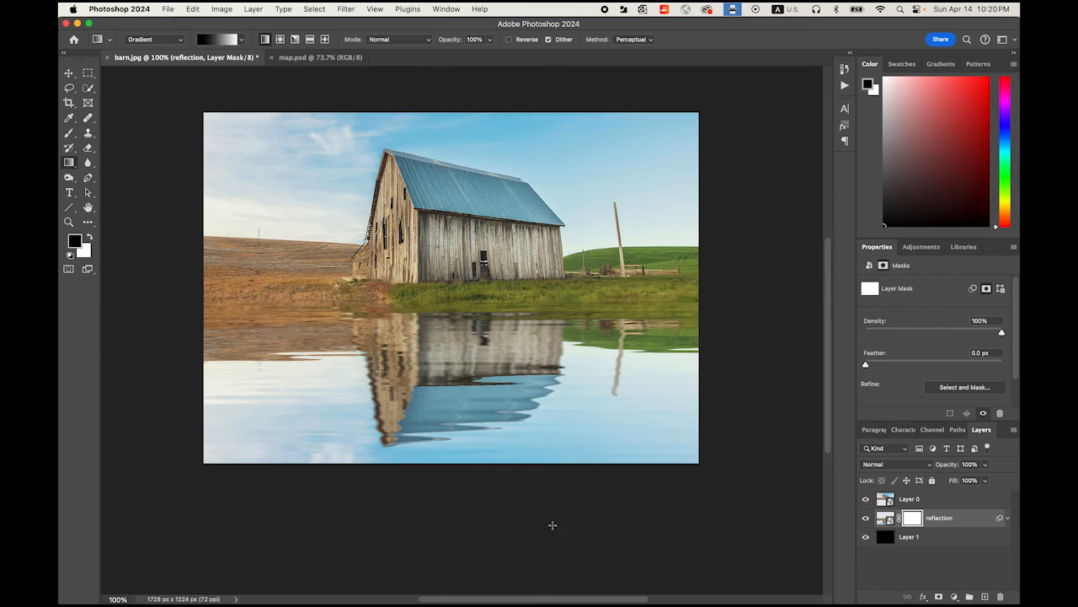
{"action": "mouse_move", "coordinate": [505, 542]}
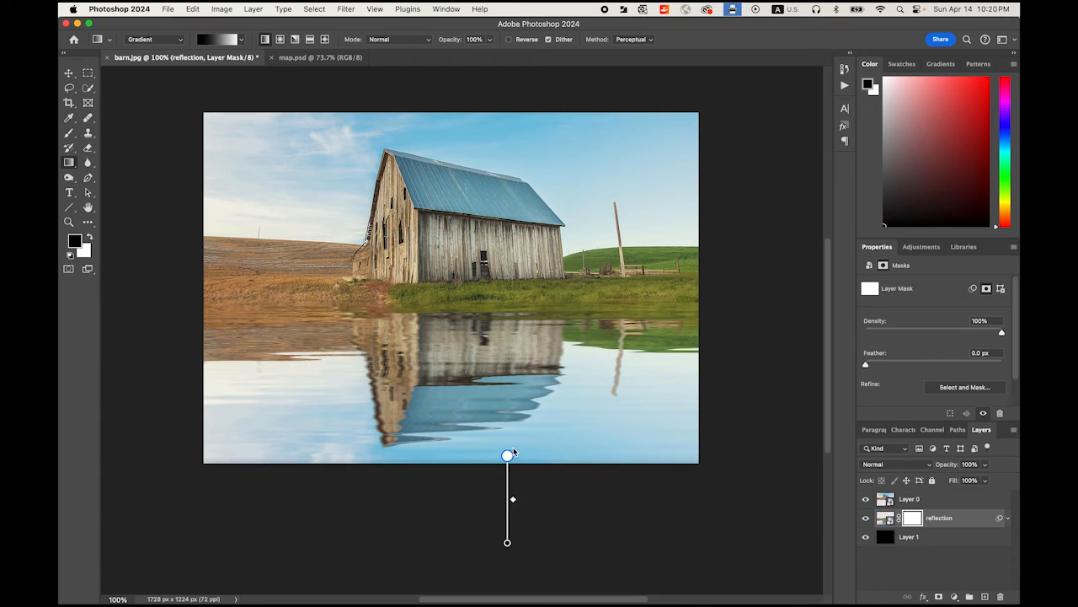
{"action": "left_click_drag", "start_coordinate": [506, 454], "coordinate": [507, 391]}
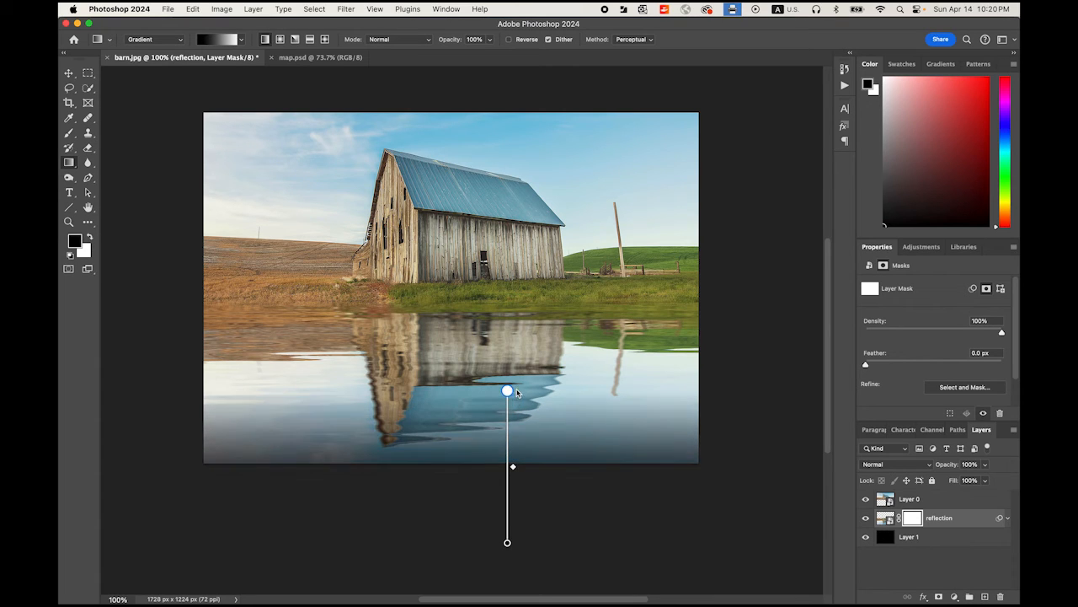
{"action": "left_click_drag", "start_coordinate": [507, 391], "coordinate": [508, 365]}
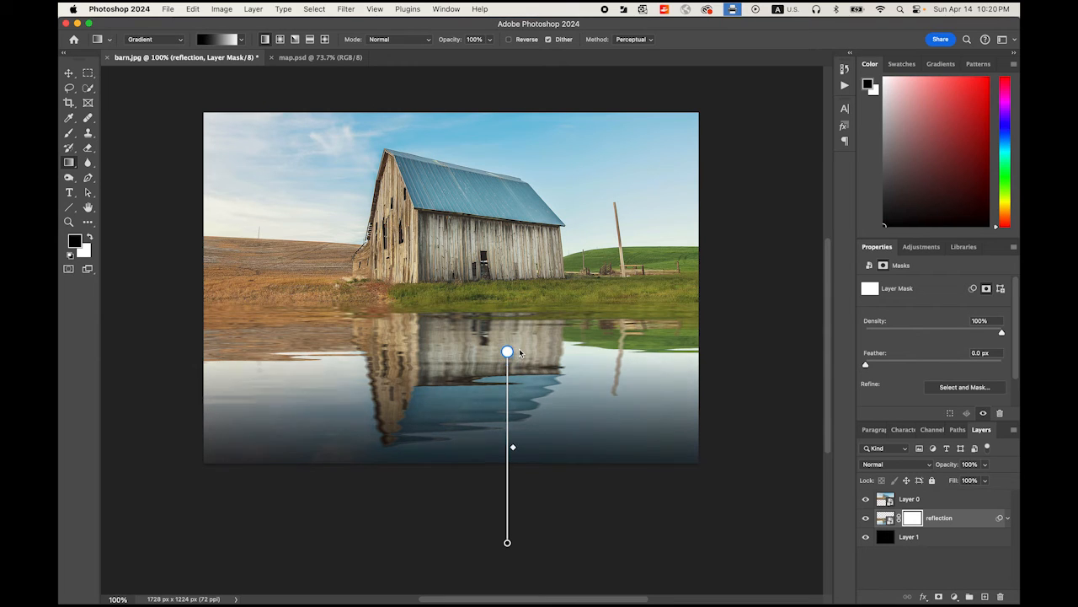
{"action": "left_click_drag", "start_coordinate": [507, 352], "coordinate": [507, 344]}
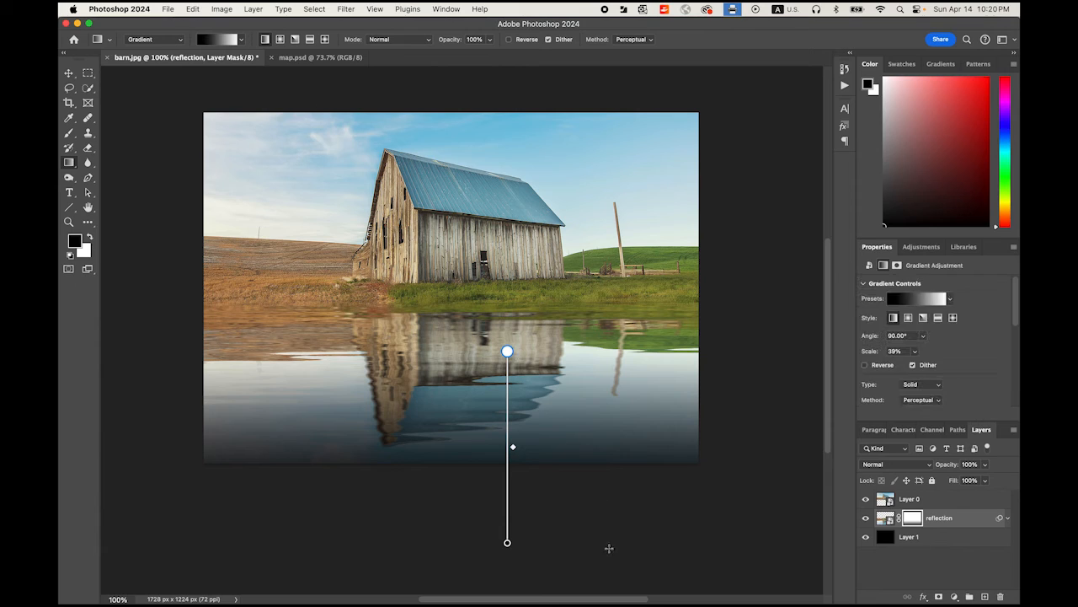
{"action": "left_click", "coordinate": [87, 74]}
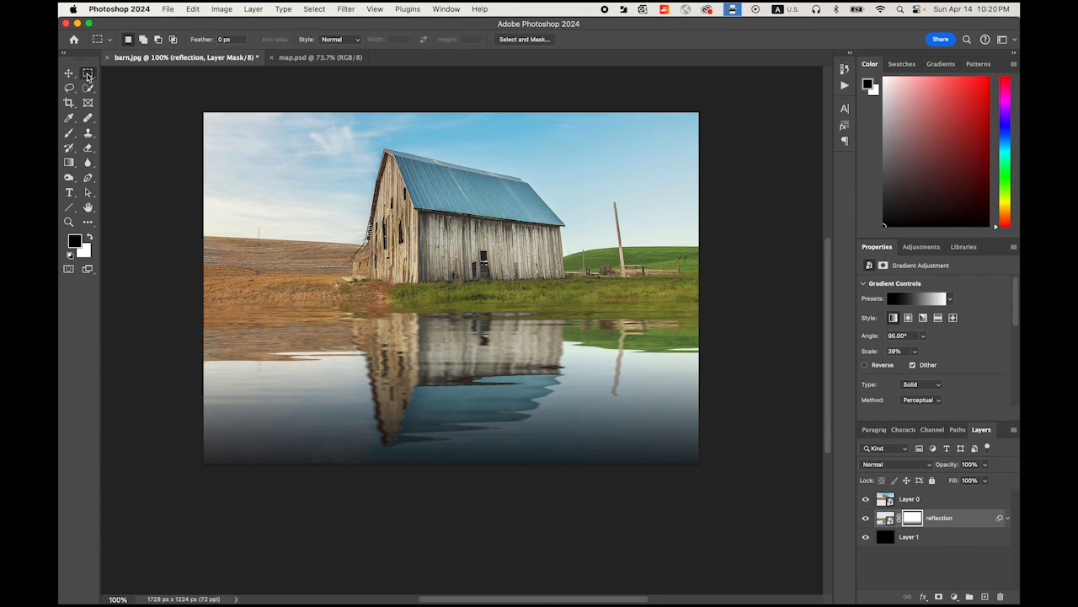
- Target the reflection image itself and lower the layer's opacity
{"action": "left_click", "coordinate": [886, 517]}
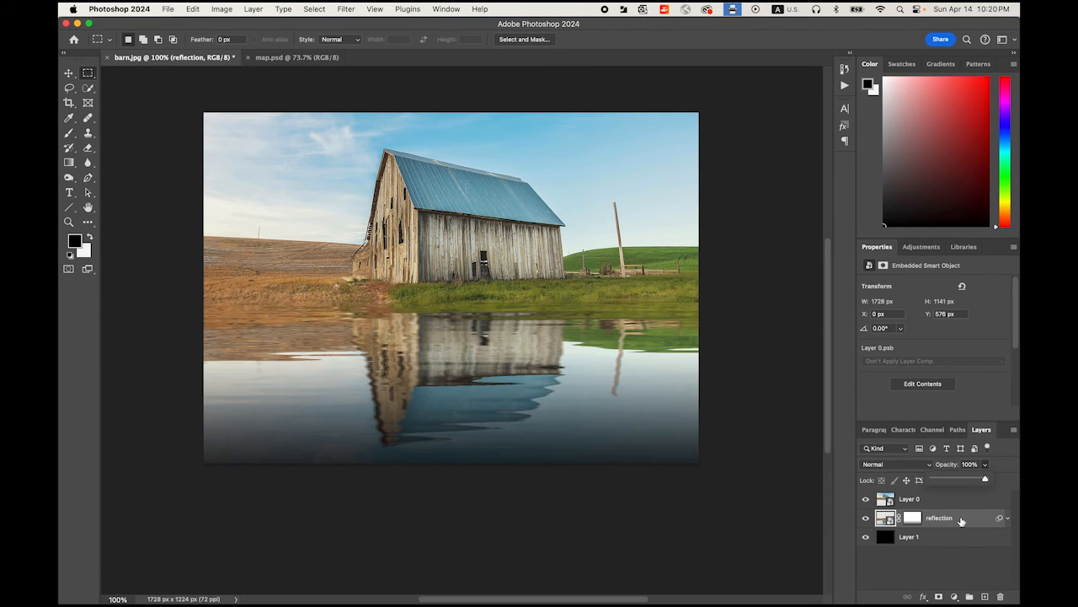
{"action": "left_click_drag", "start_coordinate": [985, 479], "coordinate": [981, 480]}
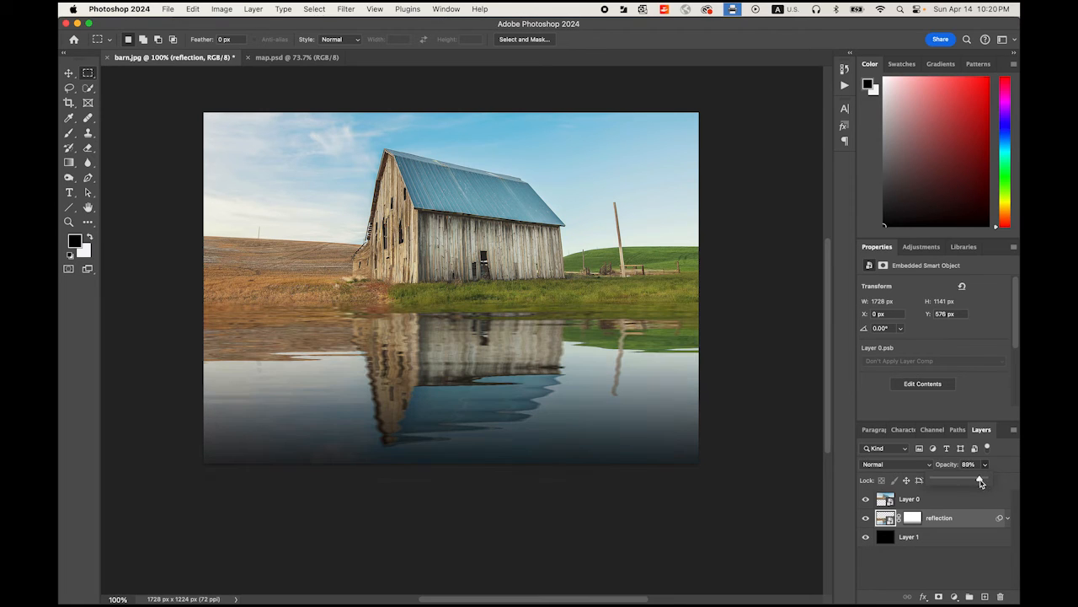
{"action": "left_click_drag", "start_coordinate": [980, 479], "coordinate": [980, 479]}
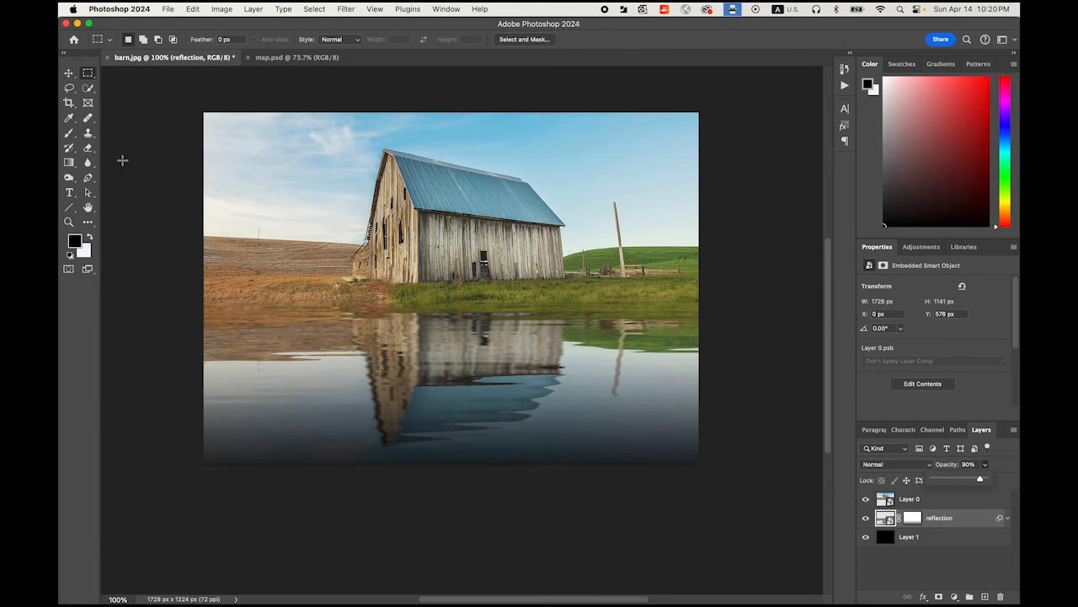
- Place a horizontal guide at the shoreline and select the top barn layer for a new layer
{"action": "left_click", "coordinate": [69, 74]}
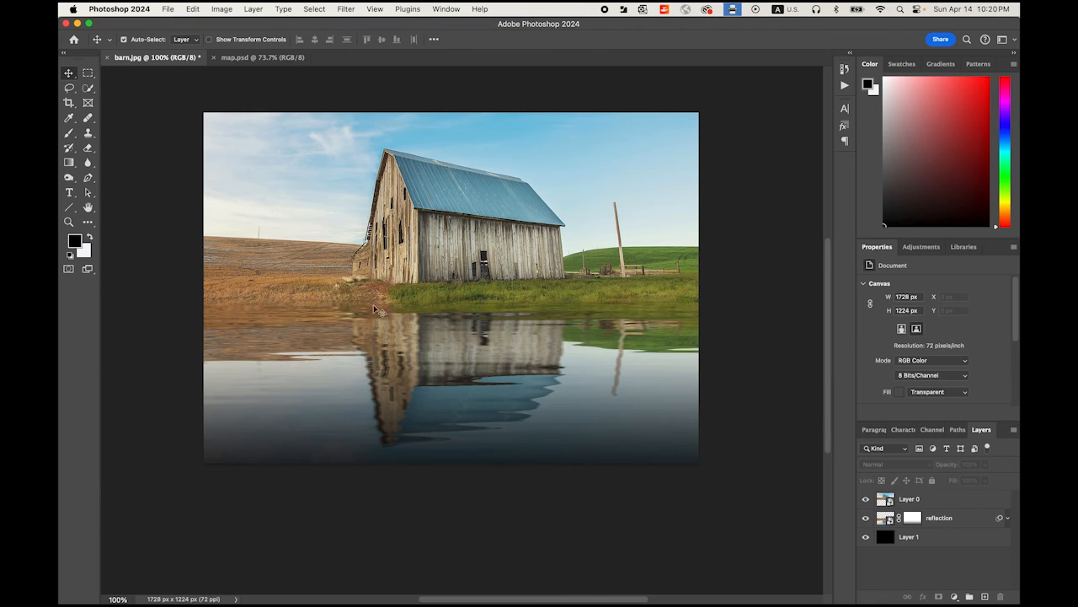
{"action": "mouse_move", "coordinate": [463, 310]}
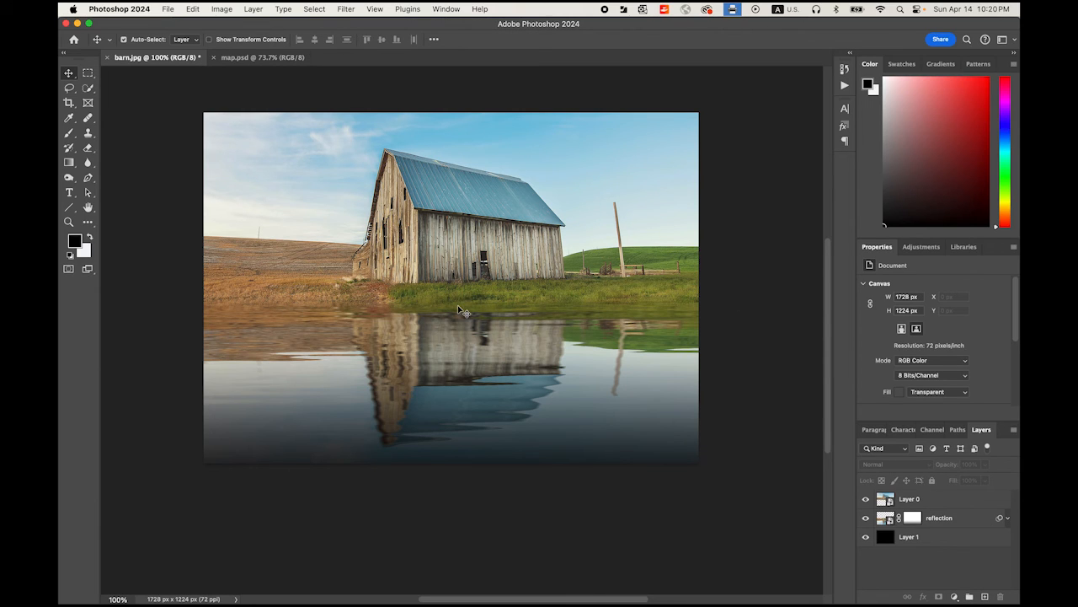
{"action": "mouse_move", "coordinate": [447, 306]}
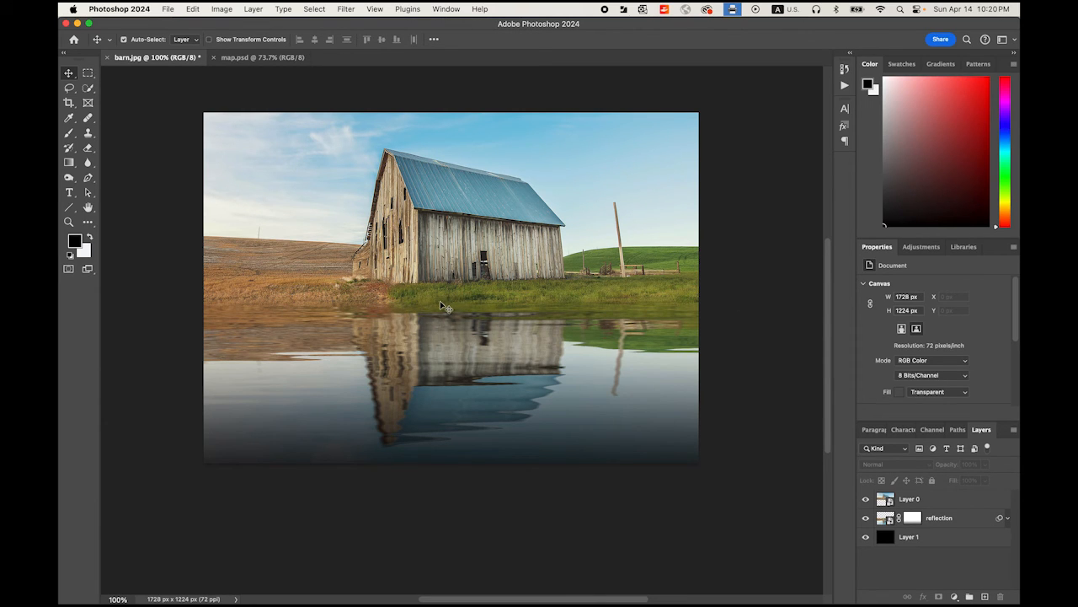
{"action": "mouse_move", "coordinate": [312, 235]}
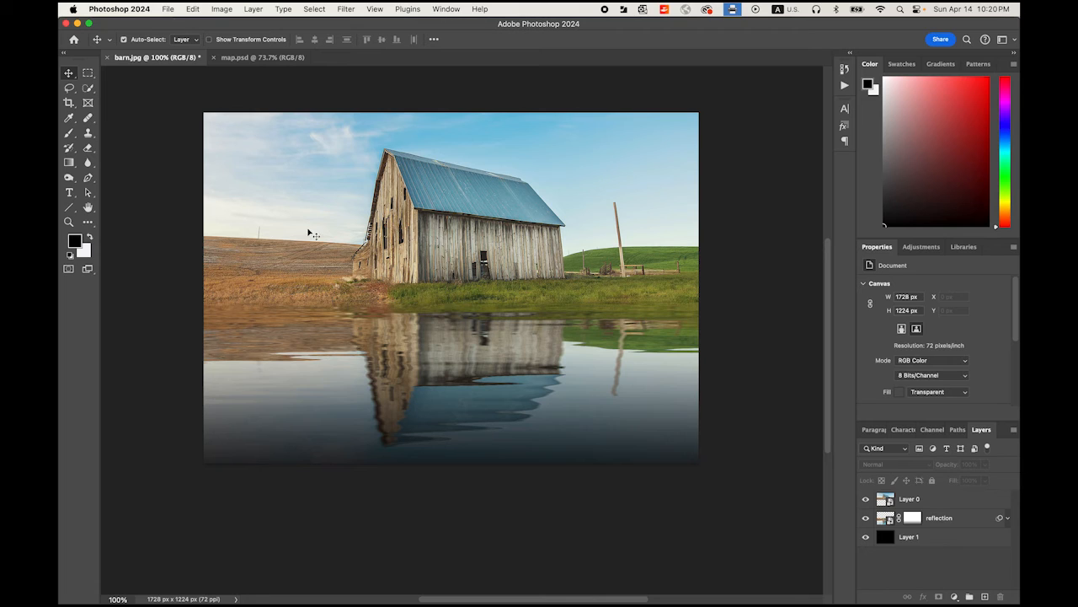
{"action": "mouse_move", "coordinate": [370, 261]}
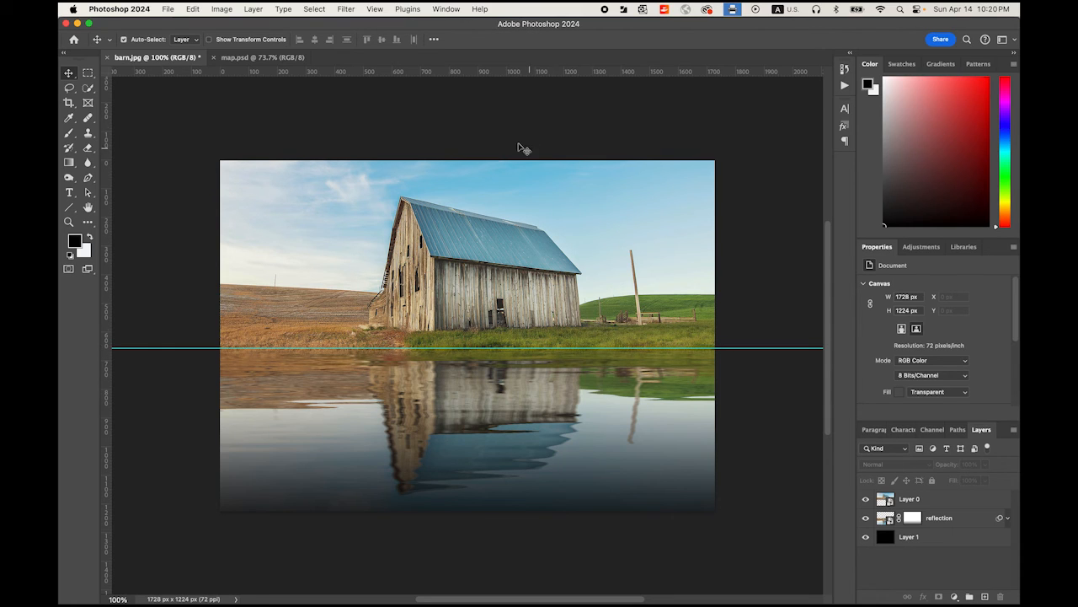
{"action": "mouse_move", "coordinate": [519, 75]}
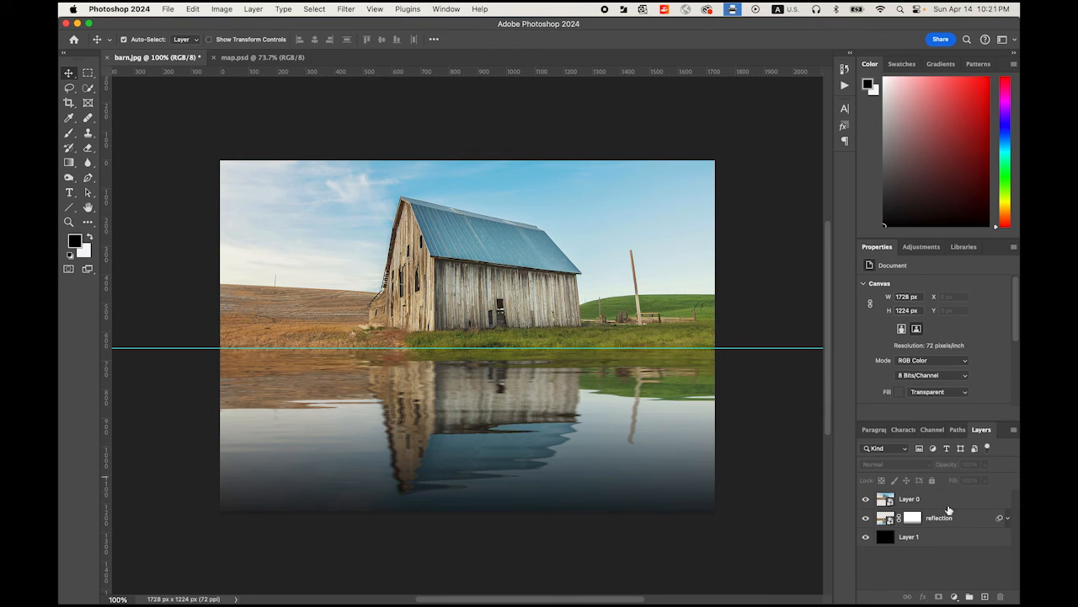
{"action": "left_click", "coordinate": [909, 498]}
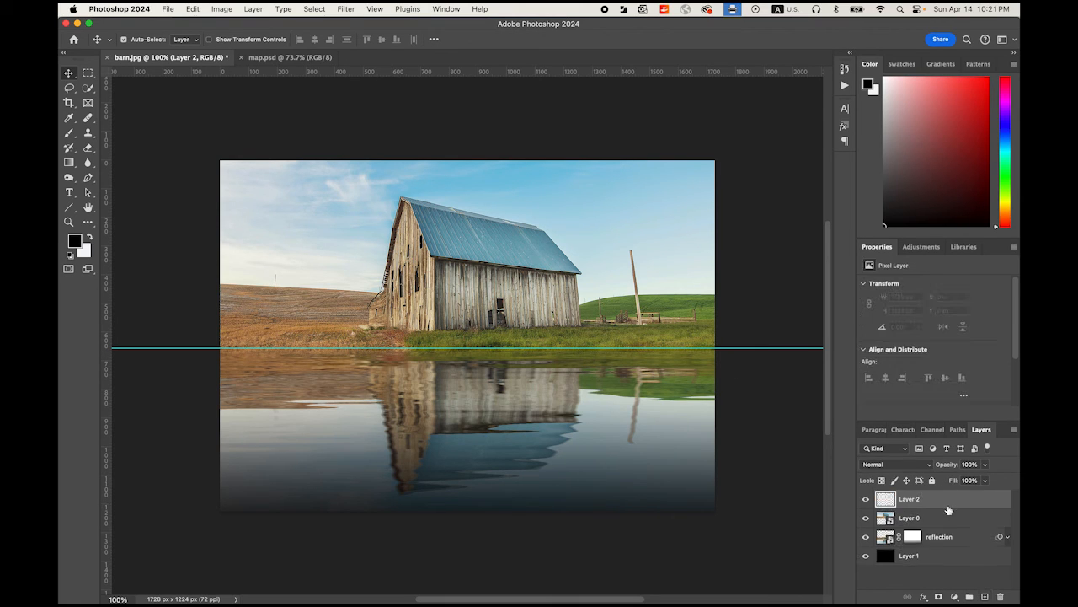
- Draw a short Reflected gradient across the shoreline guide, creating Gradient Fill 1 as a thin black band
{"action": "left_click", "coordinate": [70, 164]}
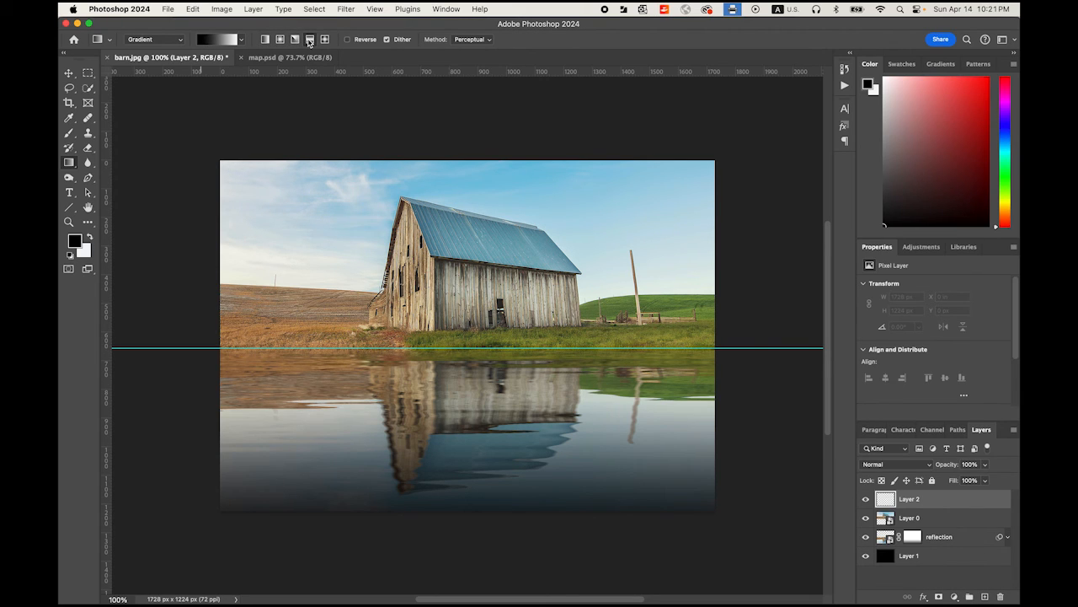
{"action": "mouse_move", "coordinate": [310, 41]}
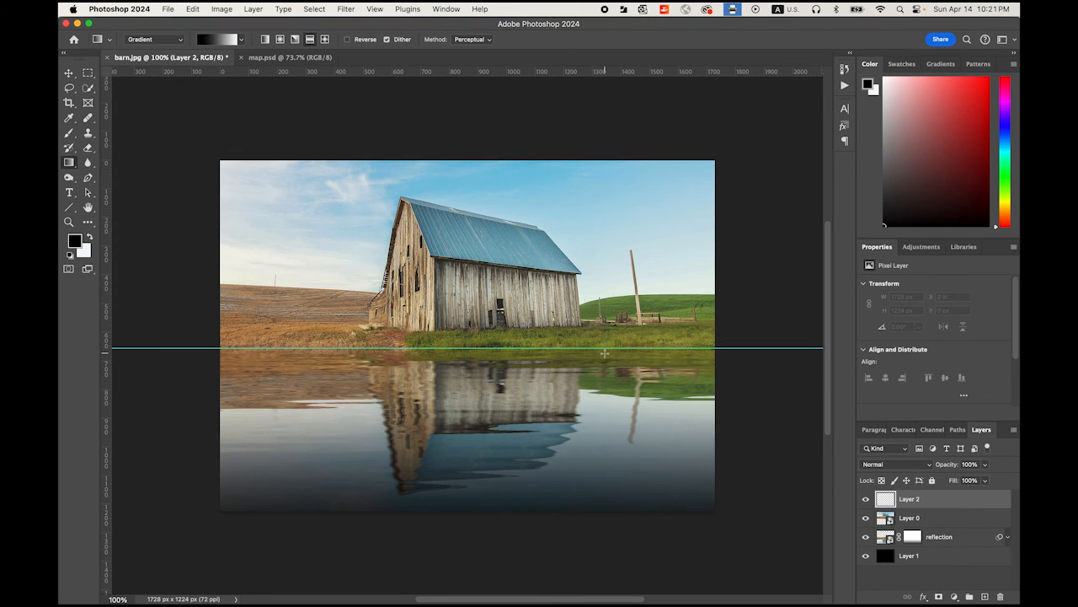
{"action": "left_click_drag", "start_coordinate": [603, 330], "coordinate": [603, 352]}
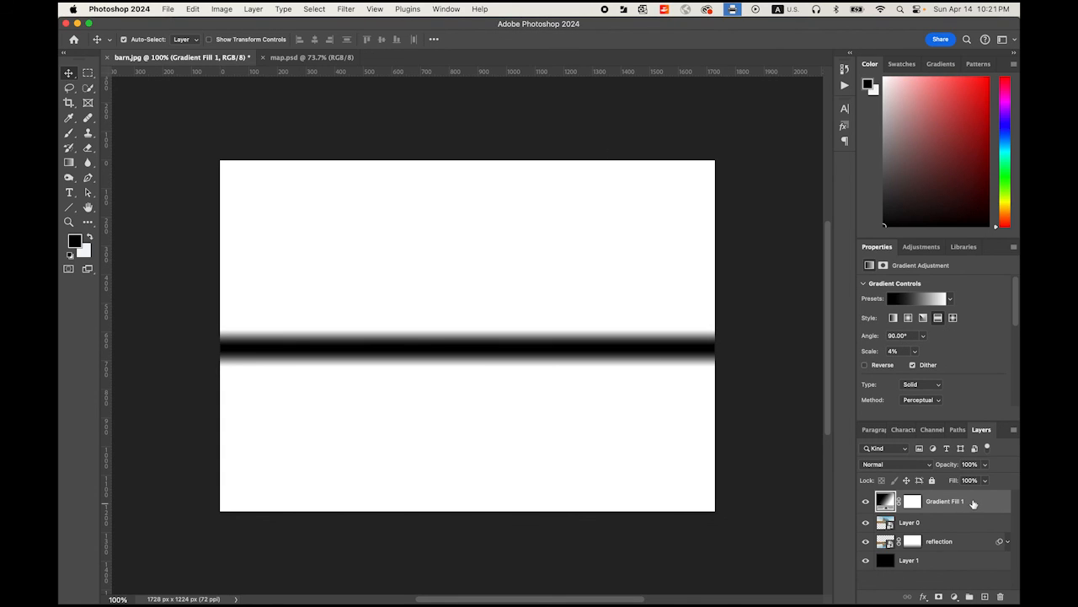
- Set Gradient Fill 1 to Multiply, compare with it hidden, and reduce its opacity
{"action": "left_click", "coordinate": [897, 464]}
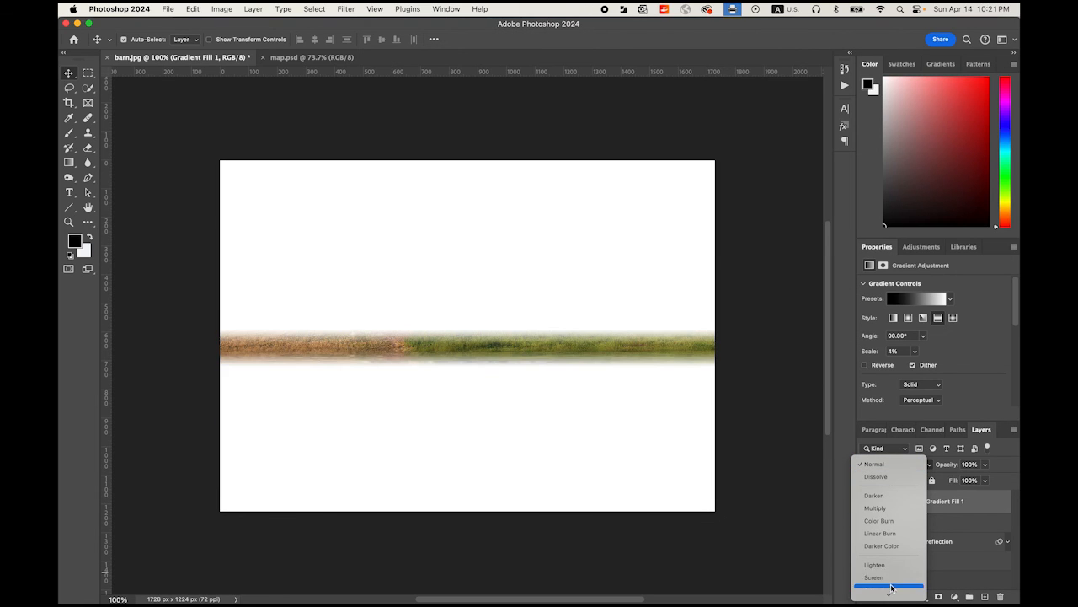
{"action": "left_click", "coordinate": [876, 509]}
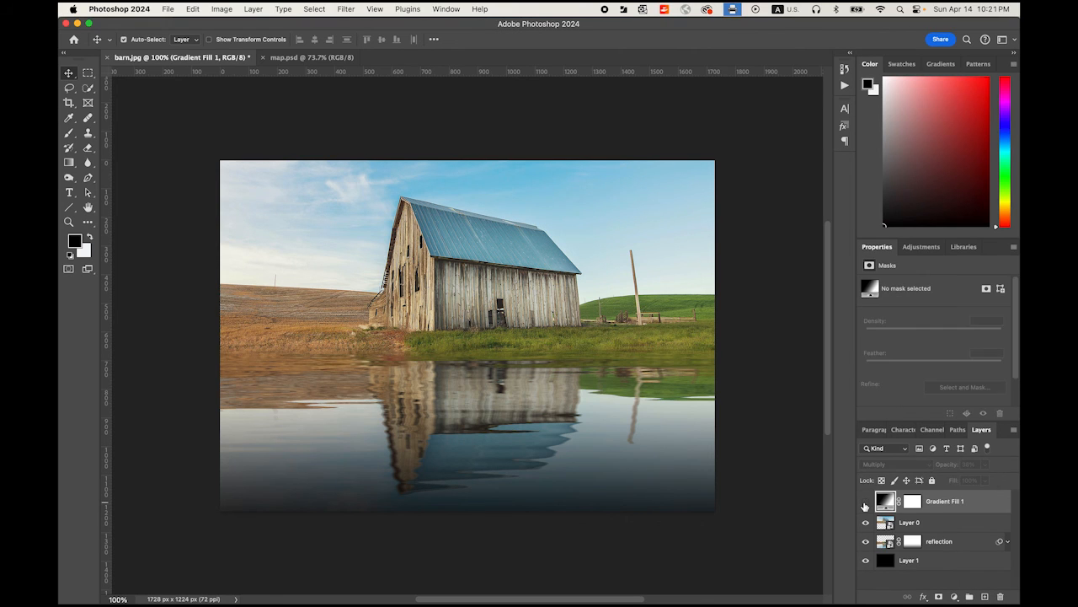
{"action": "left_click", "coordinate": [866, 502]}
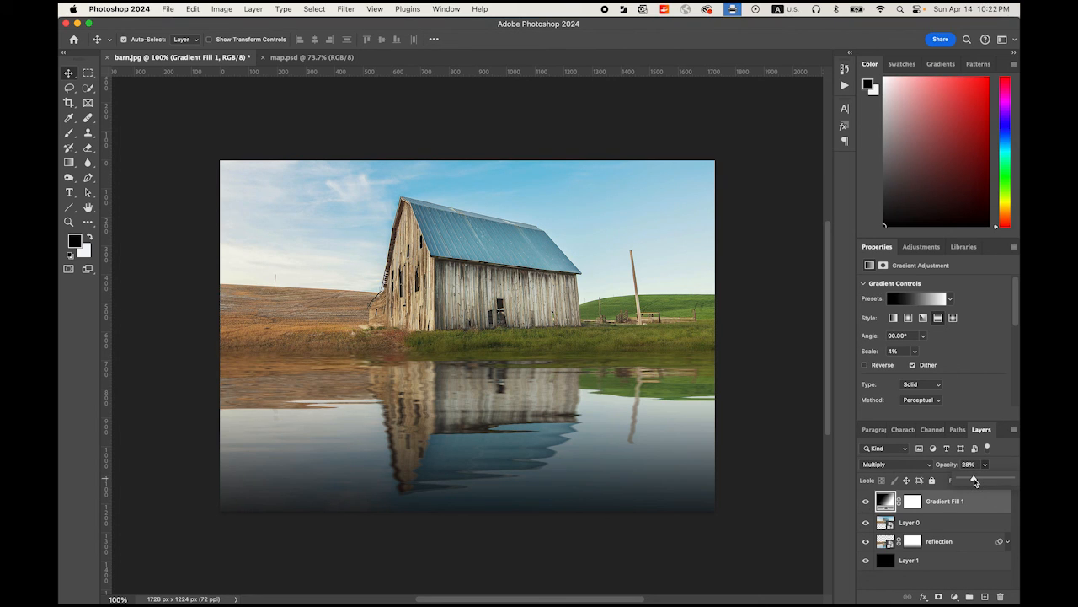
{"action": "left_click", "coordinate": [87, 73]}
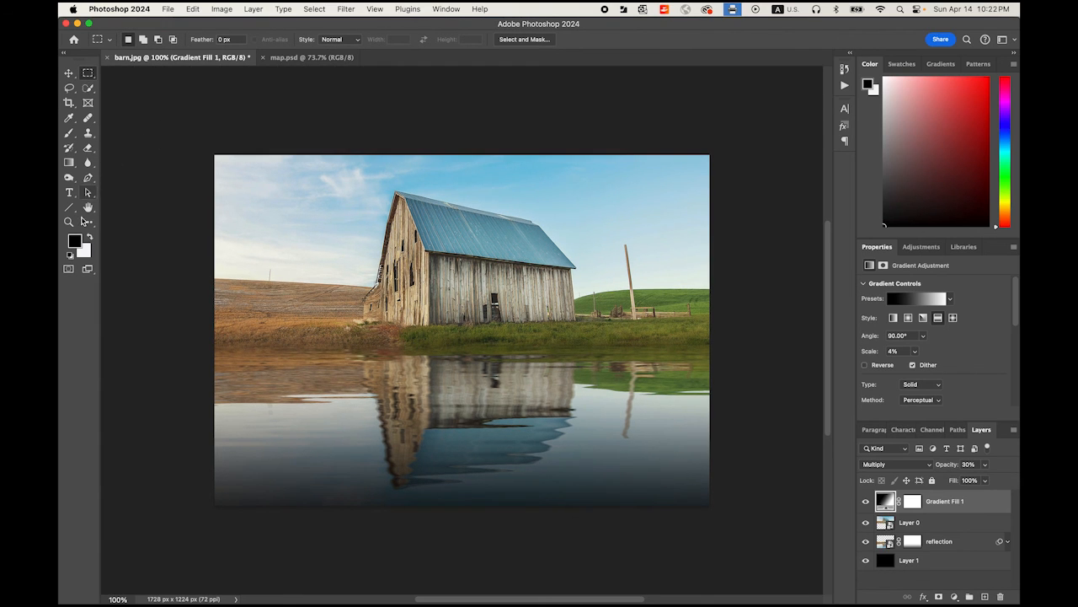
{"action": "mouse_move", "coordinate": [88, 206]}
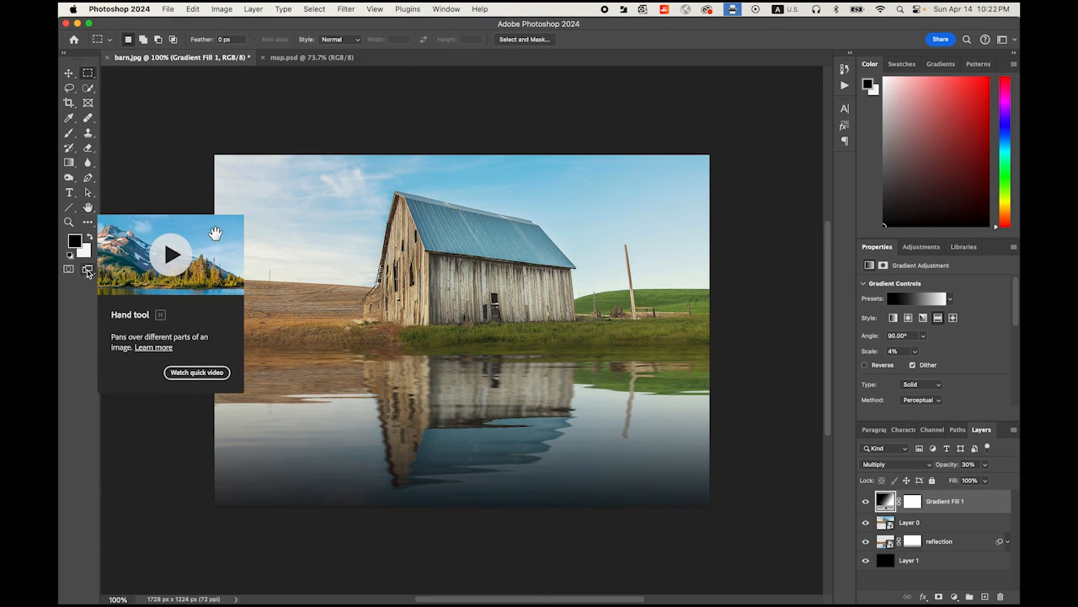